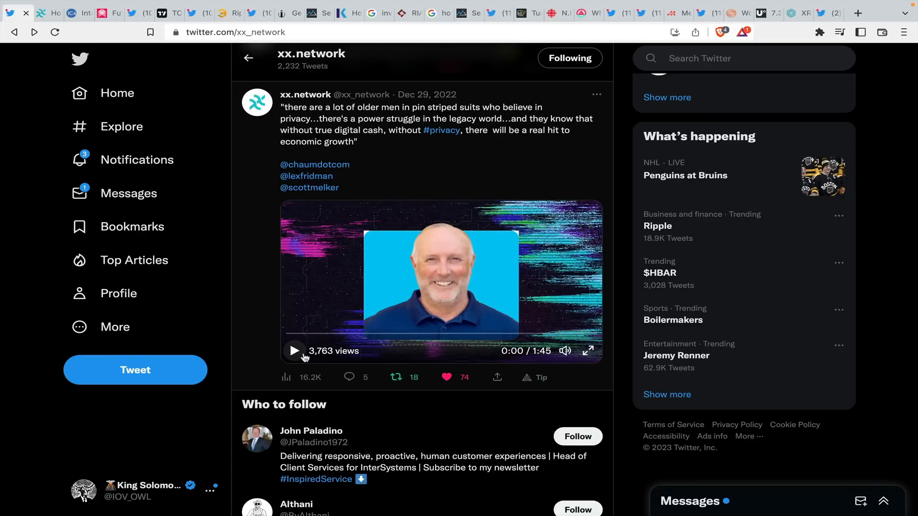
mouse_move(344, 170)
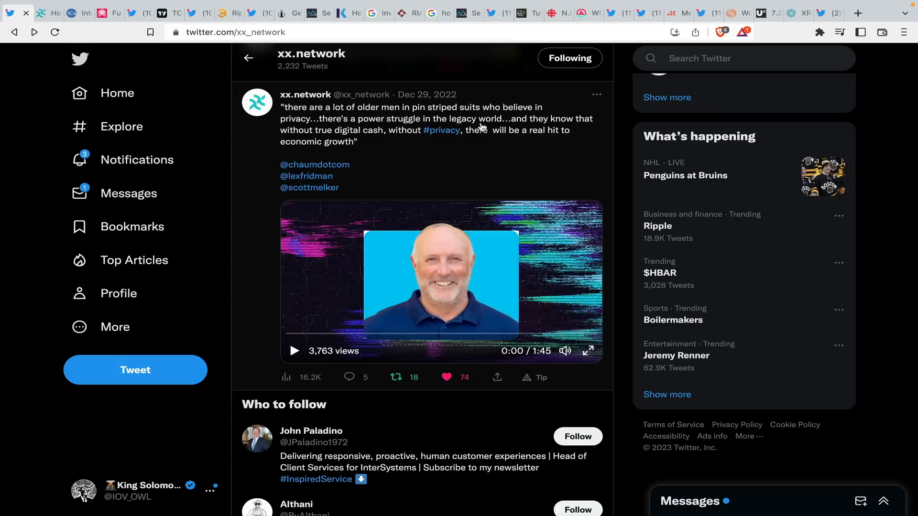
- Scroll to xx.network's Dec 29 privacy tweet and start its embedded interview video
scroll(down, 3)
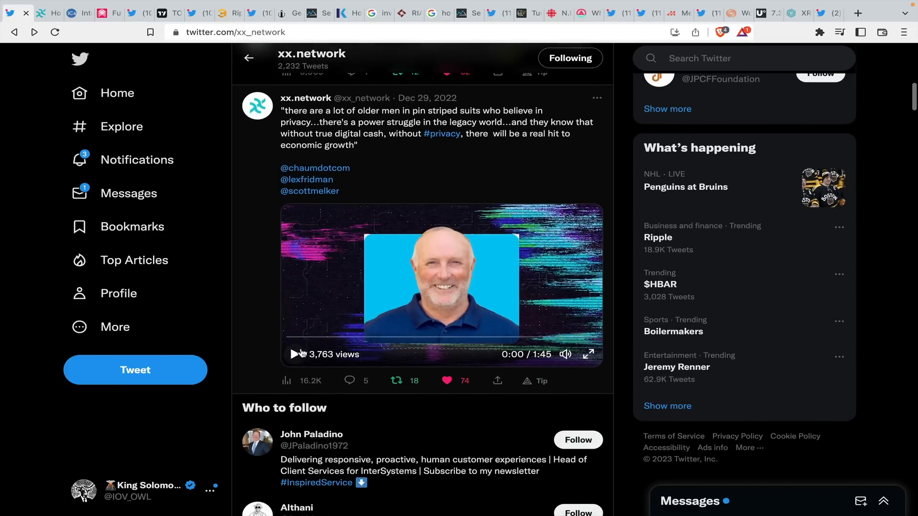
click(295, 353)
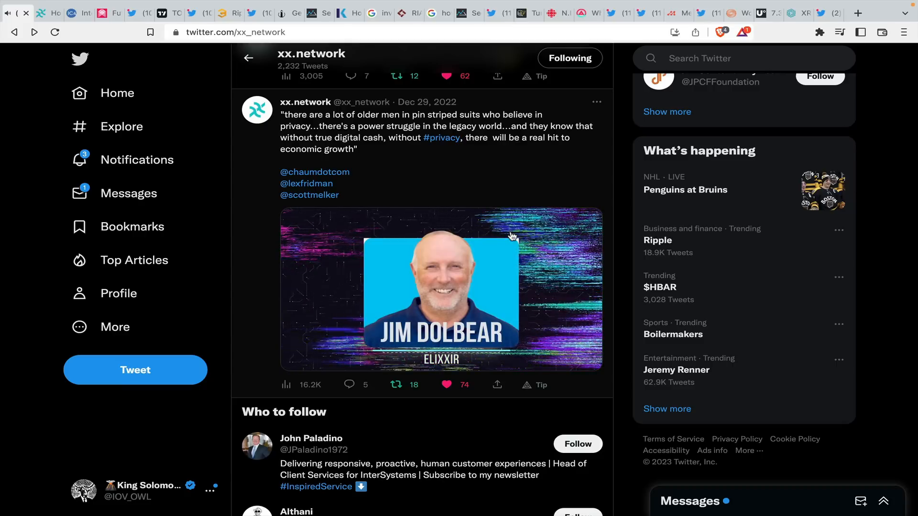
- Keep the xx.network interview clip playing through Jim Dolbear of Elixxir's part
click(440, 290)
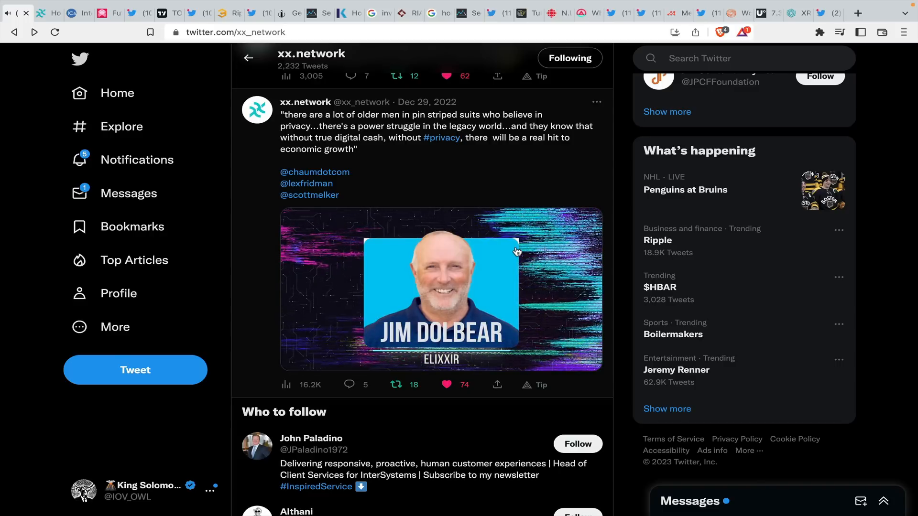
- Let the interview video finish at 1:45, then switch to the xx.network homepage tab
click(441, 291)
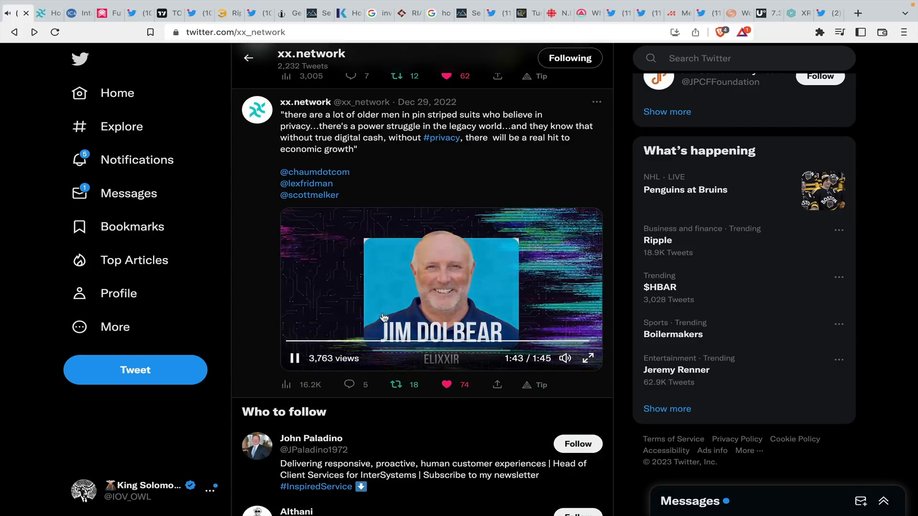
click(294, 358)
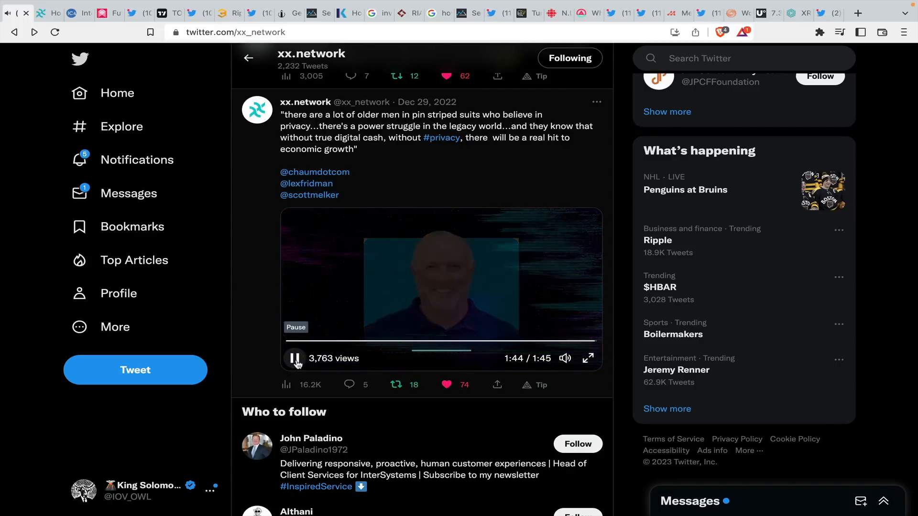
click(295, 358)
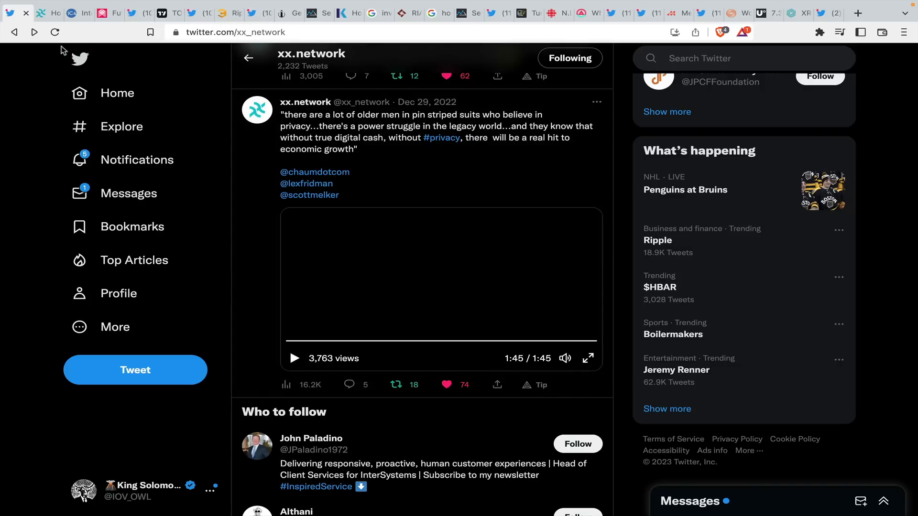
click(47, 13)
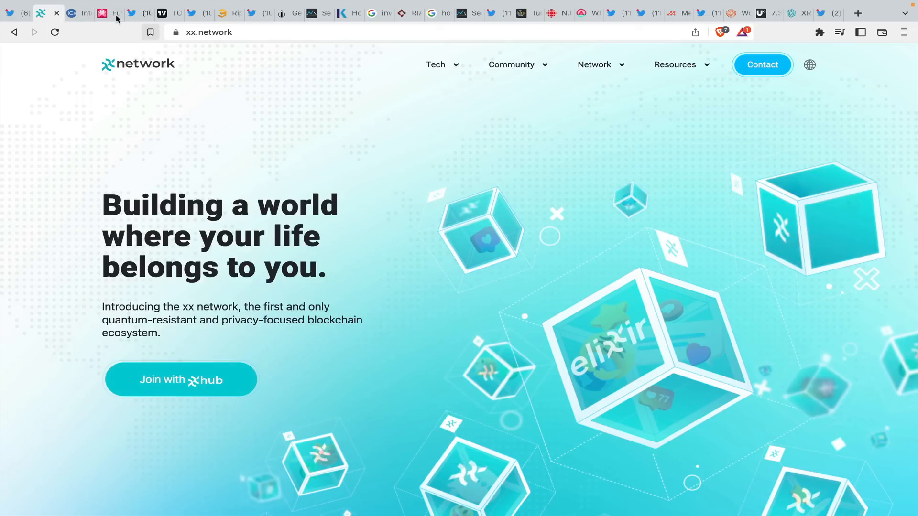
- Glance at the currencyassociation.org homepage, then switch to the RBNZ CBDC responses tab
click(71, 13)
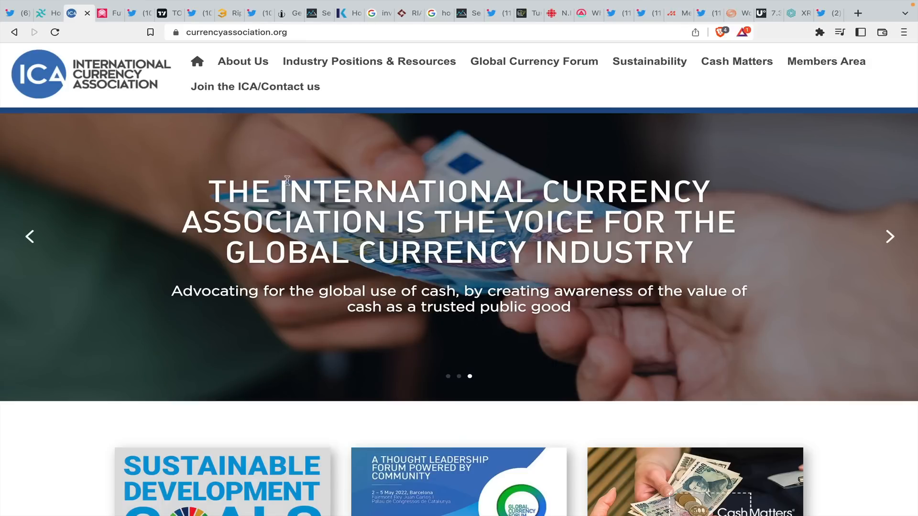
mouse_move(263, 177)
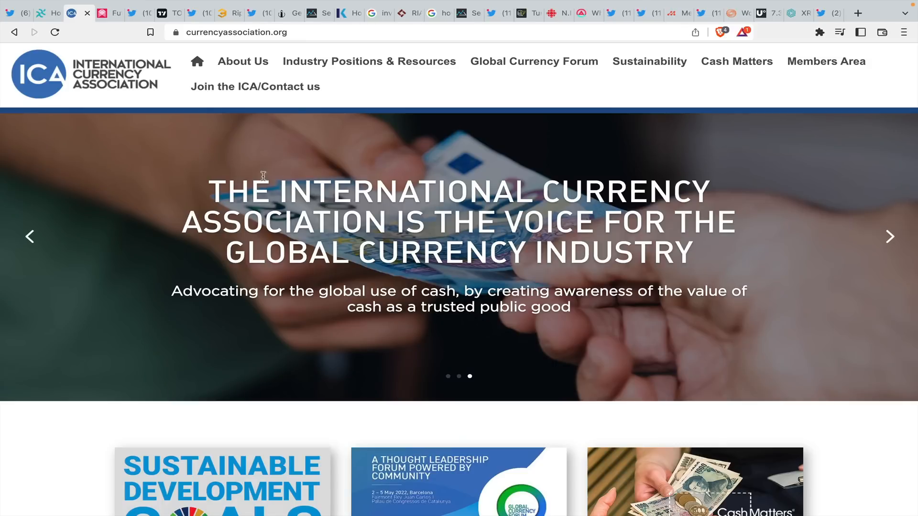
click(99, 13)
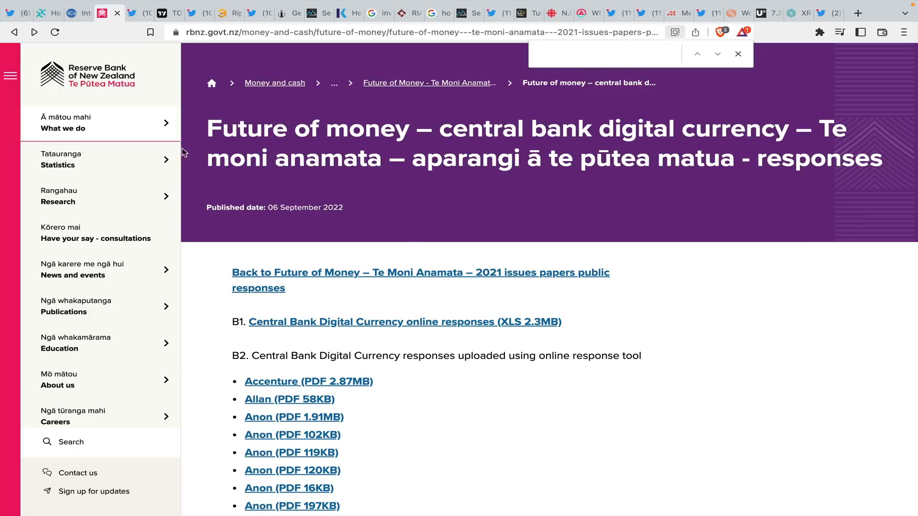
- Find 'ripple' on the RBNZ page and read Ripple's 108KB response PDF
click(591, 54)
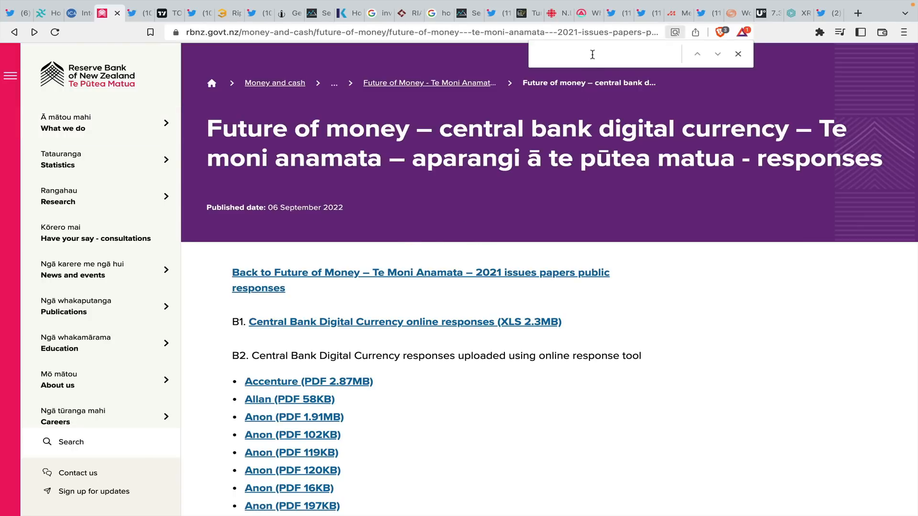
text(ripple)
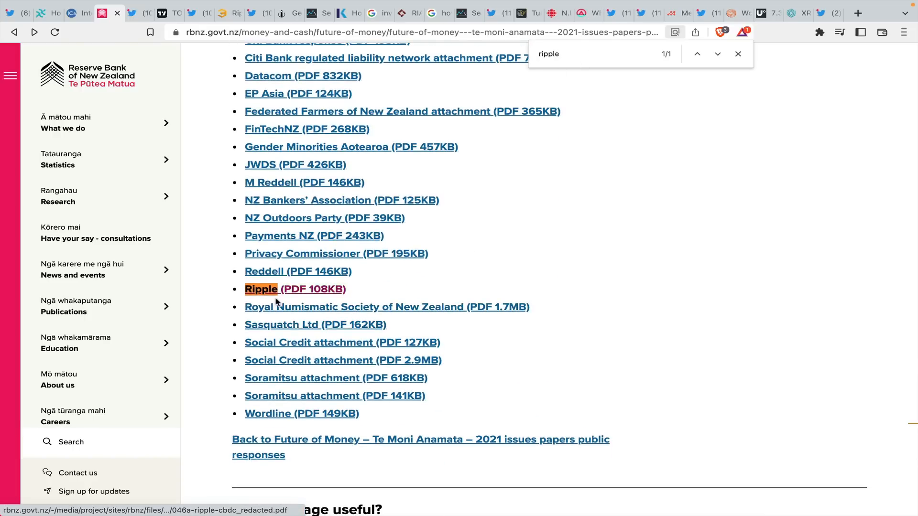
click(261, 289)
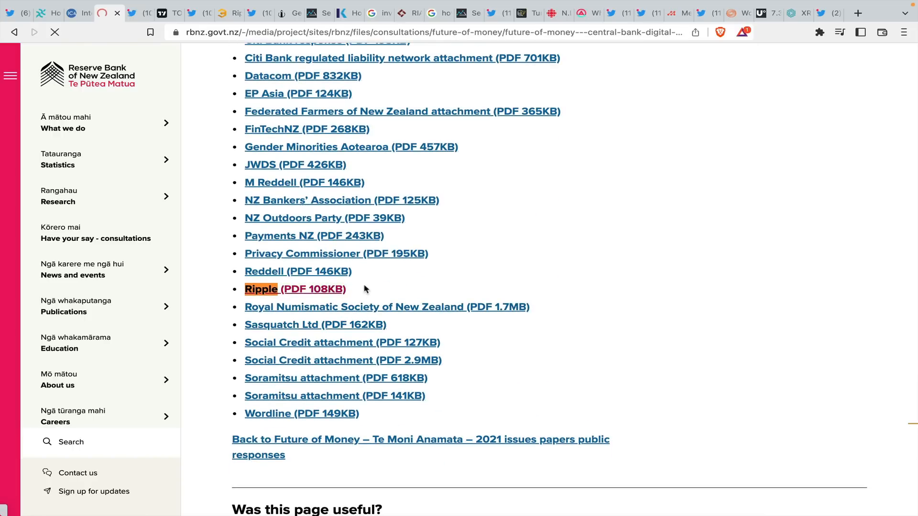
click(261, 289)
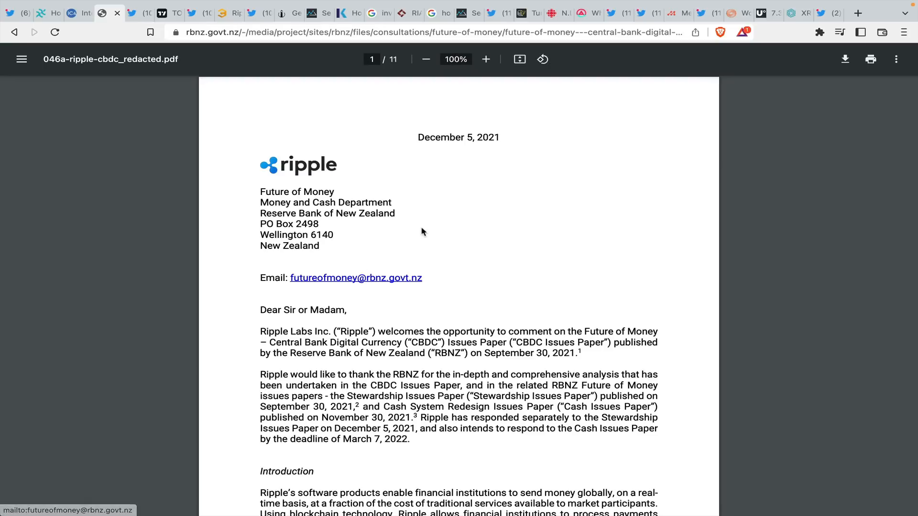
scroll(down, 3)
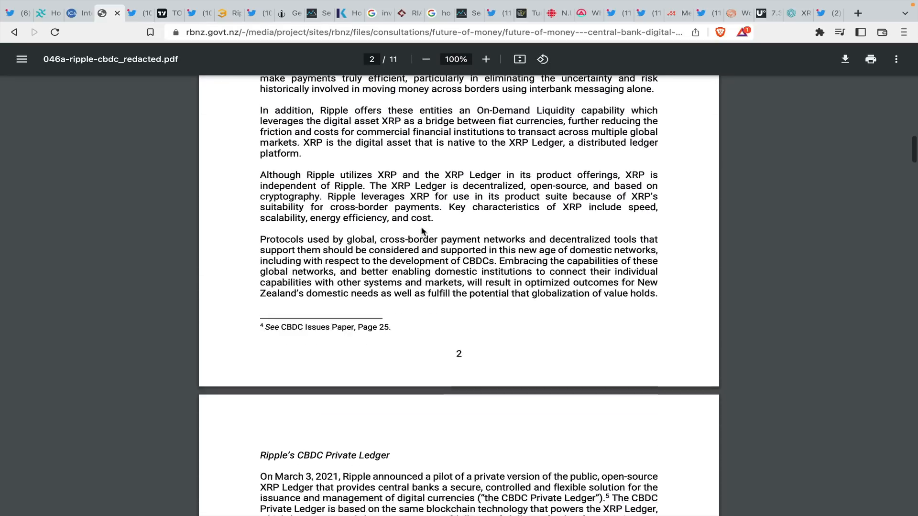
scroll(down, 3)
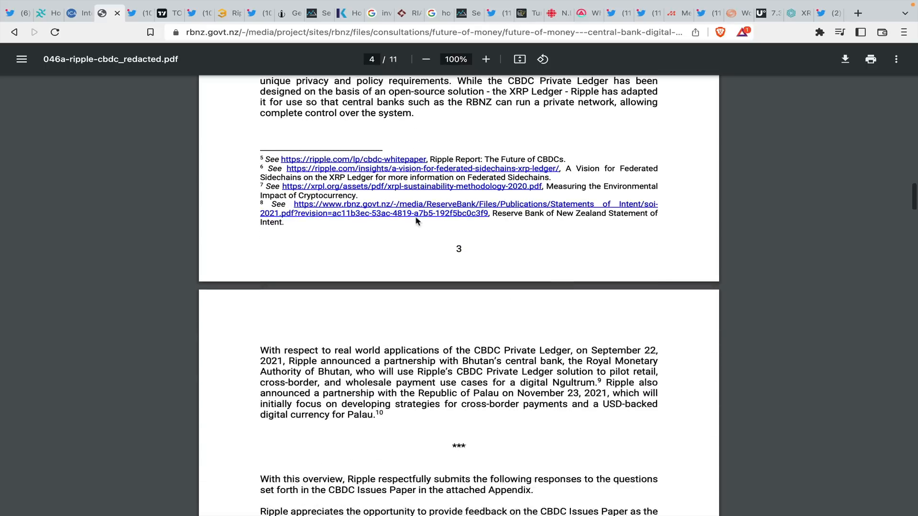
click(139, 13)
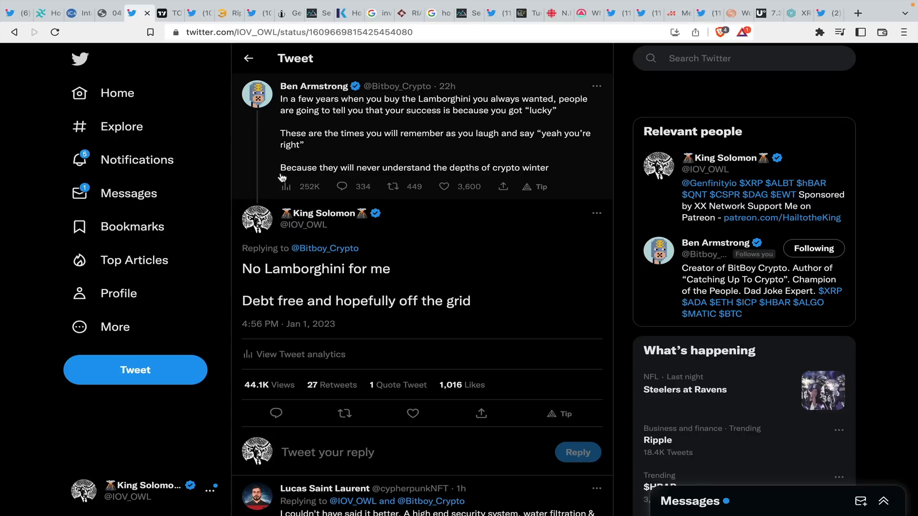
mouse_move(359, 281)
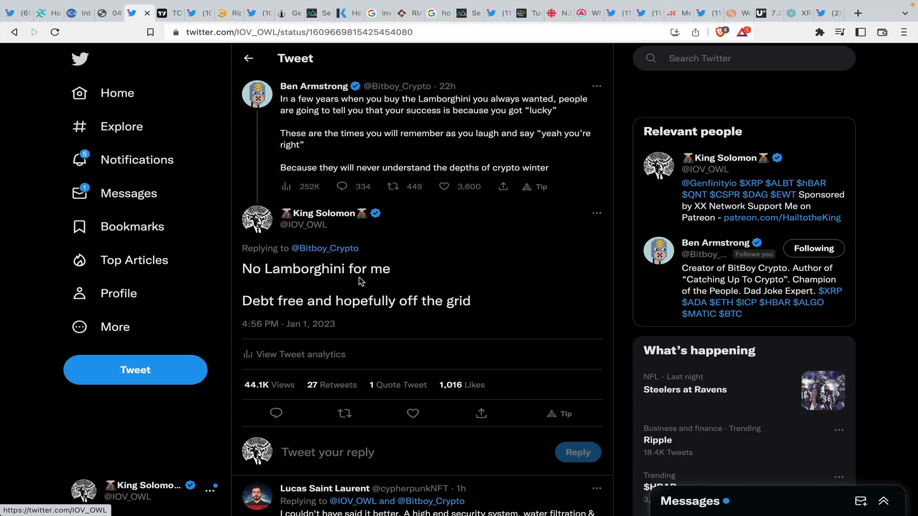
mouse_move(303, 275)
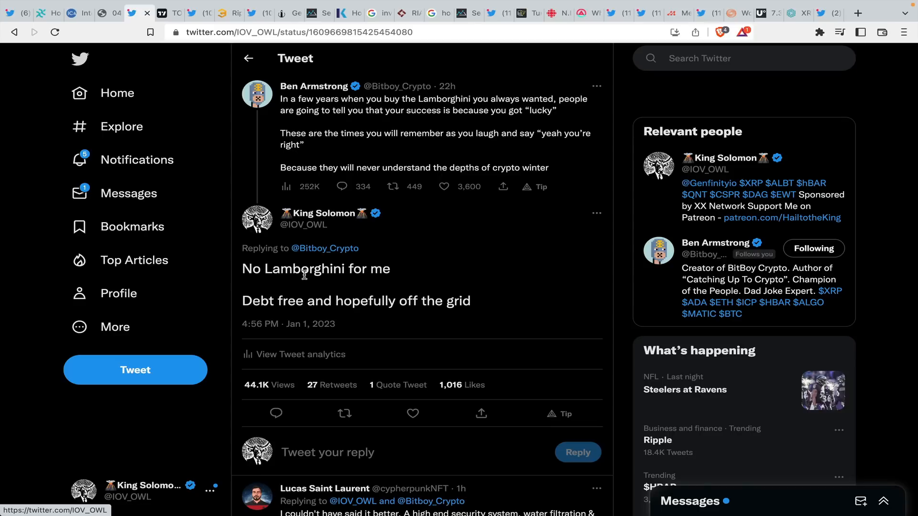
mouse_move(252, 139)
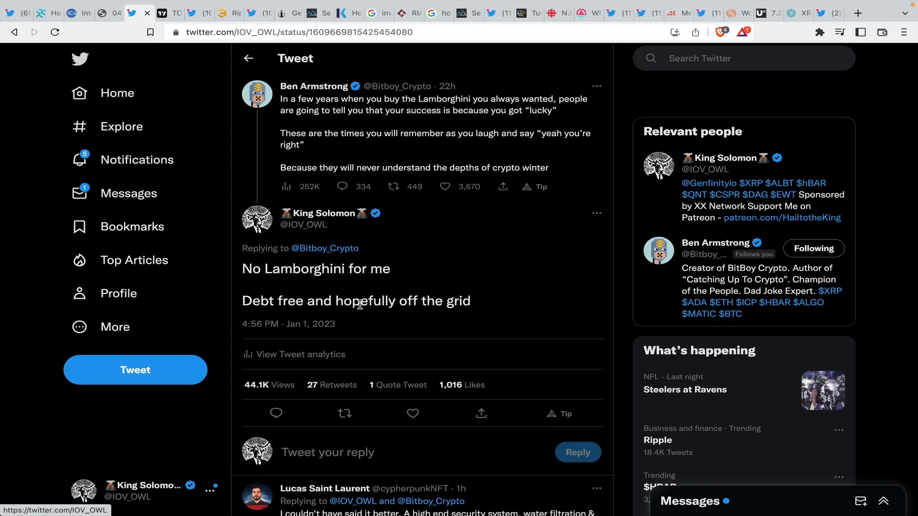
mouse_move(354, 261)
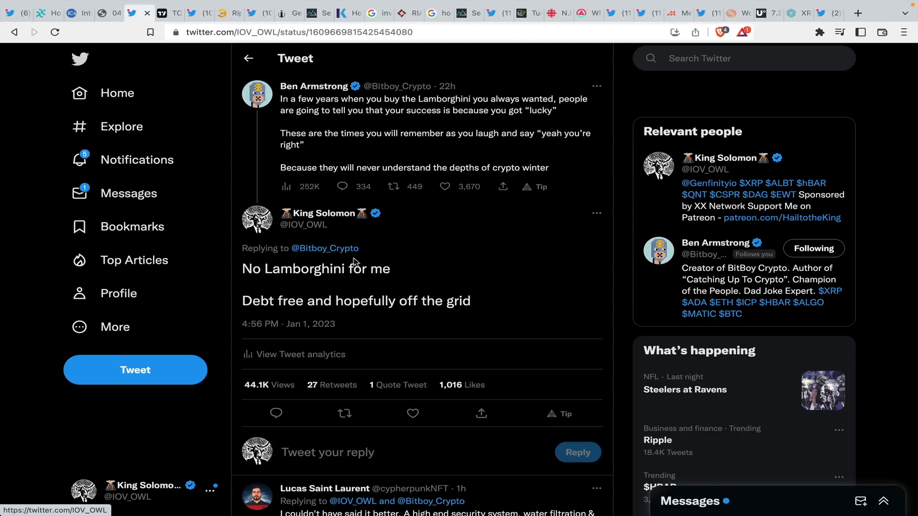
mouse_move(326, 291)
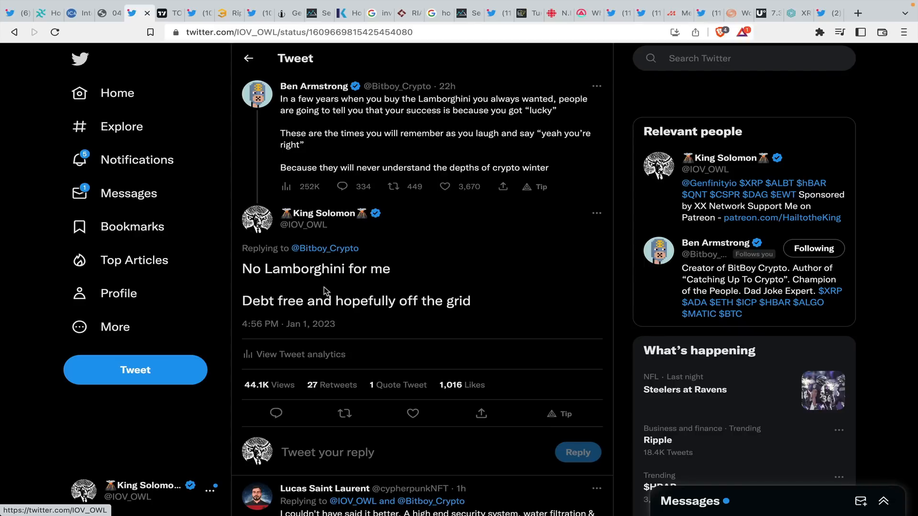
mouse_move(375, 272)
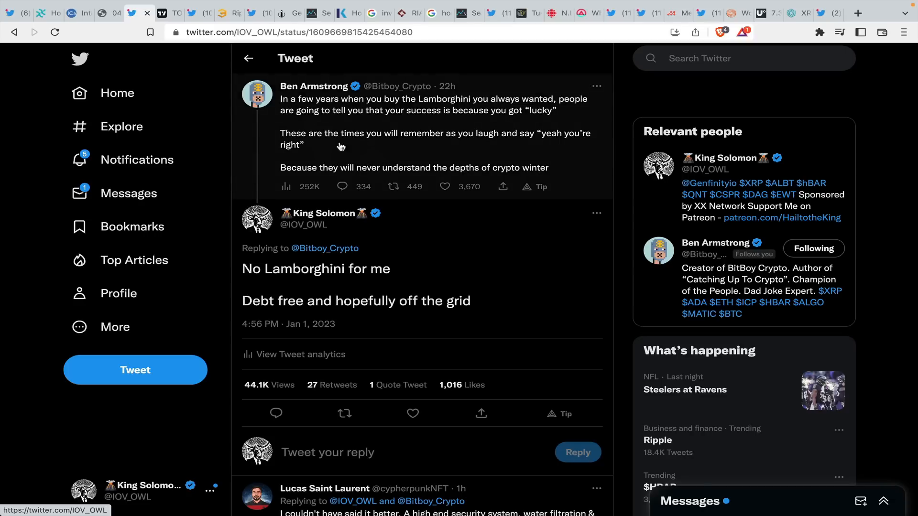
mouse_move(219, 49)
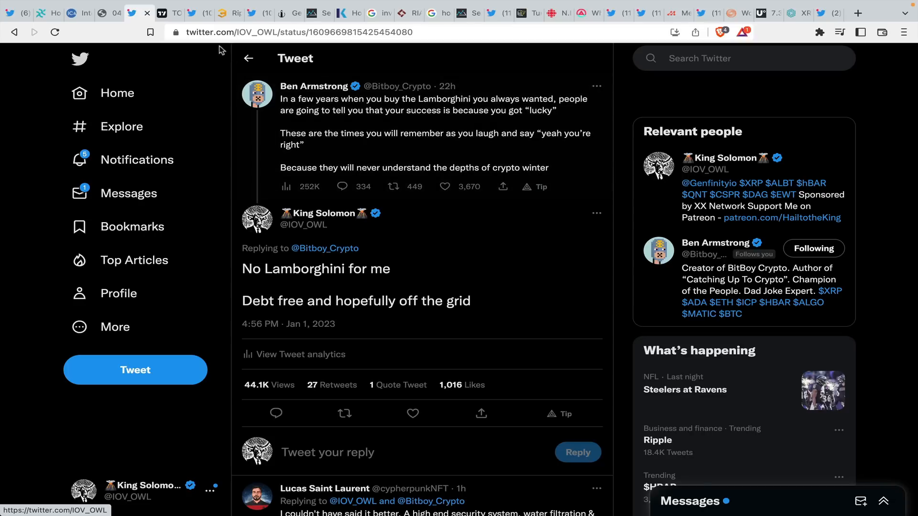
- Read King Solomon's 'No Lamborghini for me' reply, then switch to the CRYPTOCAP:TOTAL chart
click(162, 13)
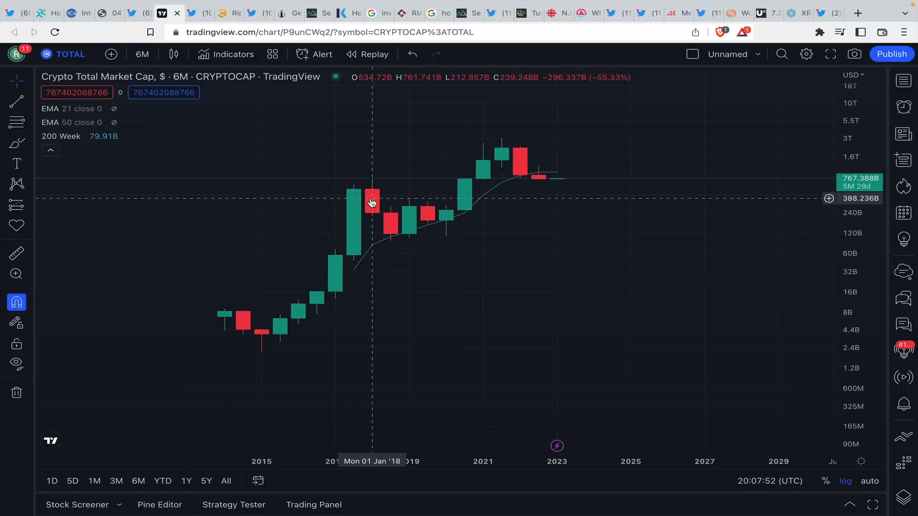
mouse_move(182, 224)
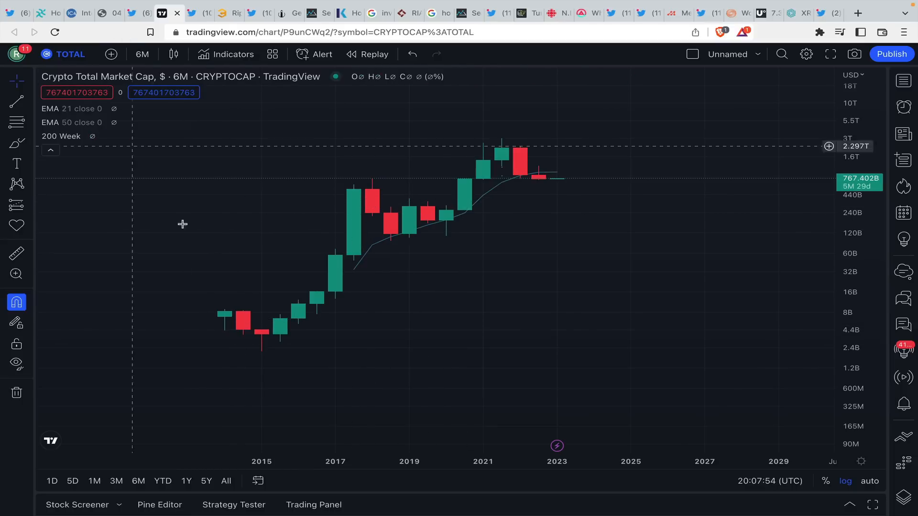
mouse_move(224, 321)
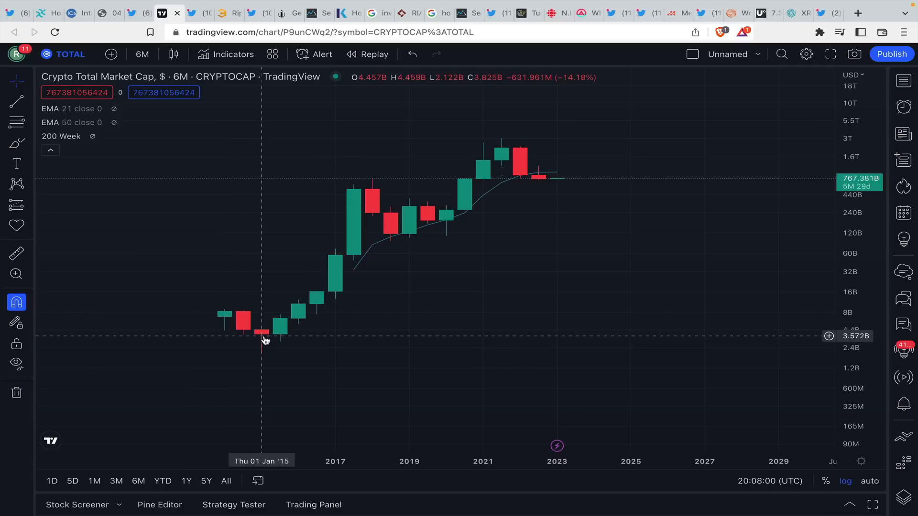
mouse_move(372, 204)
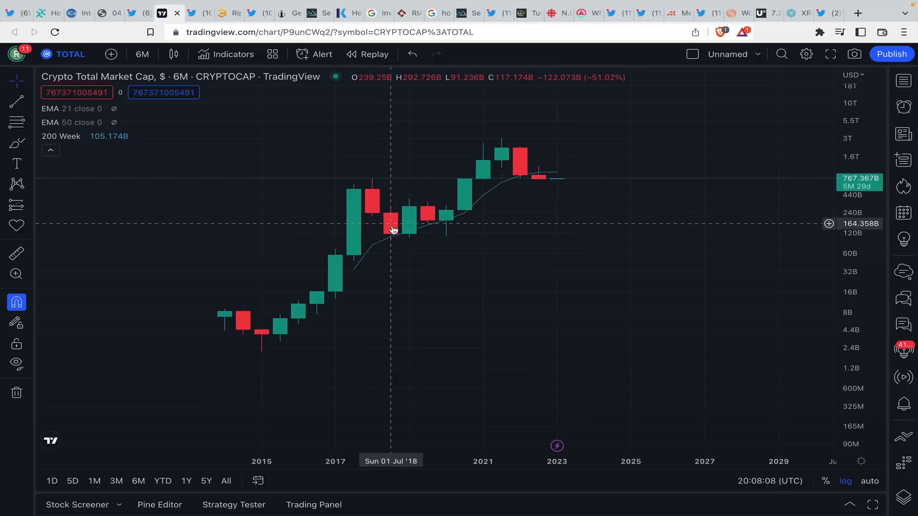
mouse_move(377, 205)
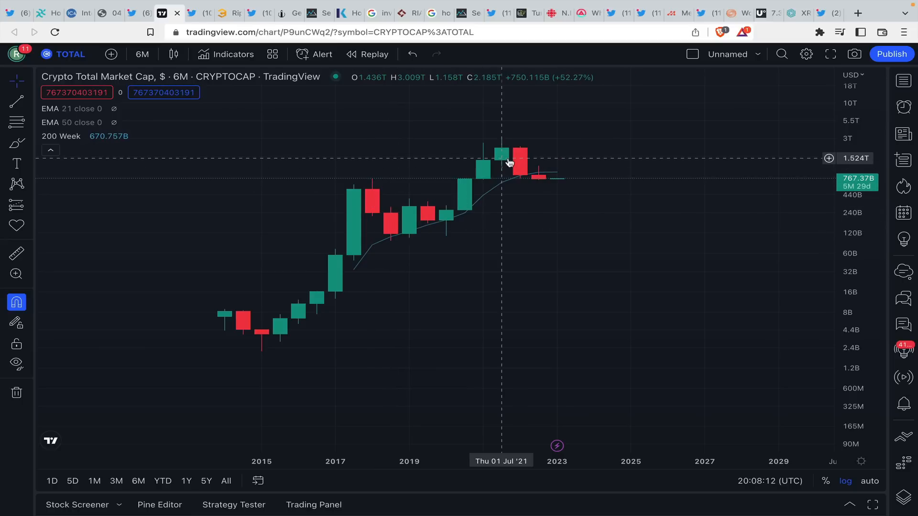
mouse_move(519, 162)
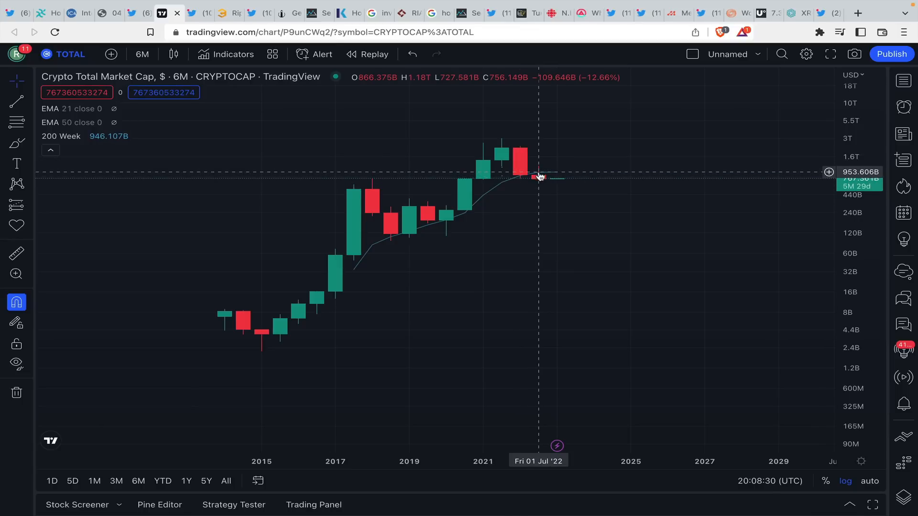
mouse_move(520, 167)
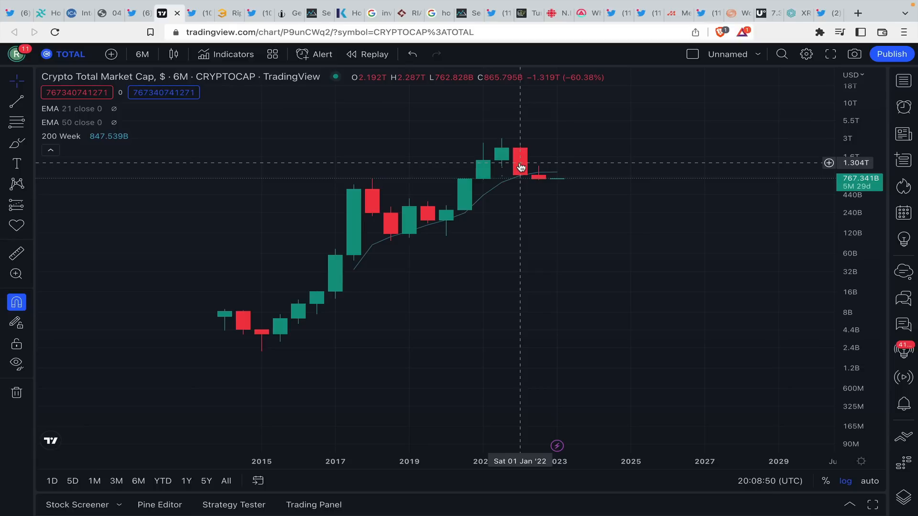
mouse_move(468, 215)
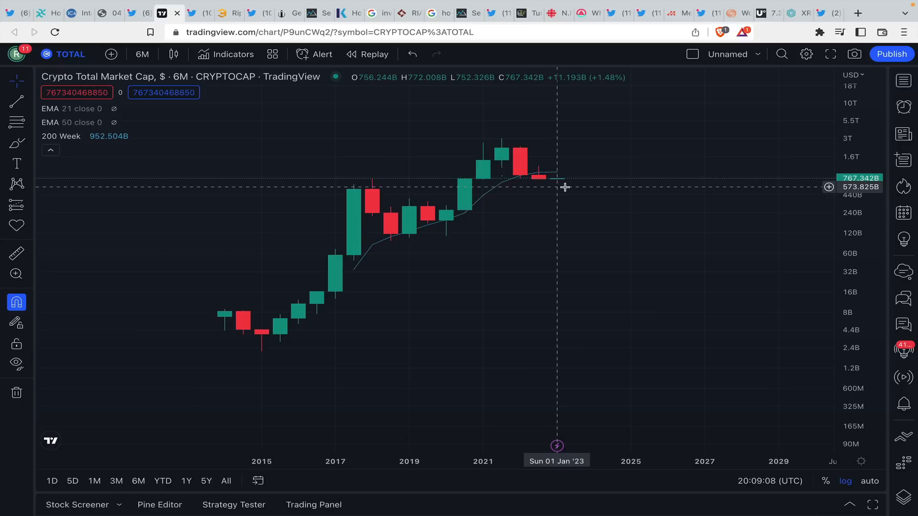
mouse_move(538, 187)
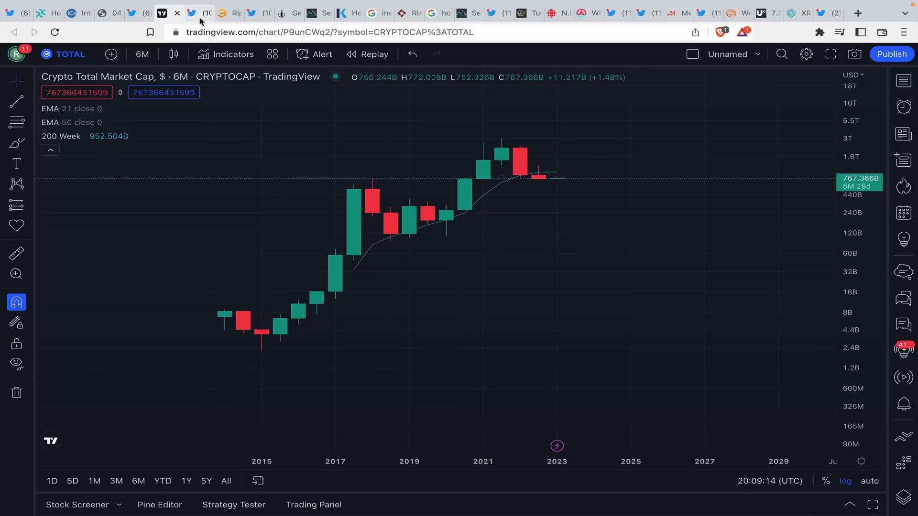
click(193, 13)
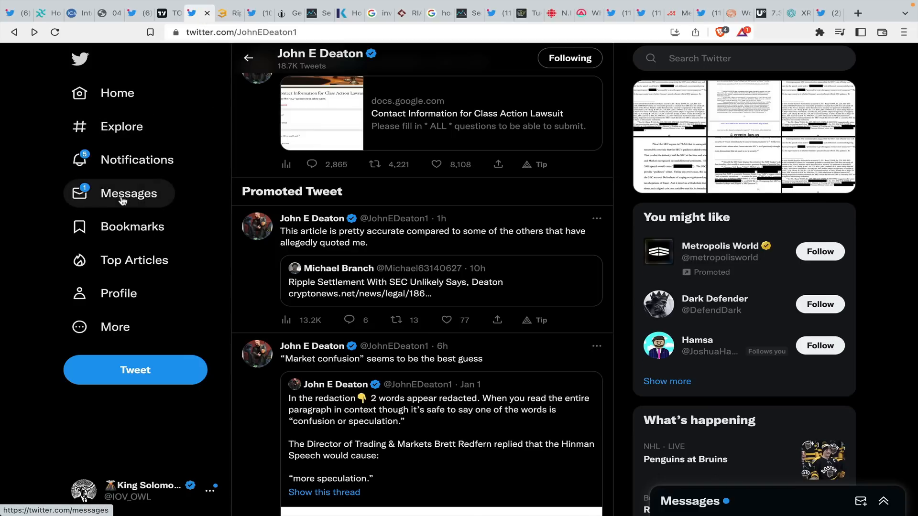
mouse_move(124, 196)
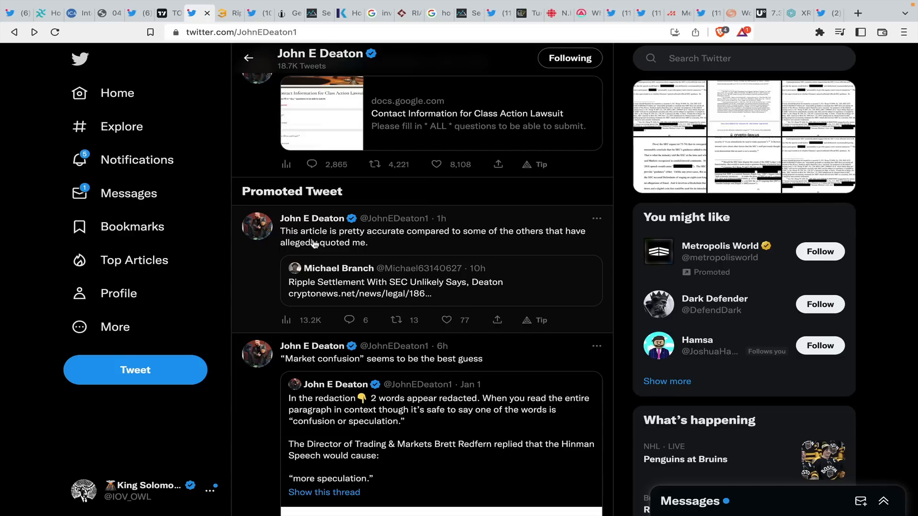
mouse_move(337, 252)
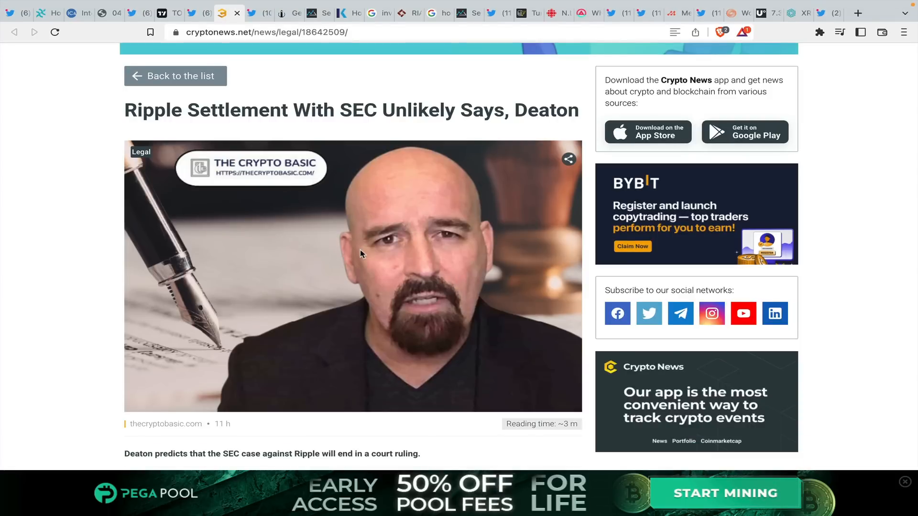
mouse_move(317, 170)
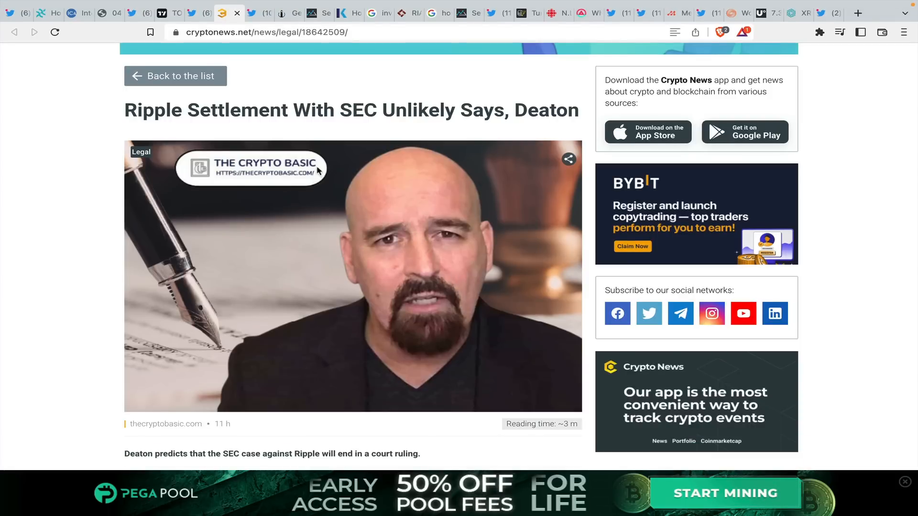
- Scroll the Deaton article down to its March 31 ruling paragraph and Source link
scroll(down, 3)
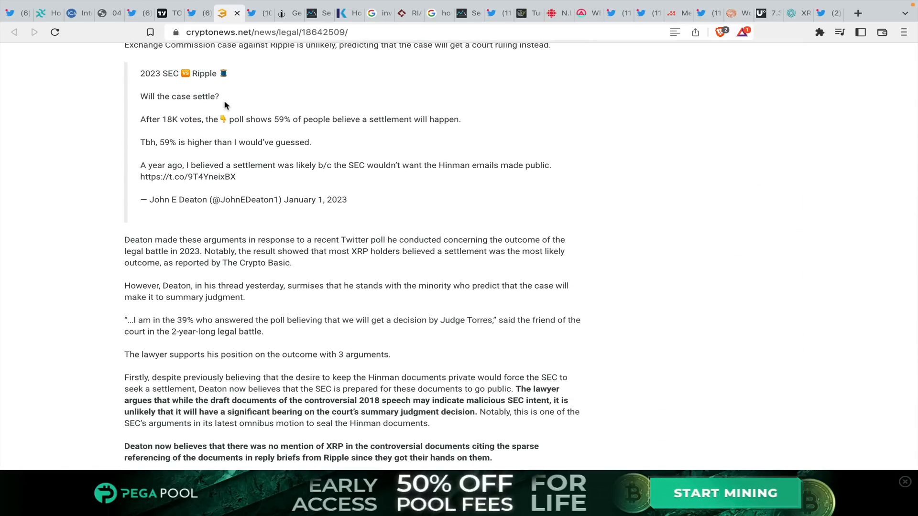
mouse_move(201, 125)
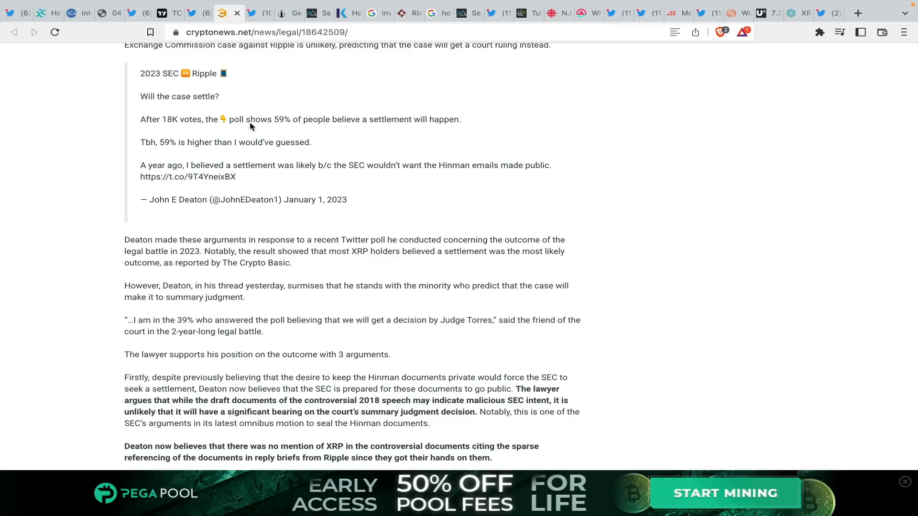
mouse_move(248, 145)
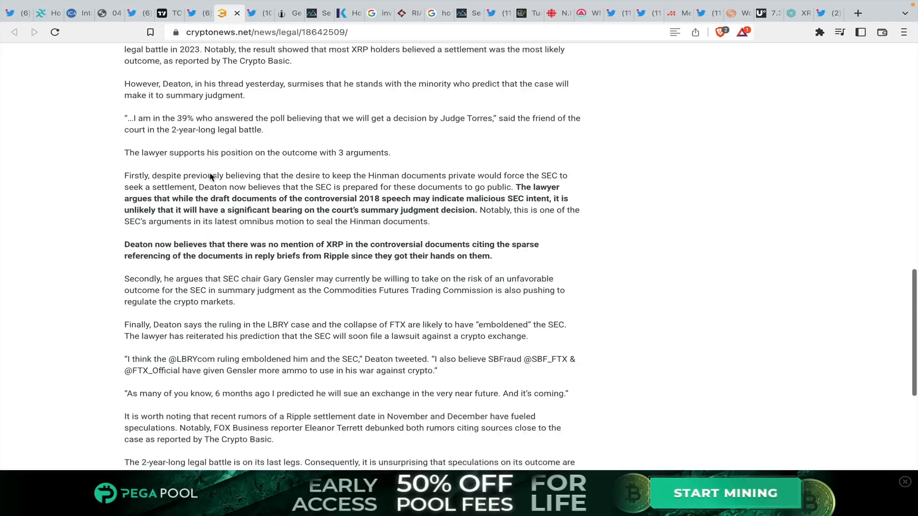
scroll(down, 3)
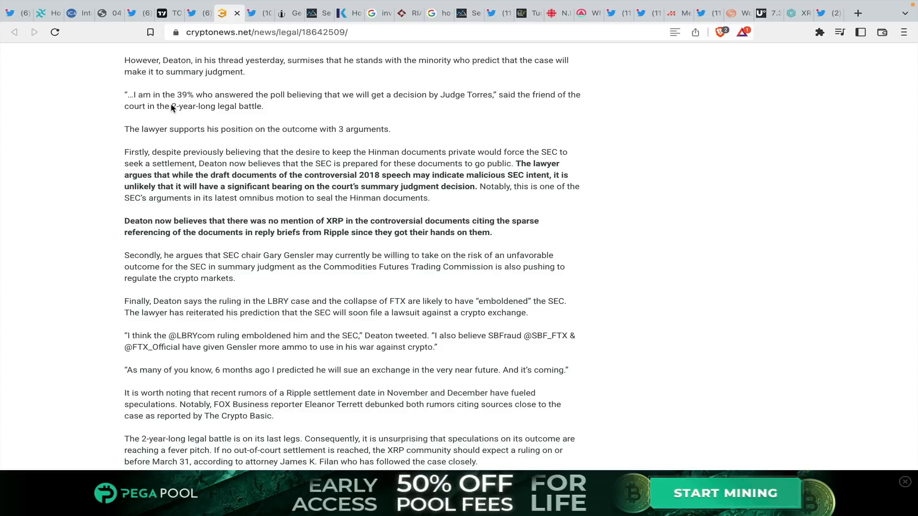
mouse_move(240, 106)
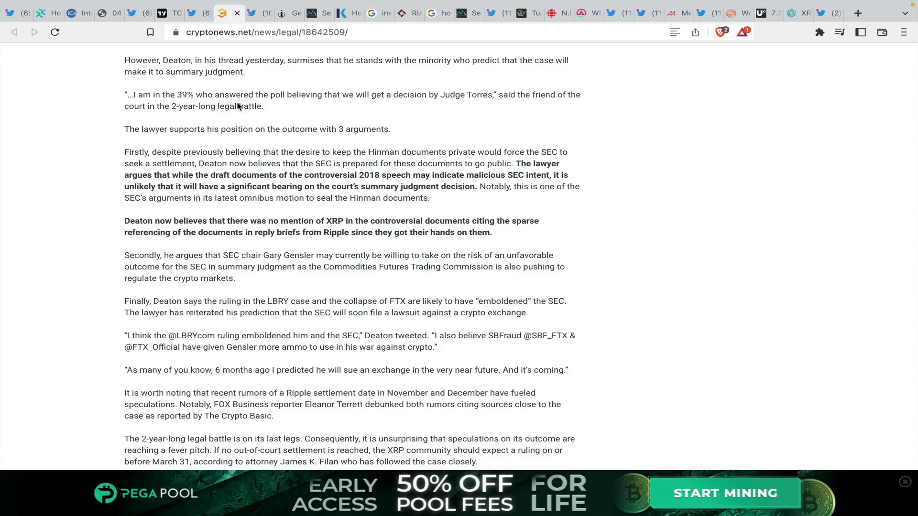
mouse_move(307, 103)
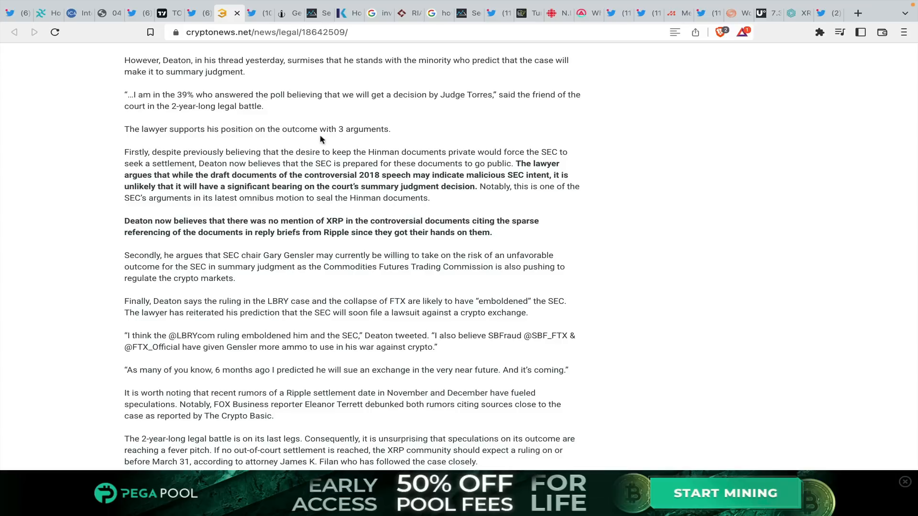
scroll(down, 3)
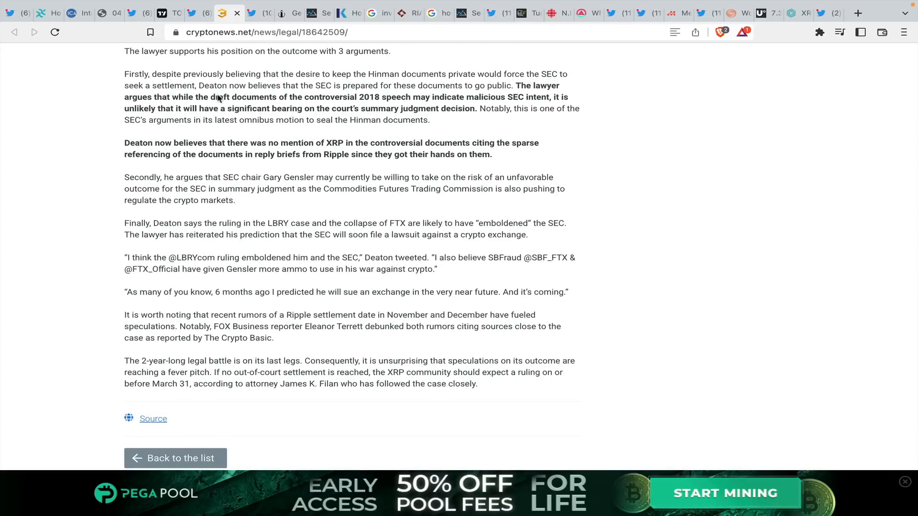
mouse_move(239, 102)
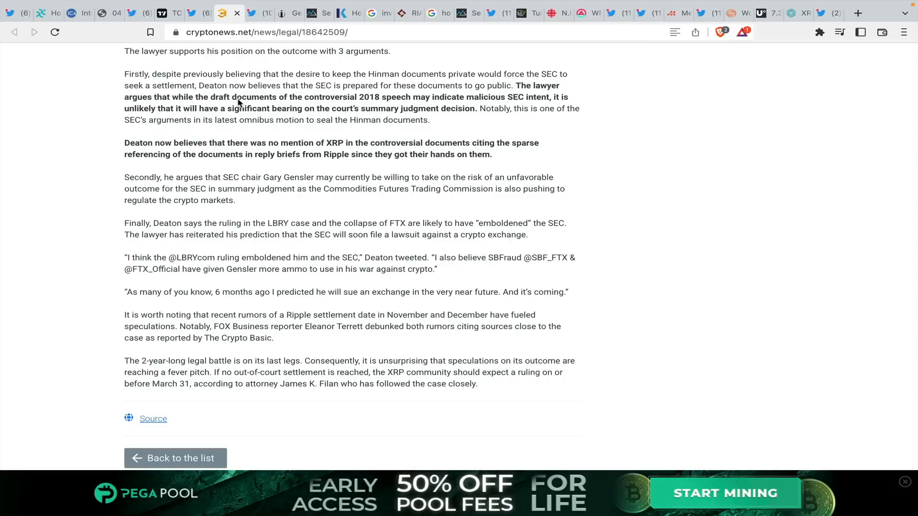
mouse_move(226, 110)
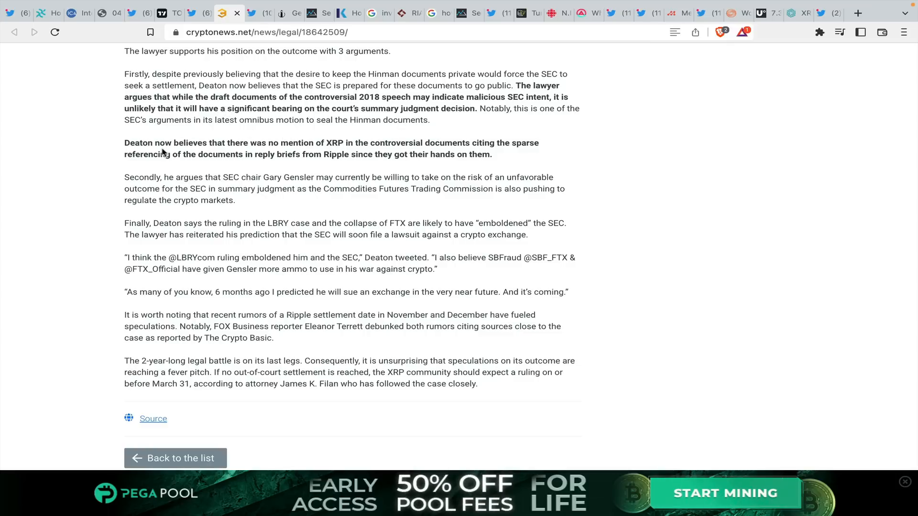
mouse_move(401, 151)
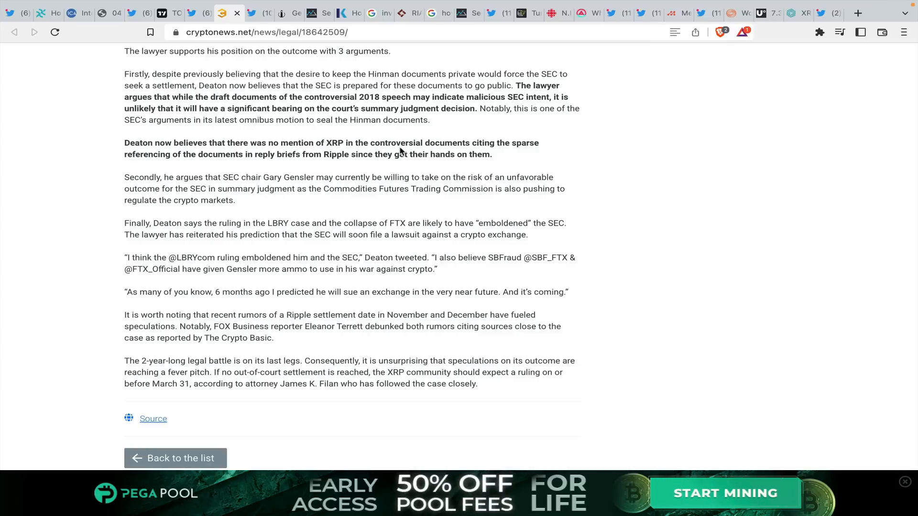
mouse_move(177, 190)
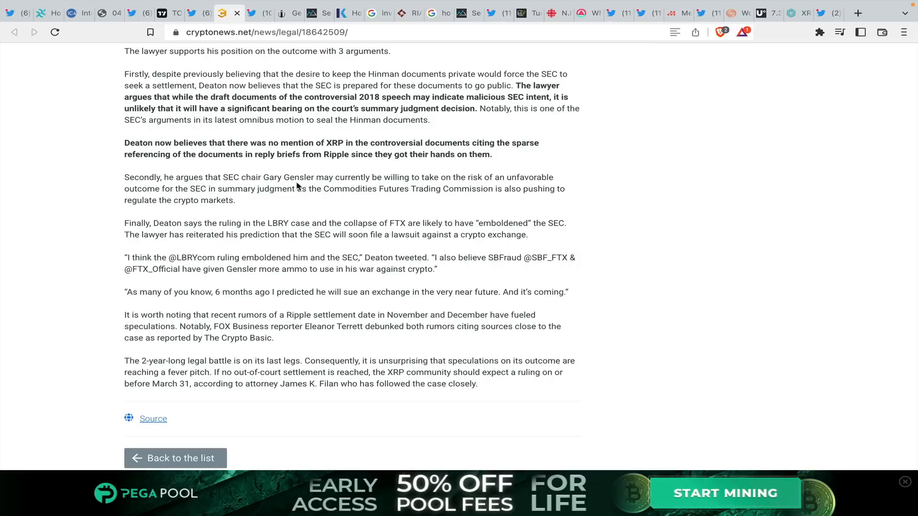
mouse_move(370, 194)
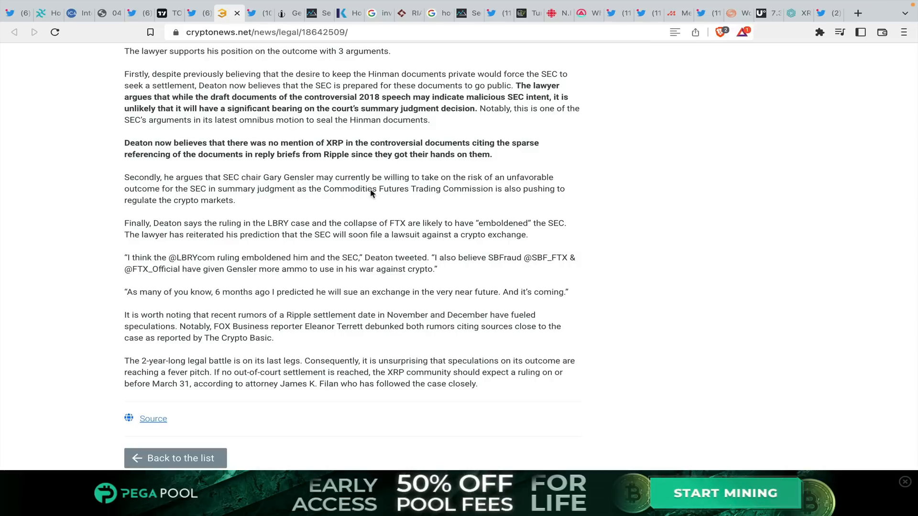
mouse_move(384, 196)
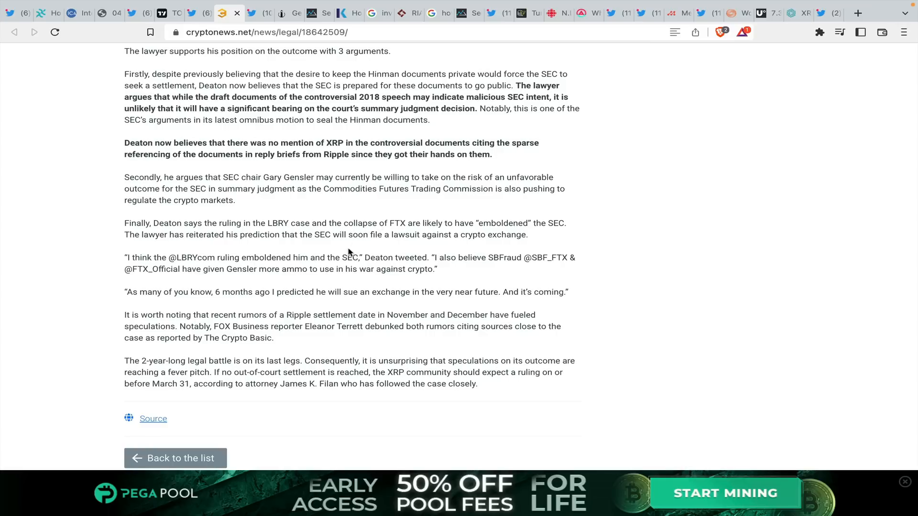
mouse_move(335, 226)
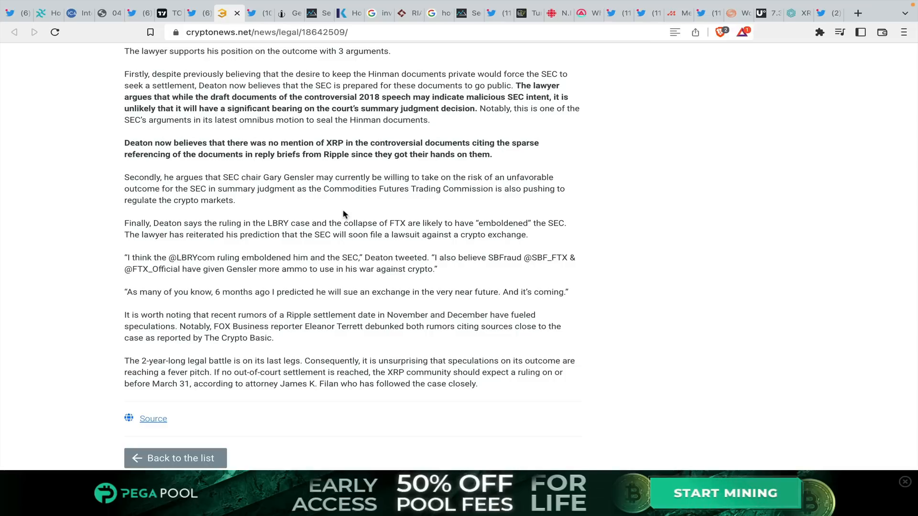
mouse_move(149, 234)
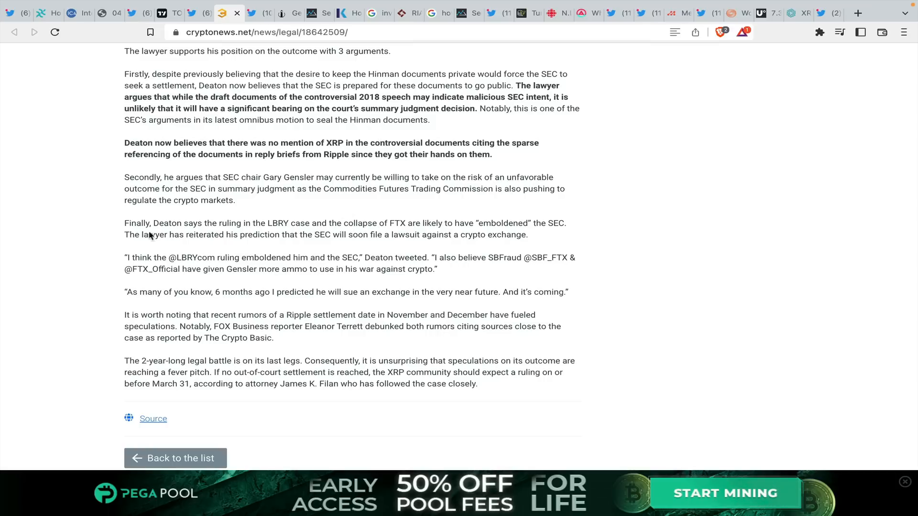
mouse_move(229, 233)
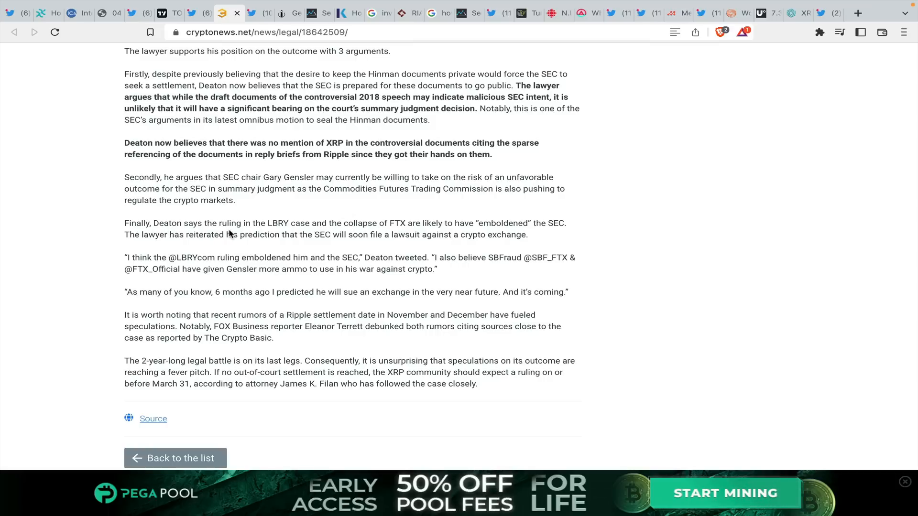
mouse_move(253, 233)
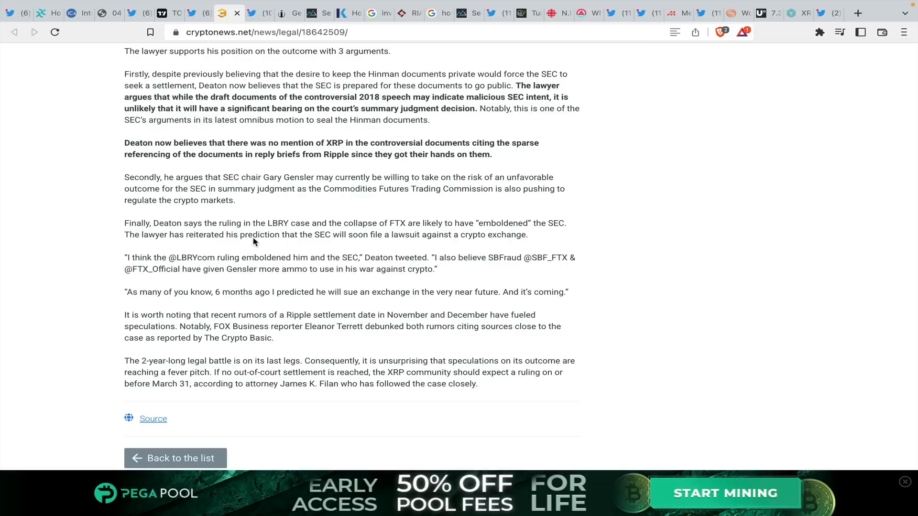
mouse_move(263, 245)
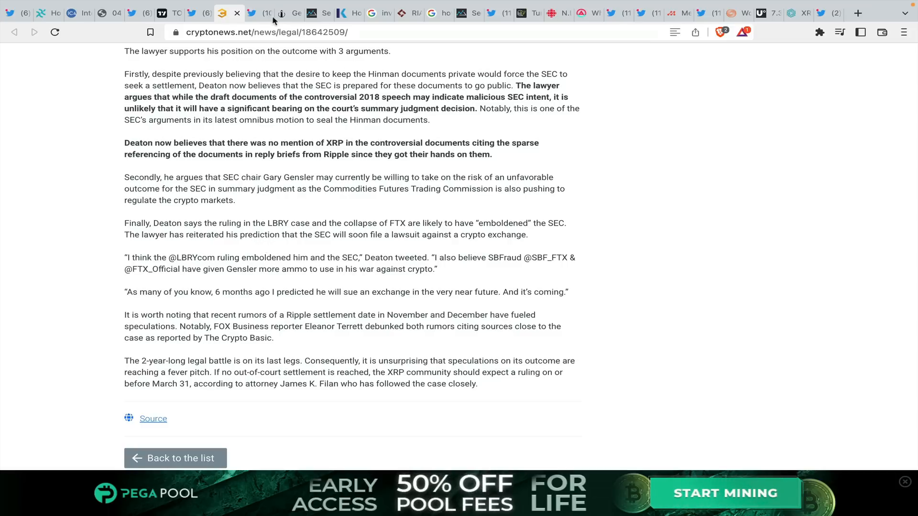
- Open AllianceBlock's 2022 highlights thread and scroll through its DEX, SDK and Nuant tweets
click(254, 13)
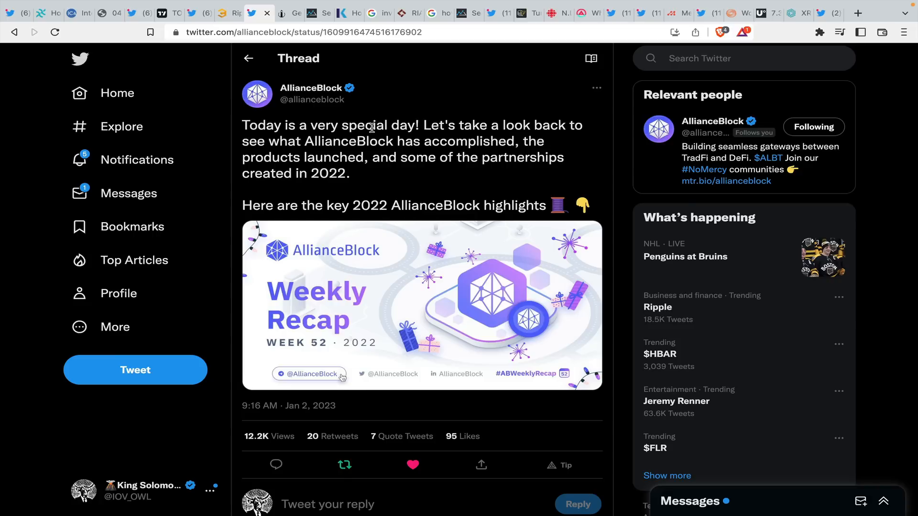
scroll(down, 3)
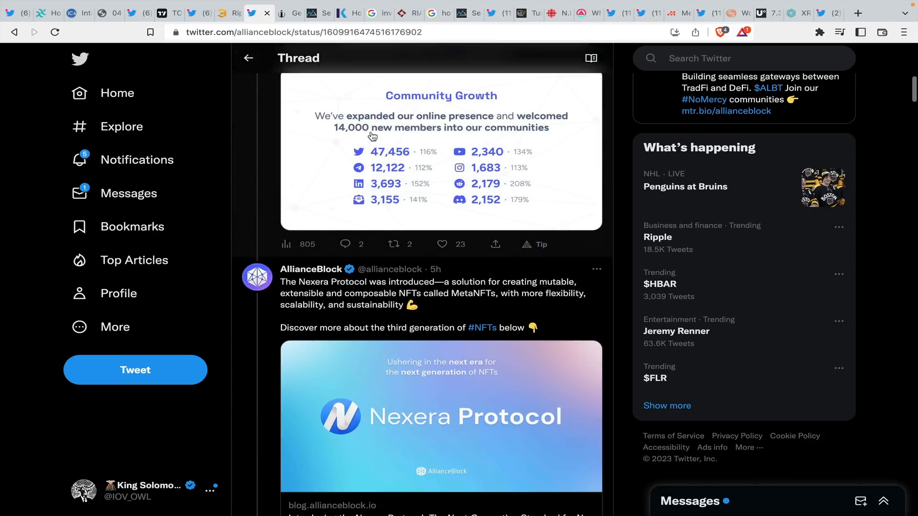
scroll(down, 3)
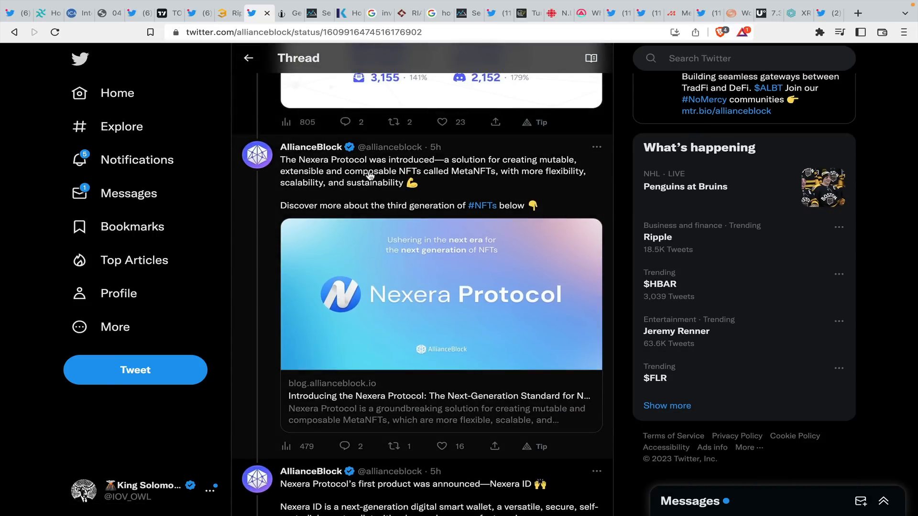
scroll(down, 3)
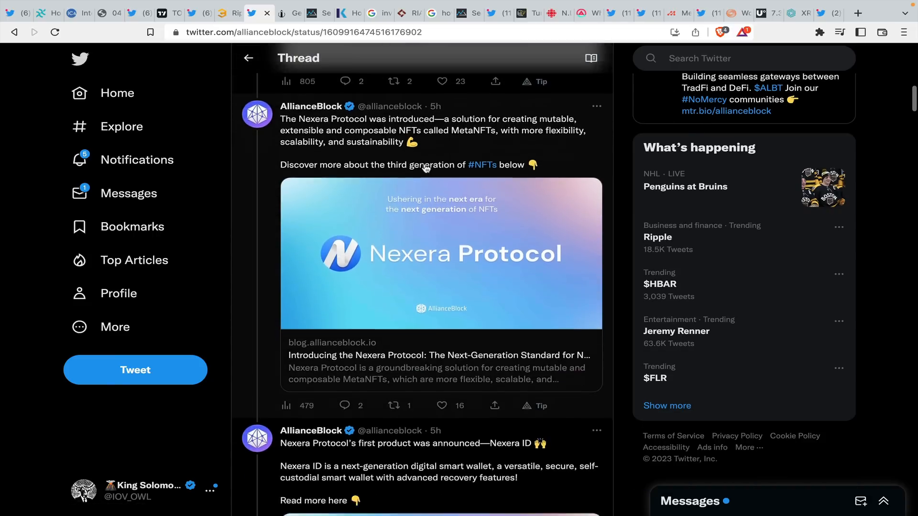
scroll(down, 3)
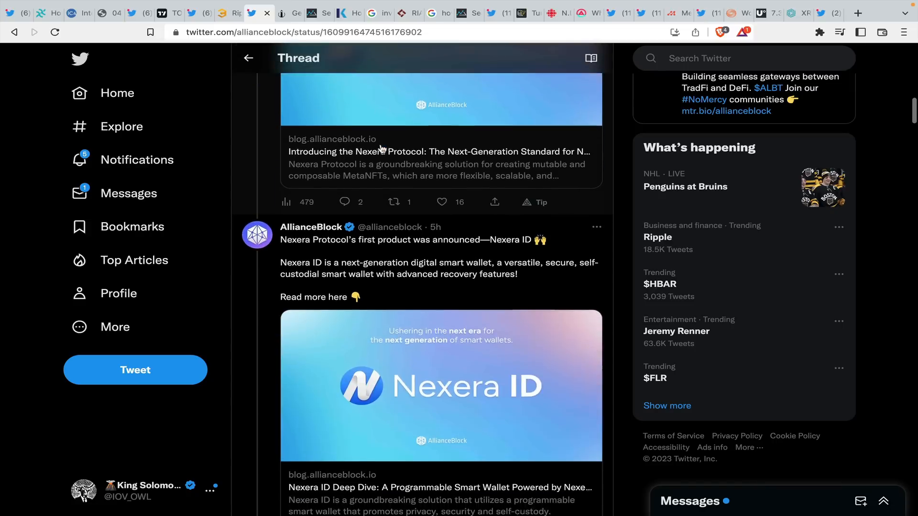
scroll(down, 3)
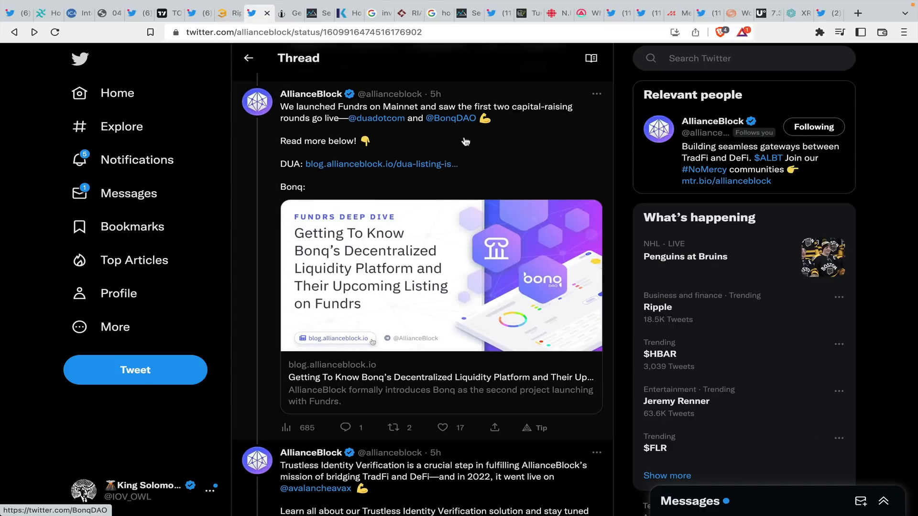
scroll(down, 3)
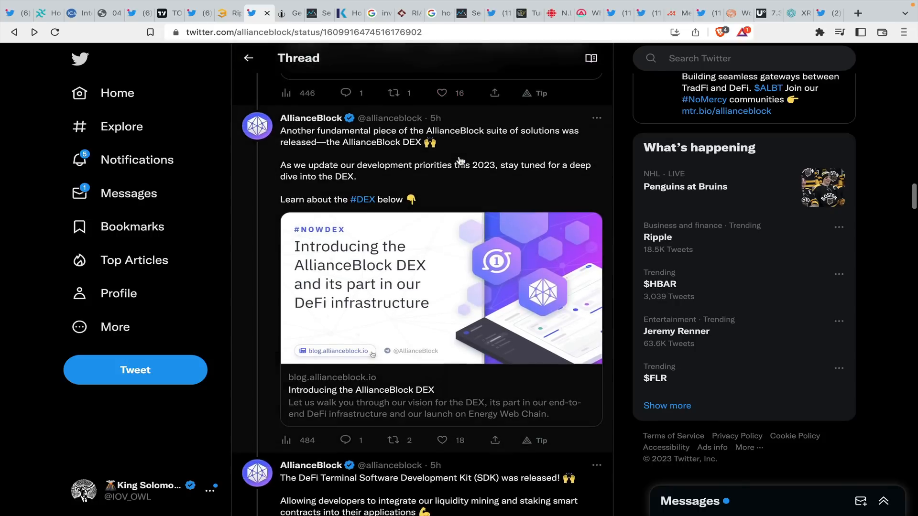
scroll(down, 3)
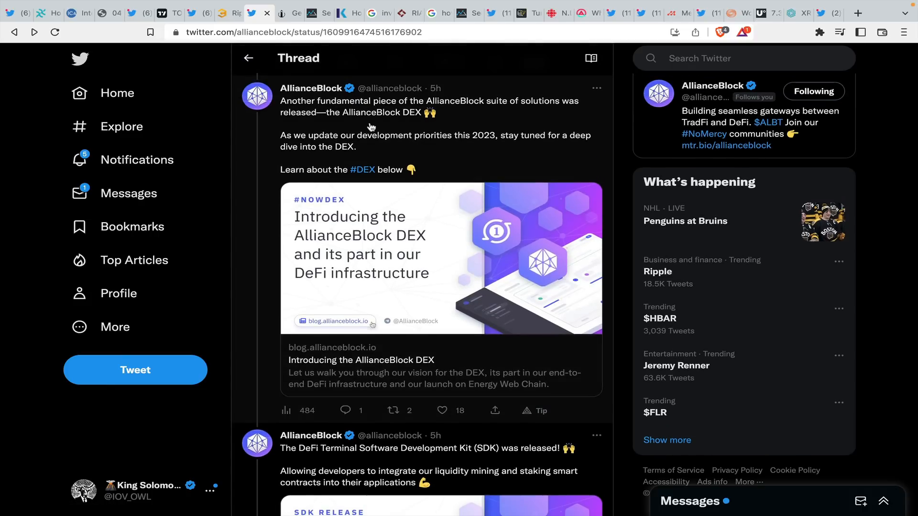
scroll(down, 3)
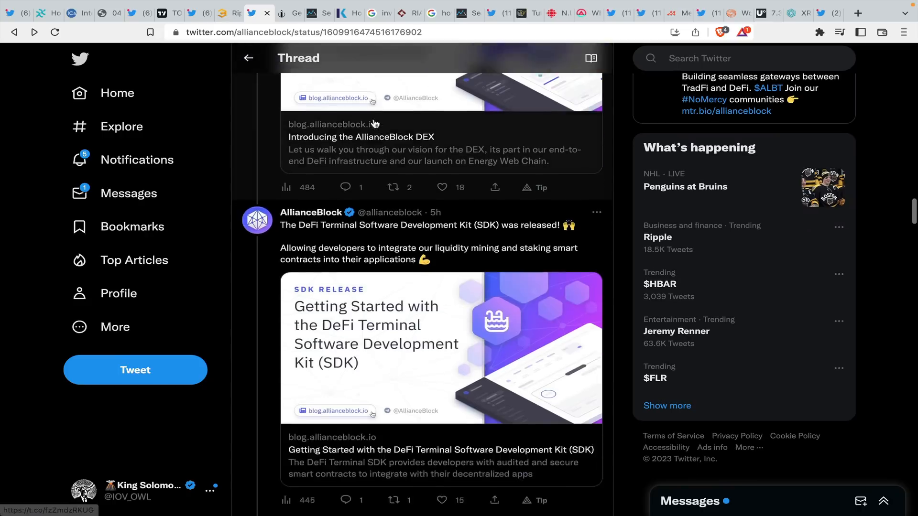
scroll(down, 3)
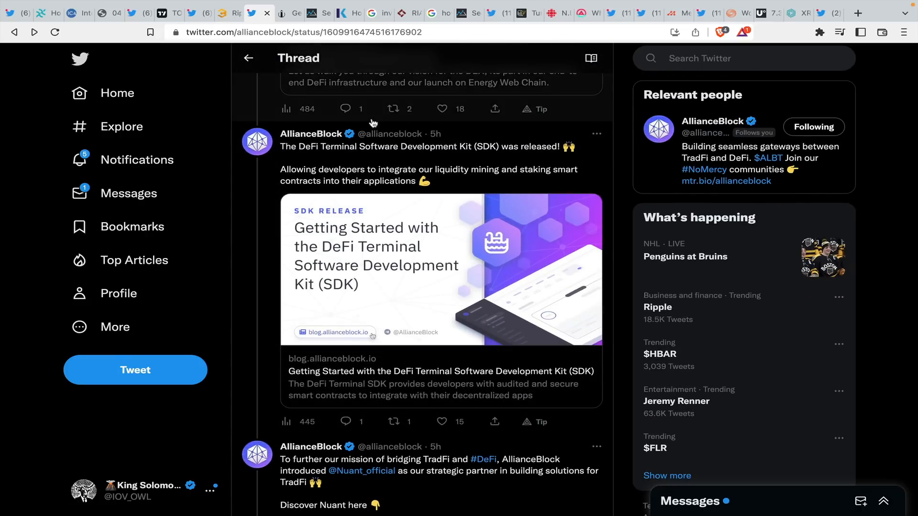
scroll(down, 3)
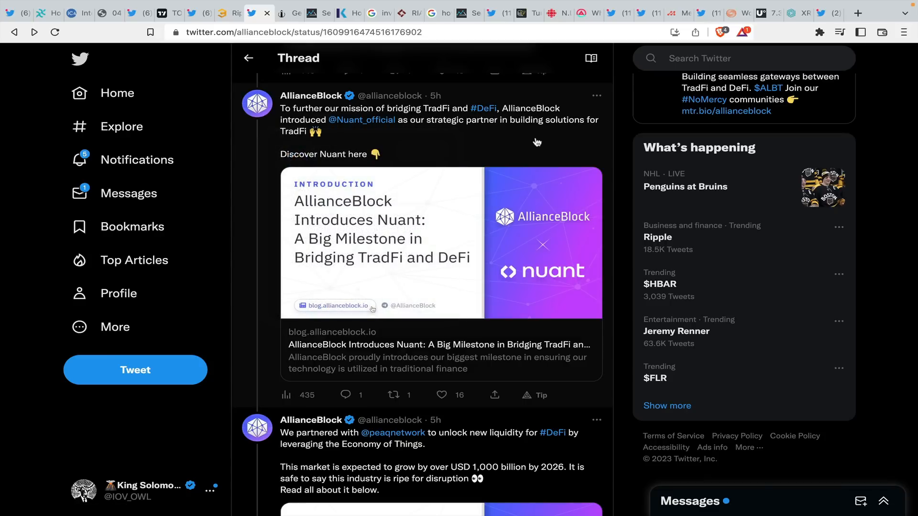
mouse_move(535, 141)
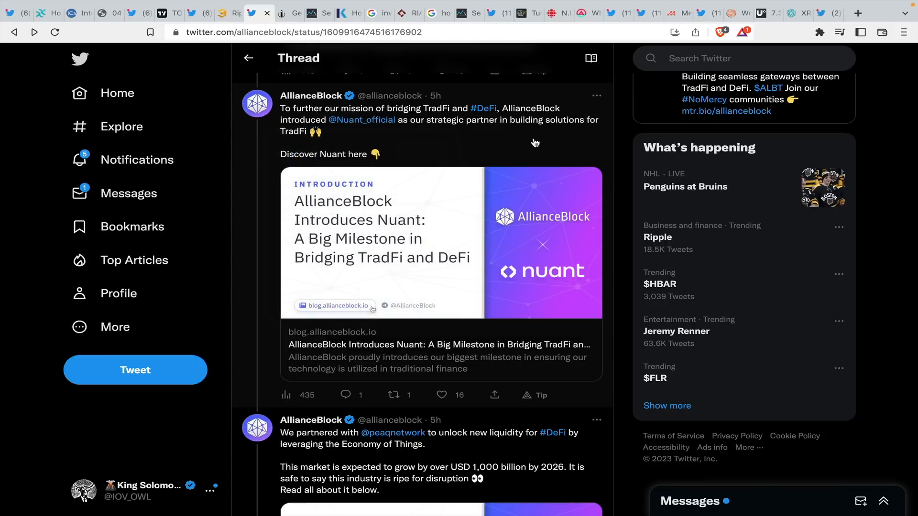
mouse_move(472, 176)
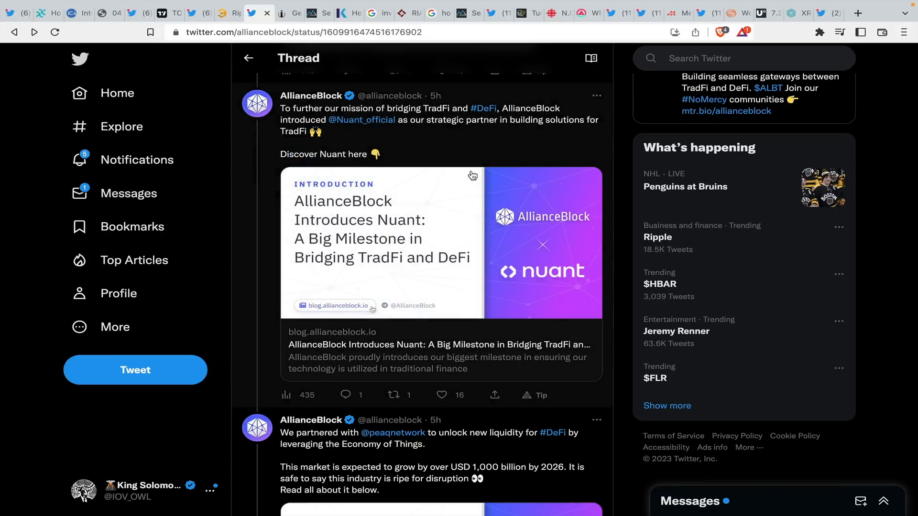
scroll(down, 3)
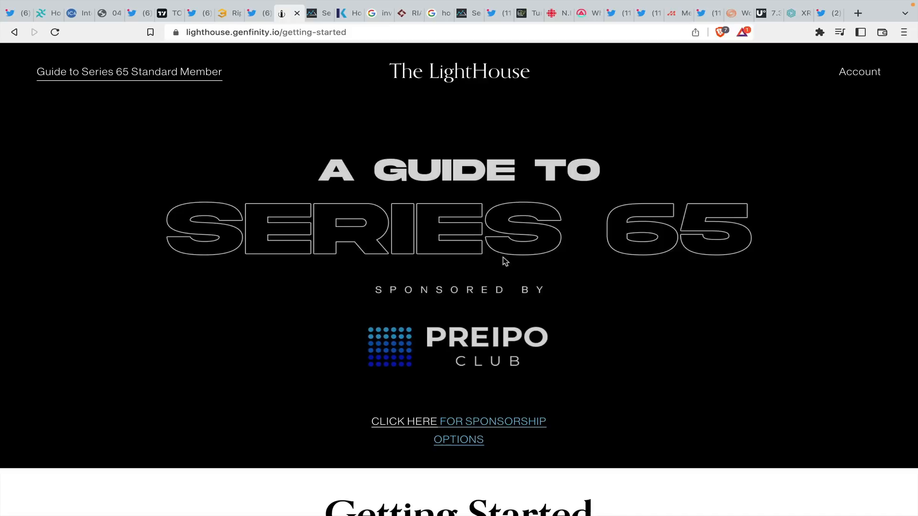
mouse_move(517, 271)
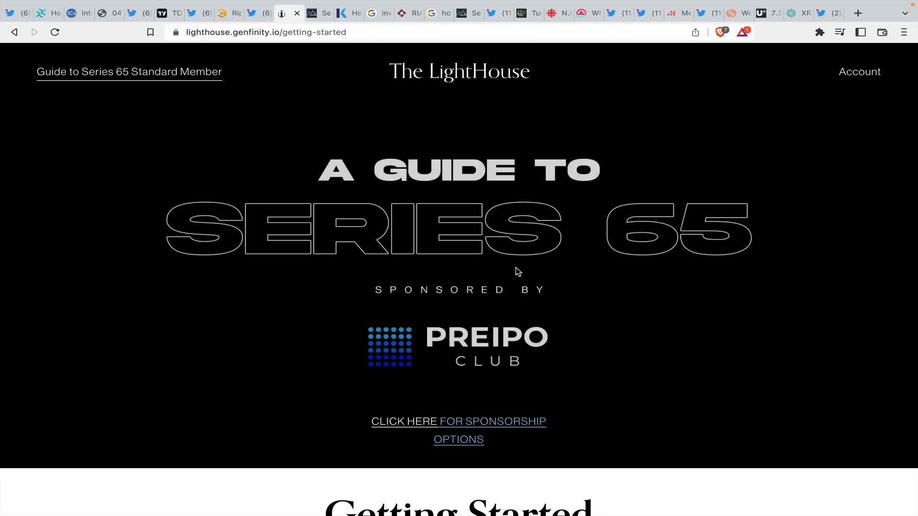
mouse_move(445, 76)
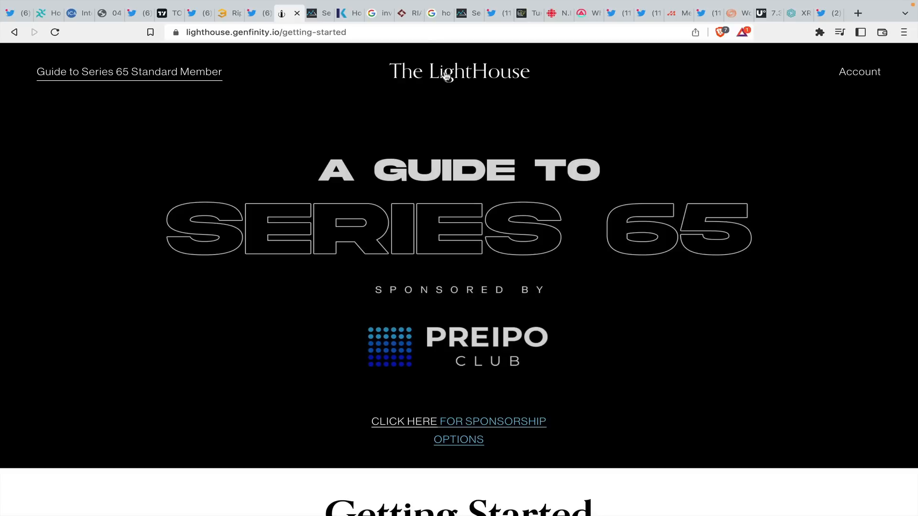
- View the LightHouse Series 65 guide, then switch to Kaplan's Series 65 license article
click(378, 13)
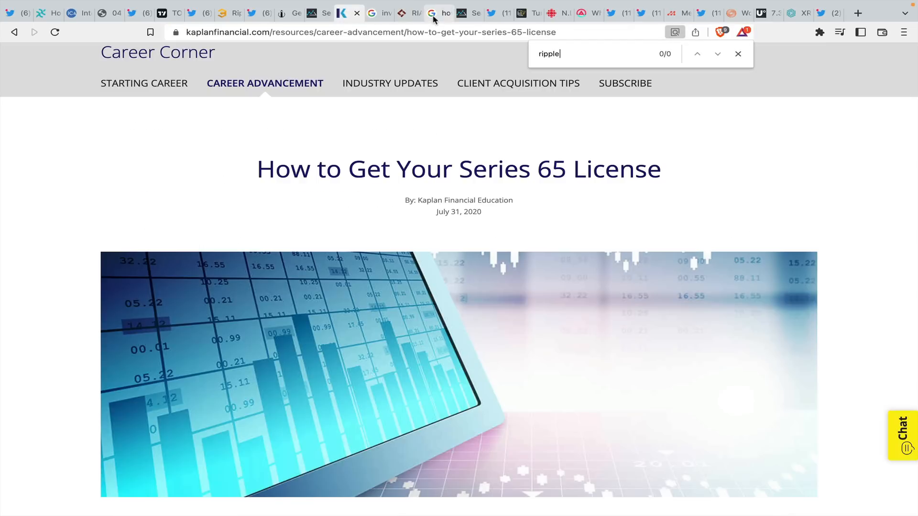
- Read the Achievable guide's section on what a Series 65 license allows
click(295, 12)
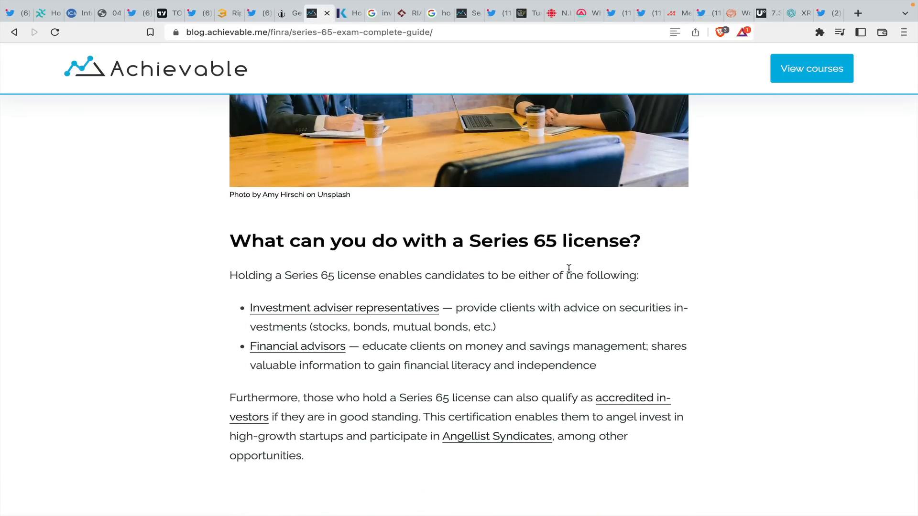
mouse_move(327, 280)
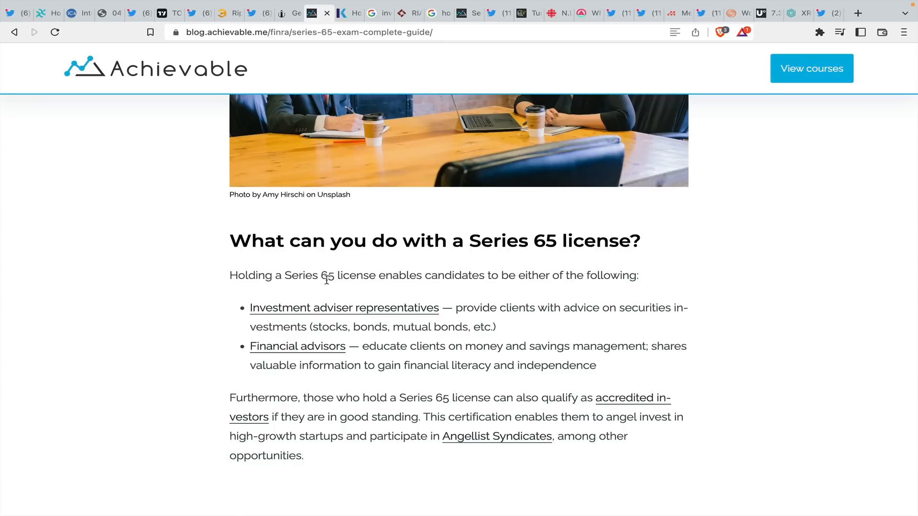
mouse_move(363, 292)
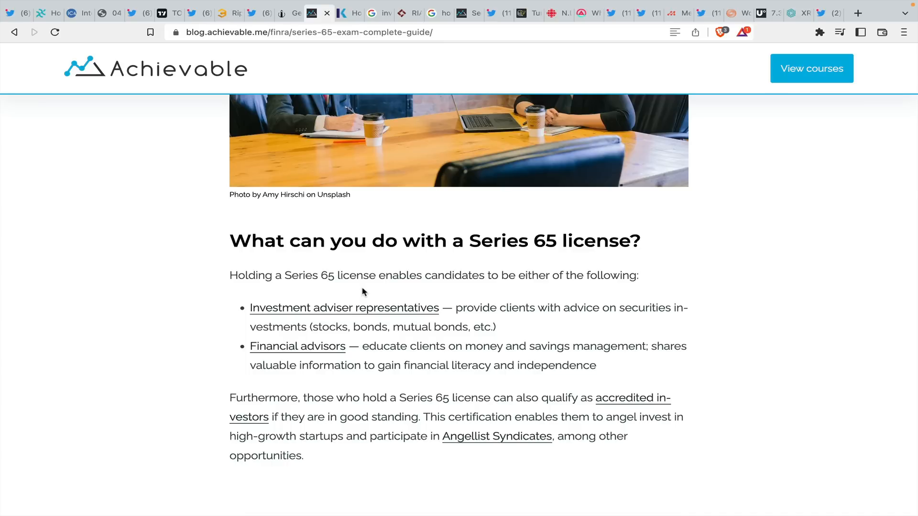
scroll(down, 3)
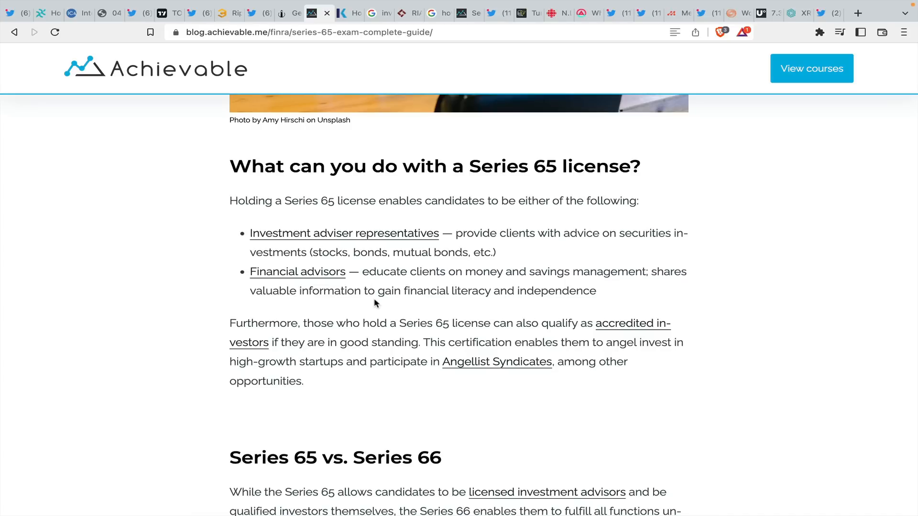
mouse_move(335, 318)
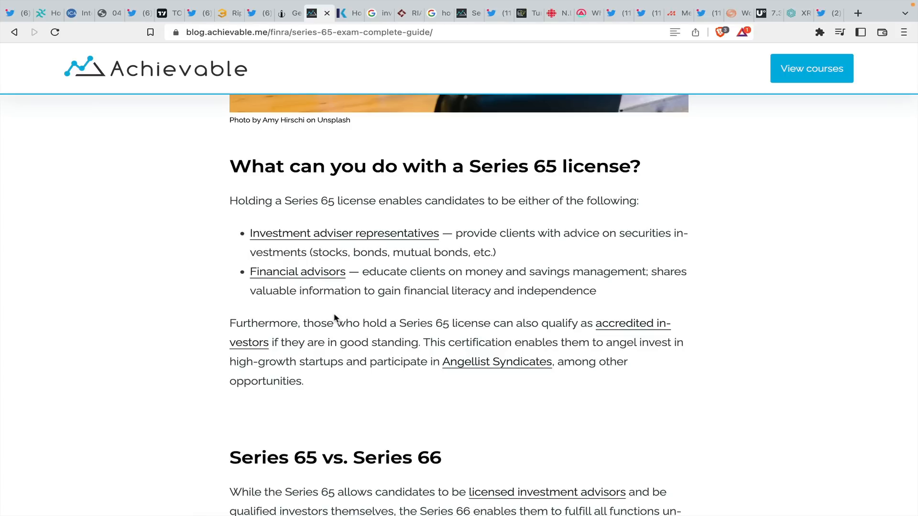
mouse_move(350, 255)
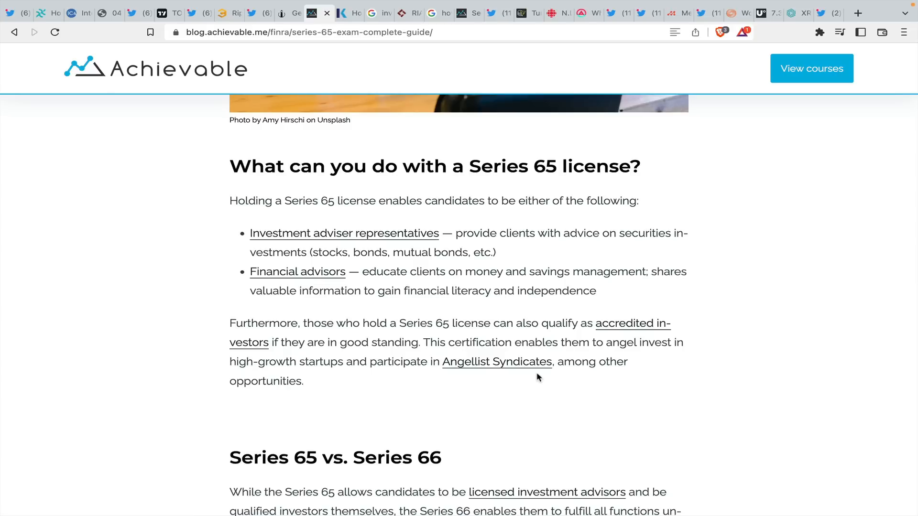
mouse_move(324, 294)
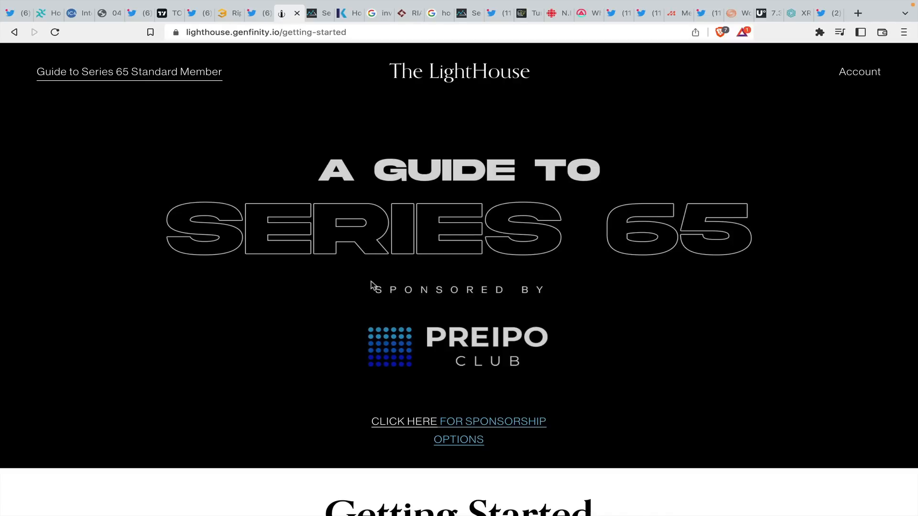
- Scroll the Getting Started page through Benefits, Course Delivery and Coordinator, then back up
scroll(down, 3)
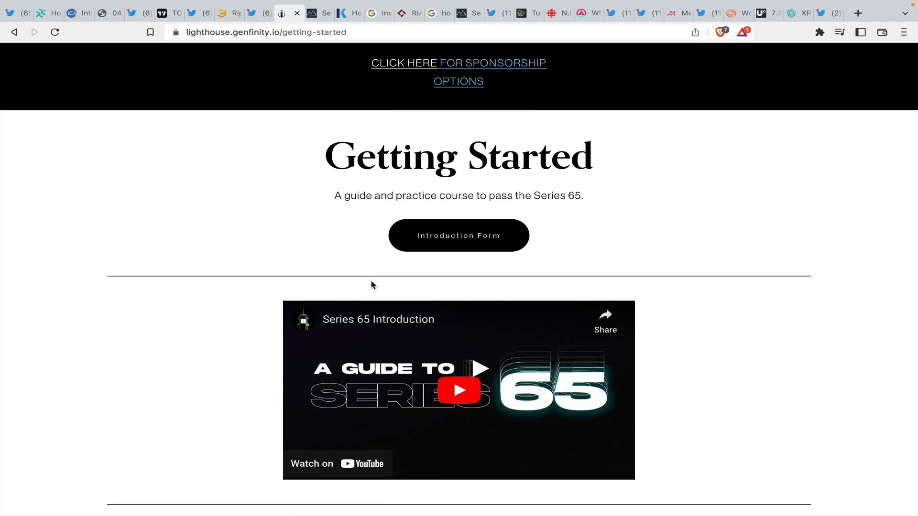
scroll(down, 3)
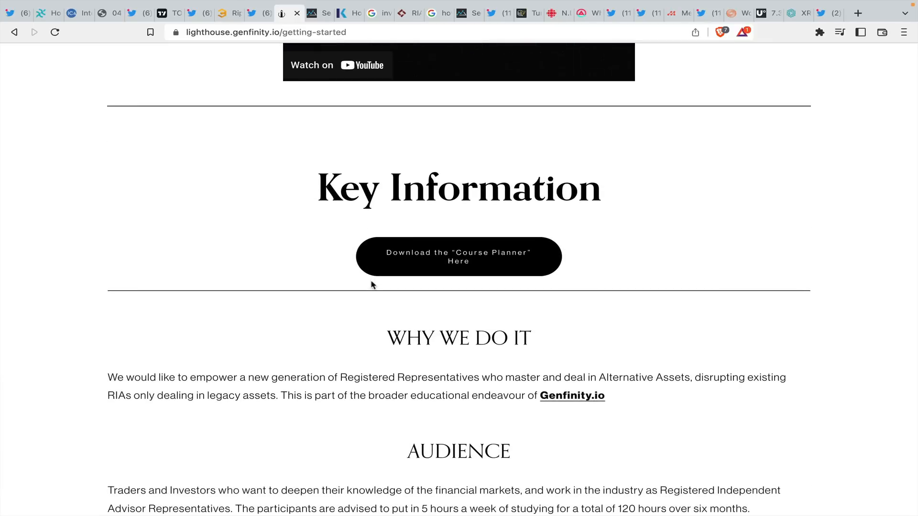
scroll(down, 3)
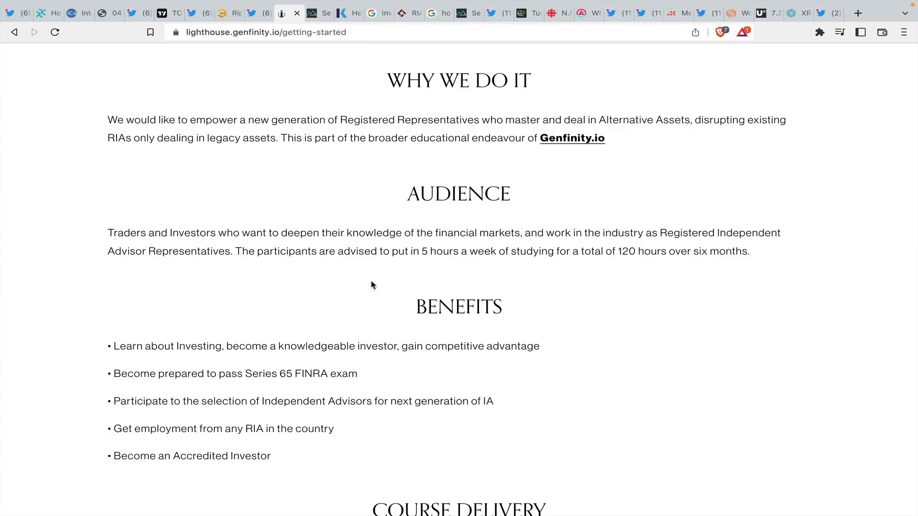
scroll(down, 3)
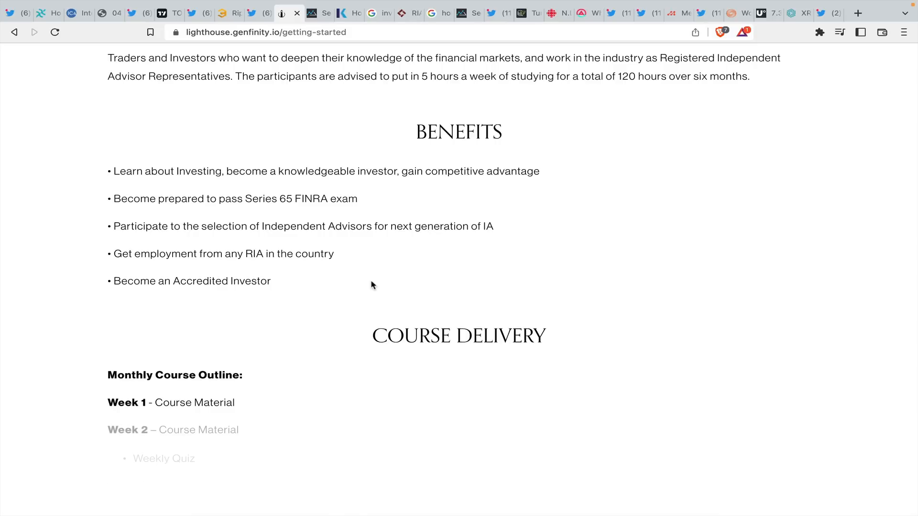
scroll(down, 3)
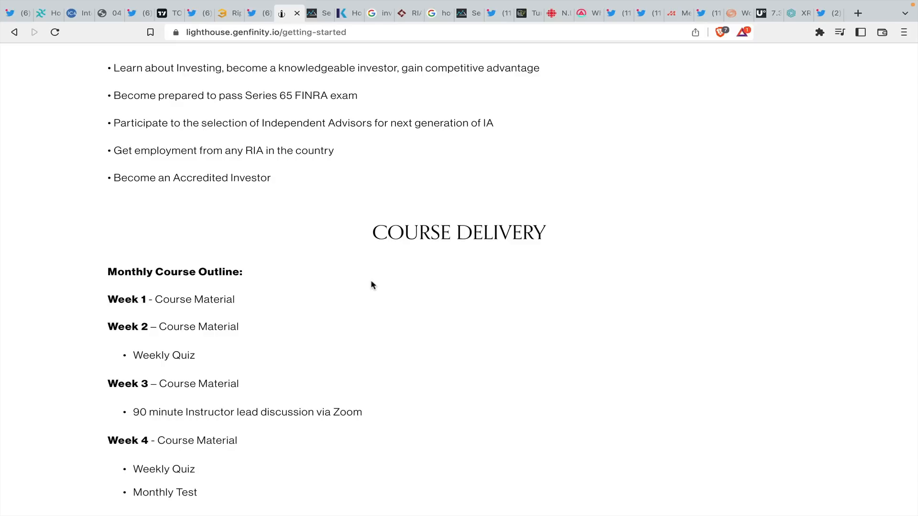
scroll(down, 3)
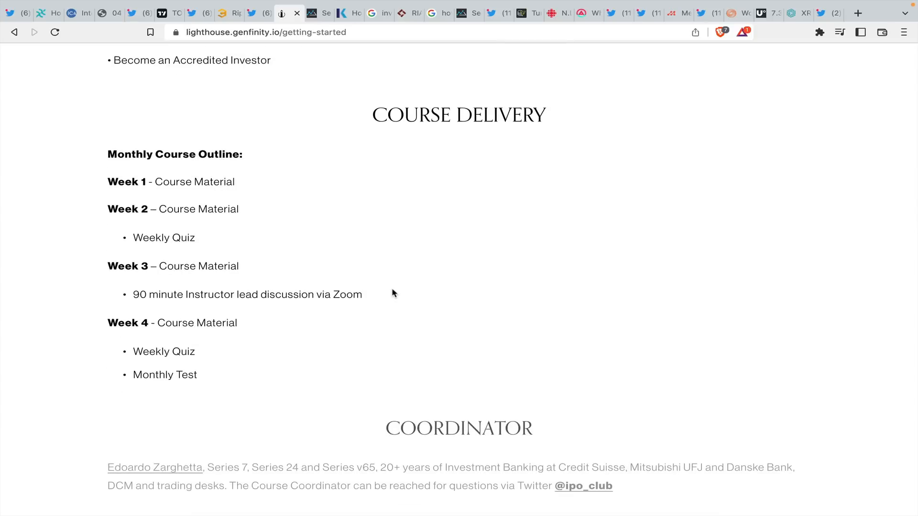
scroll(down, 3)
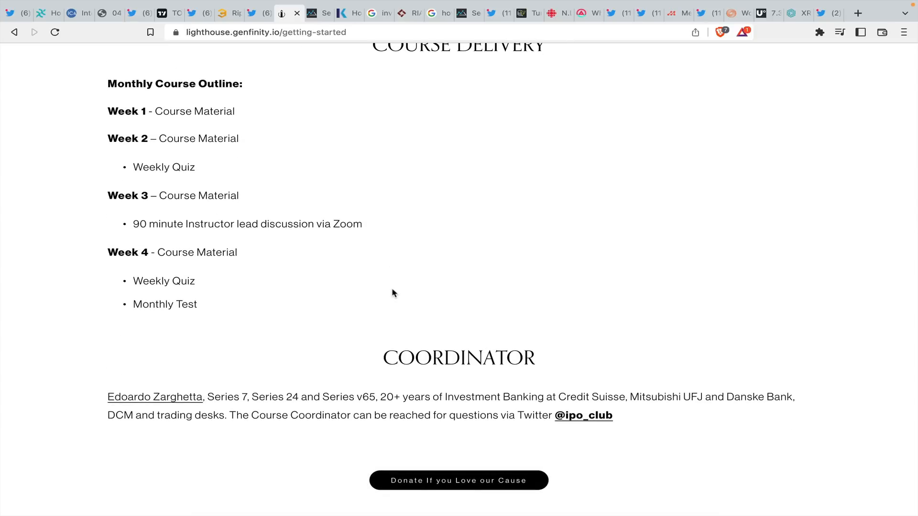
scroll(down, 3)
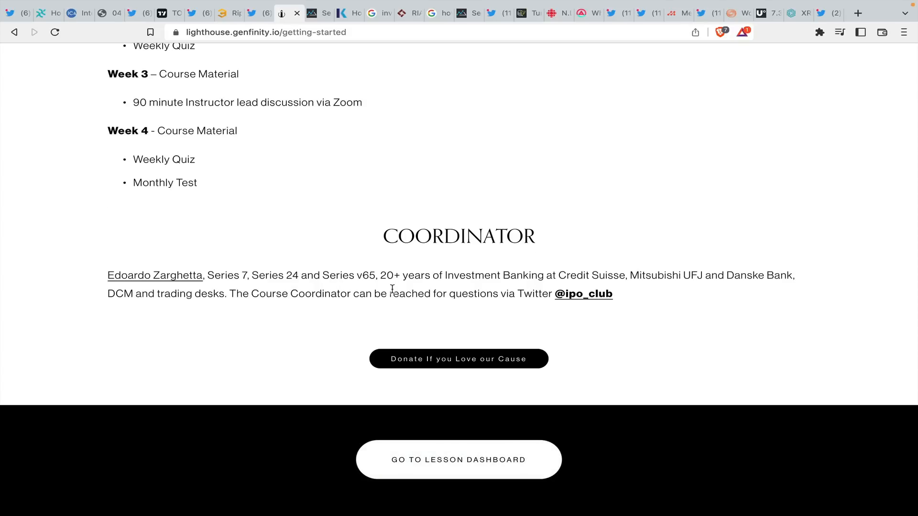
scroll(up, 3)
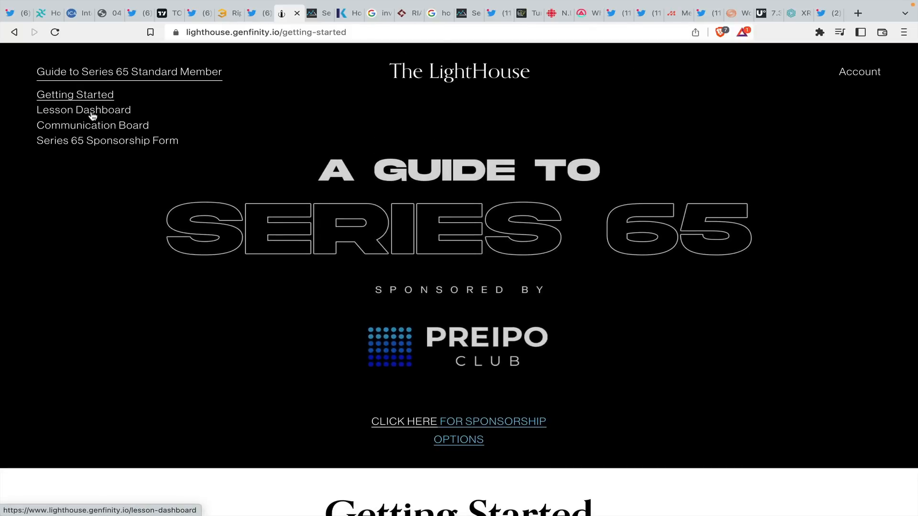
- Open the Series 65 Lesson Dashboard and look through its lessons
click(83, 110)
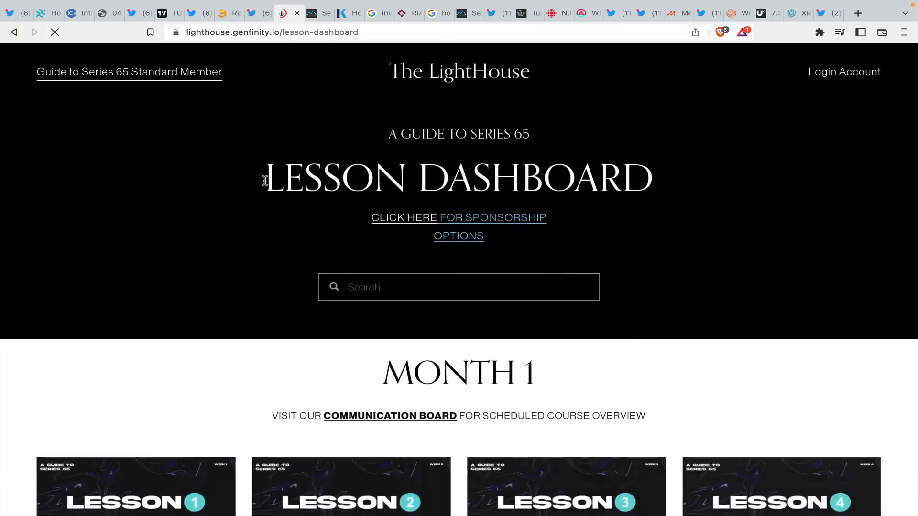
scroll(down, 3)
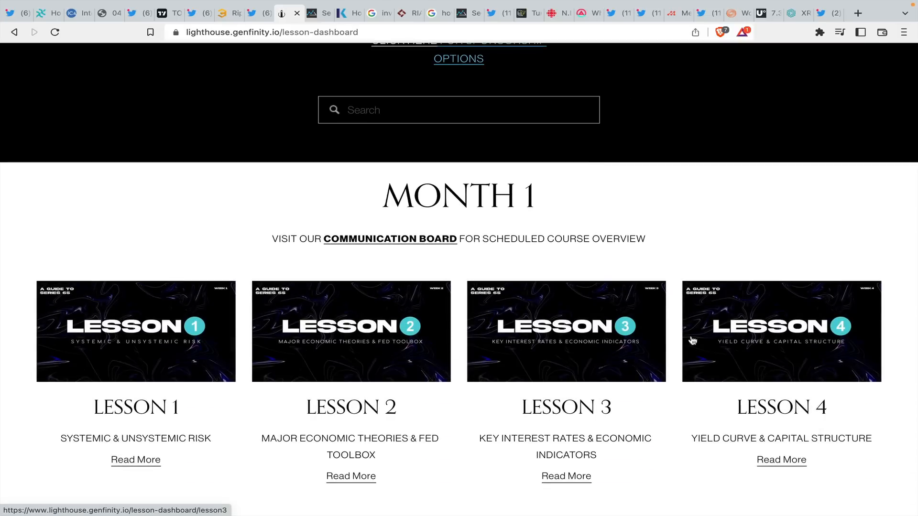
mouse_move(214, 323)
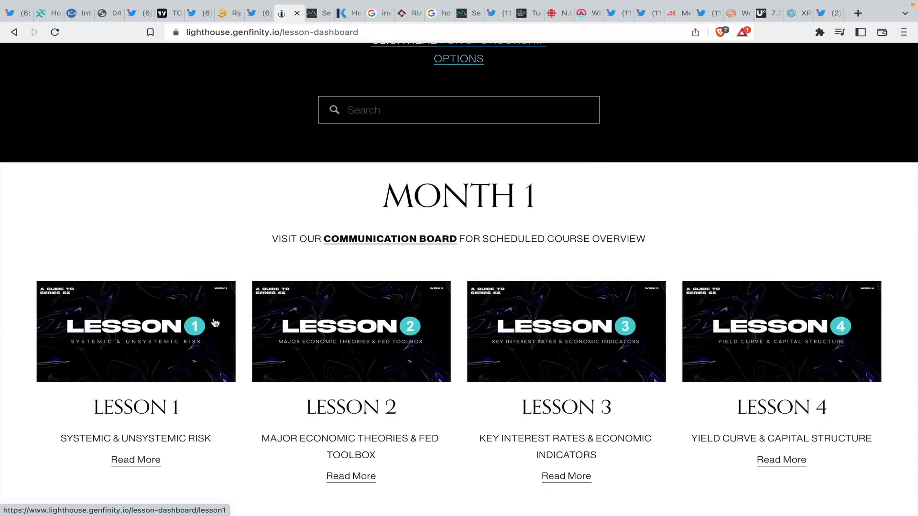
scroll(down, 3)
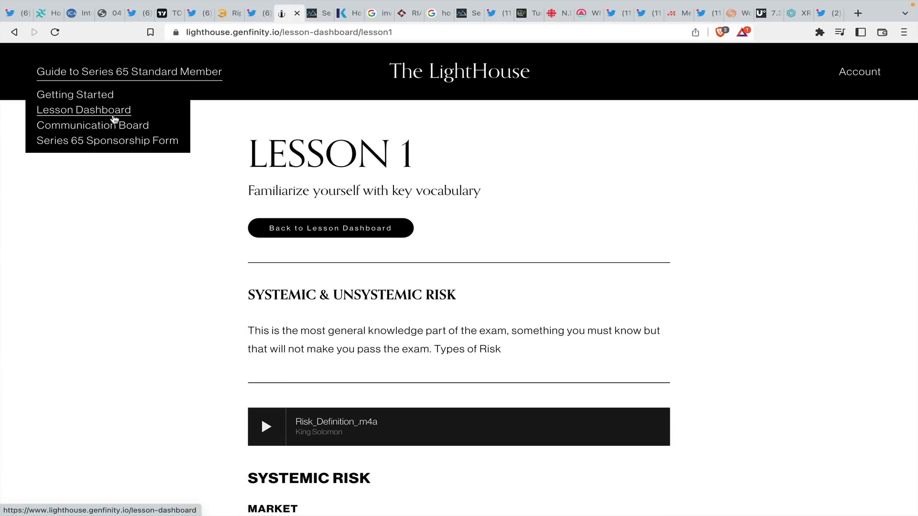
- Visit the Communication Board, return to the Lesson Dashboard, and open the Introduction Form
click(92, 124)
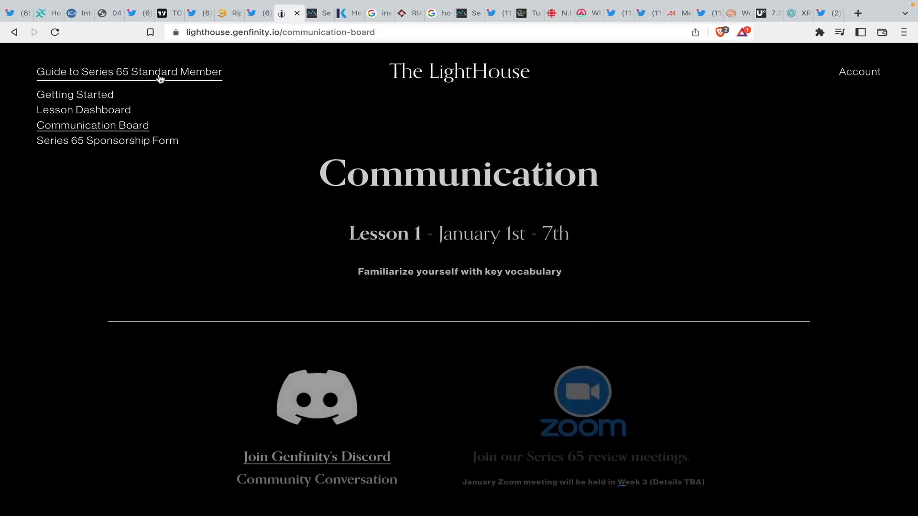
click(83, 110)
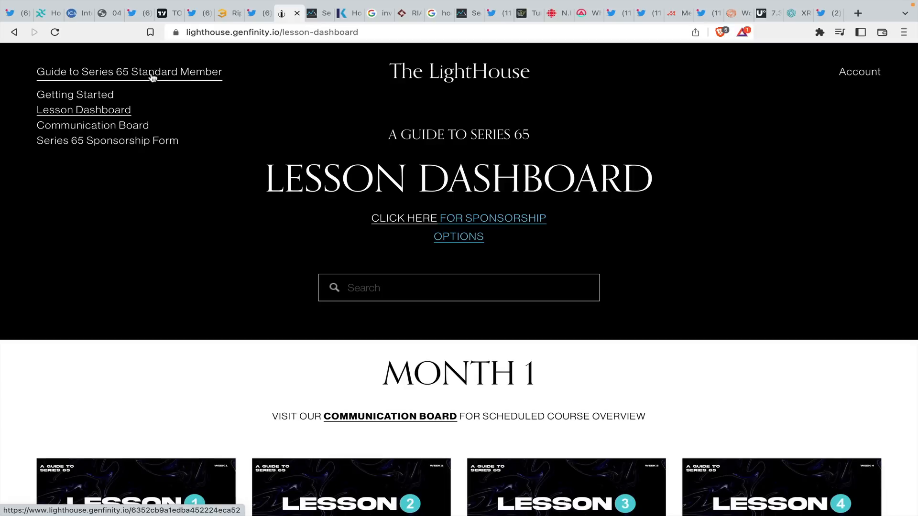
mouse_move(165, 101)
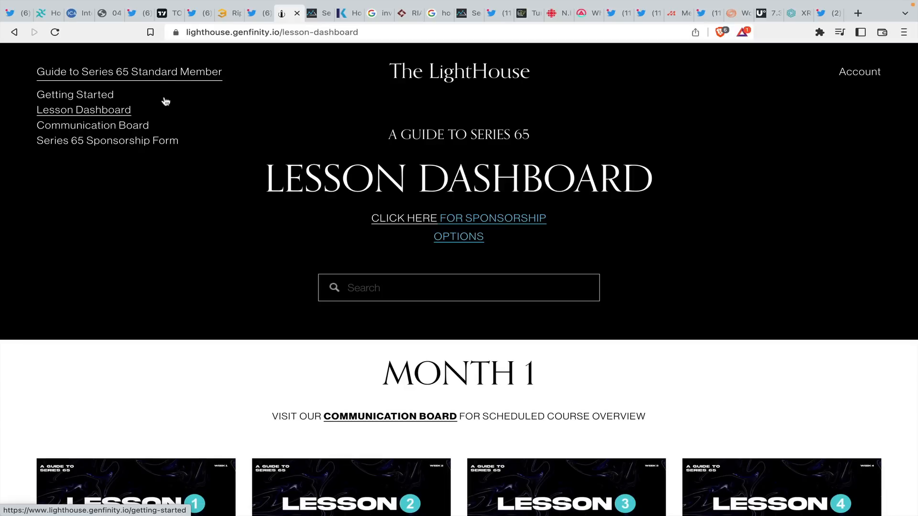
mouse_move(146, 101)
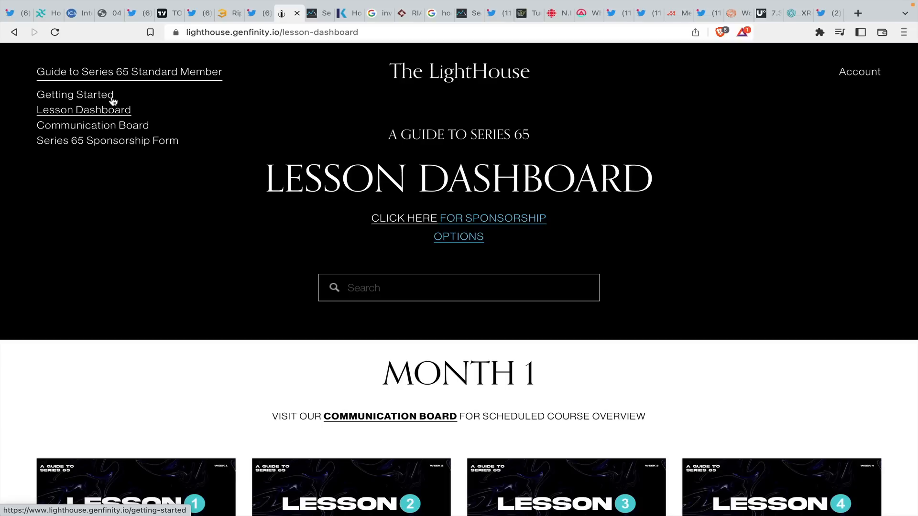
scroll(down, 3)
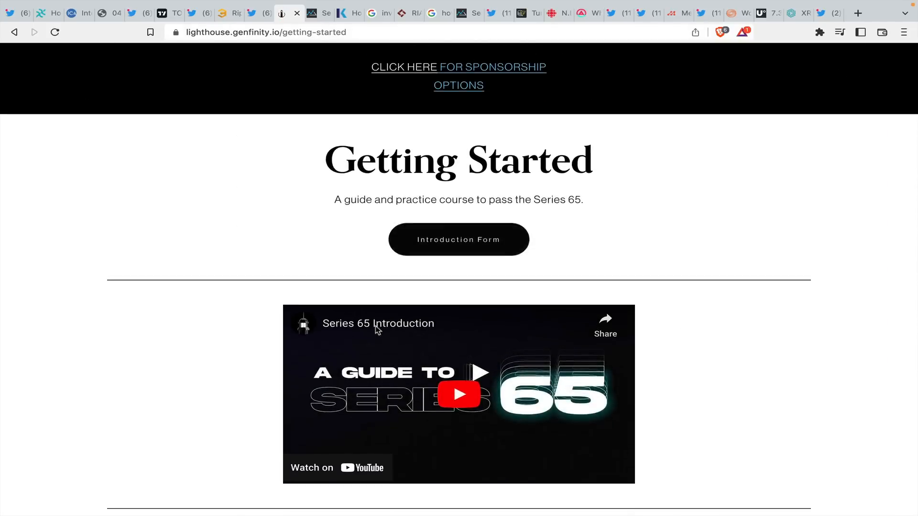
scroll(down, 3)
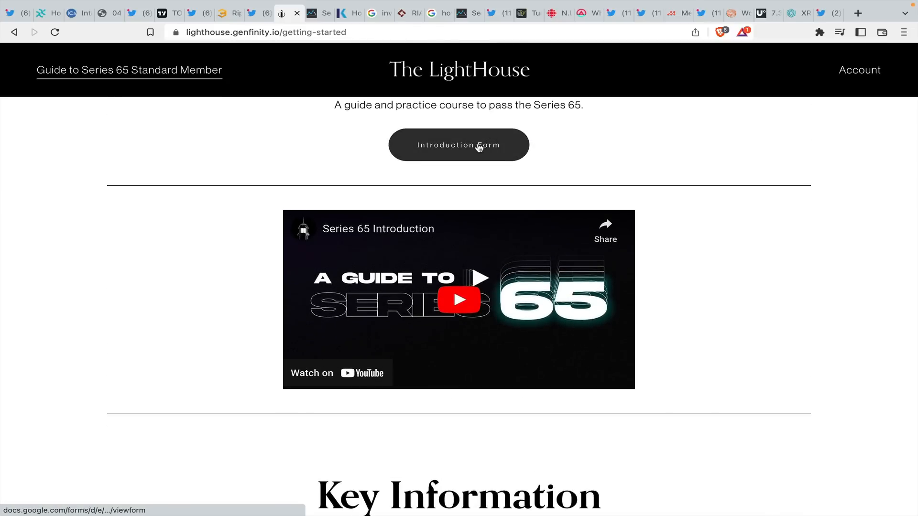
click(459, 145)
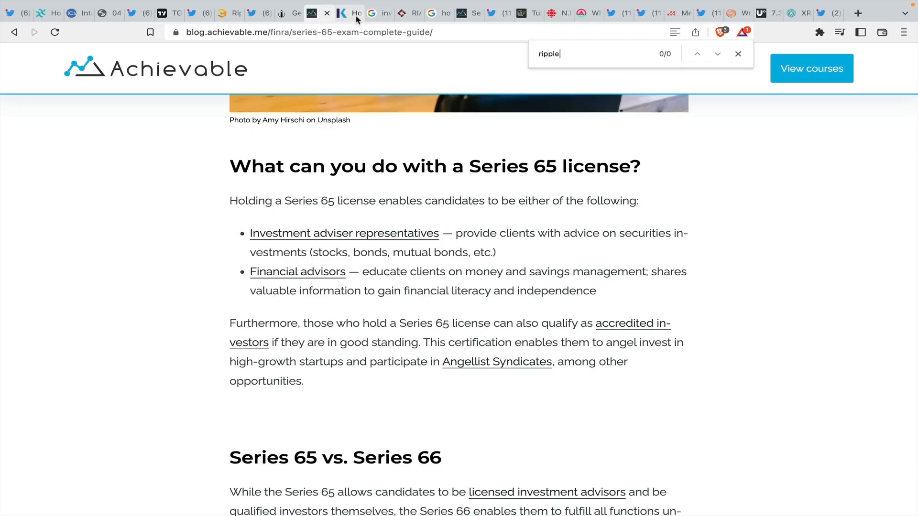
- Read Google's snippet showing 14,806 US registered investment advisors in 2021
click(371, 12)
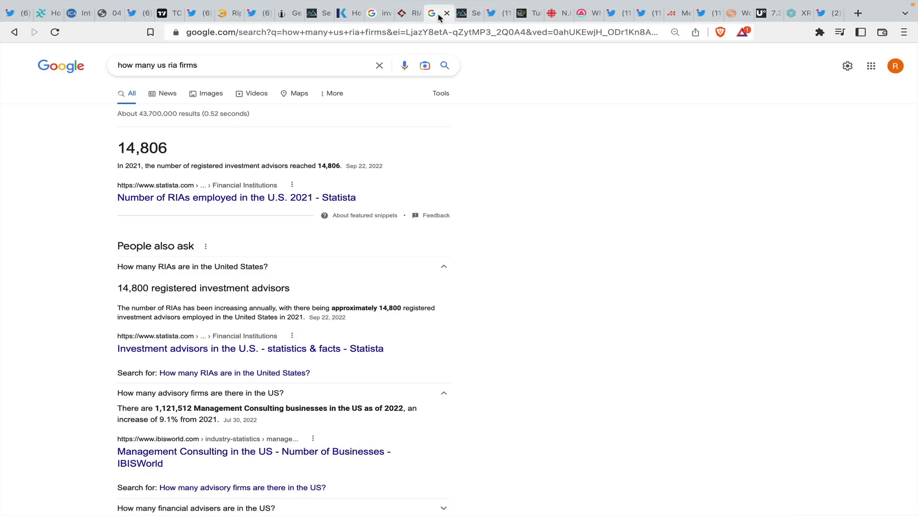
mouse_move(228, 174)
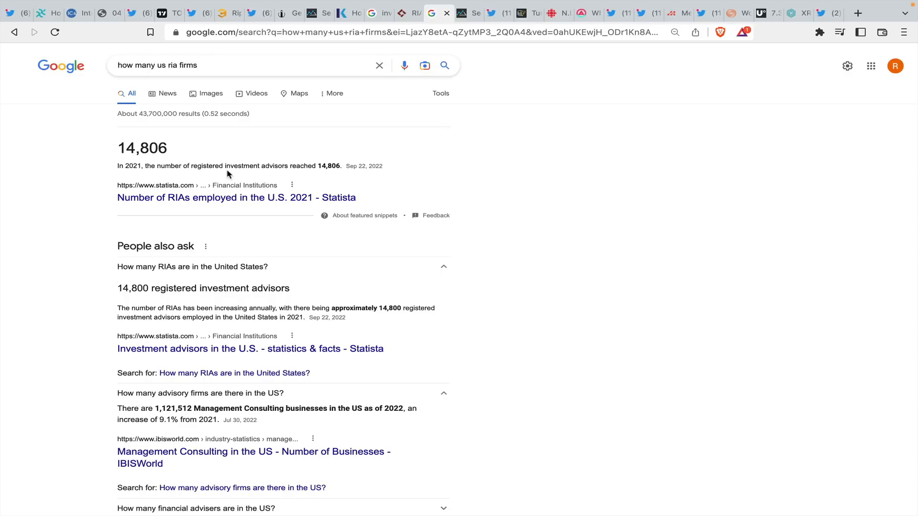
scroll(down, 3)
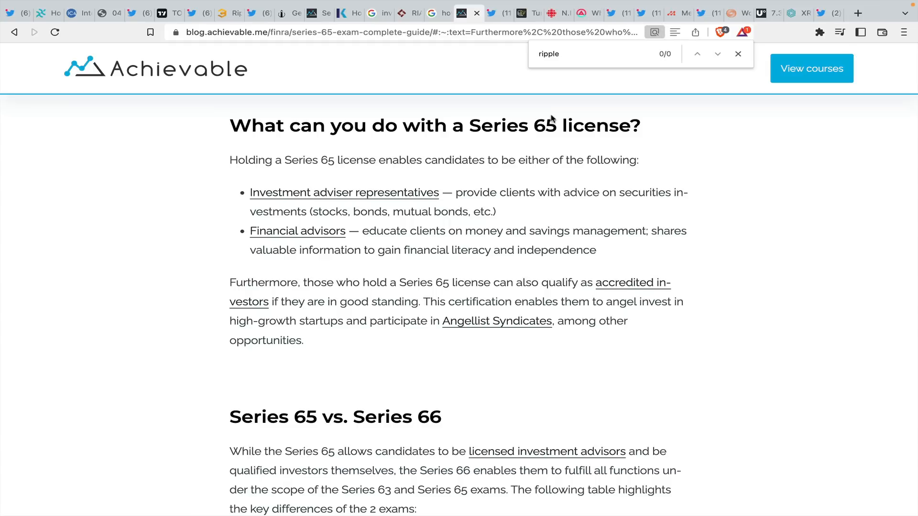
mouse_move(288, 217)
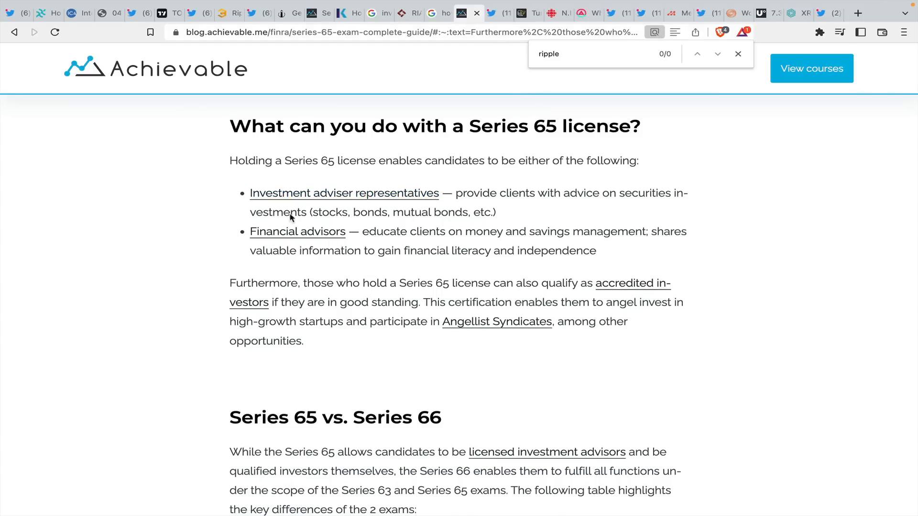
click(497, 13)
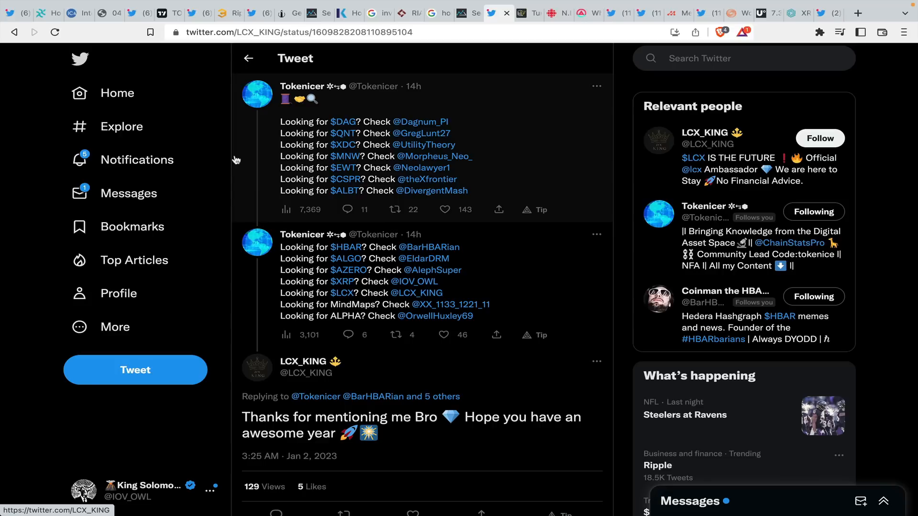
mouse_move(326, 130)
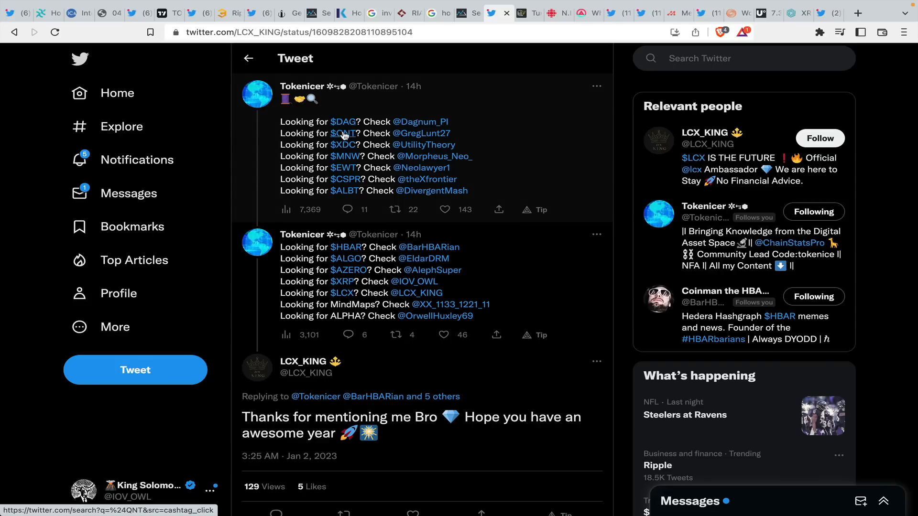
mouse_move(346, 156)
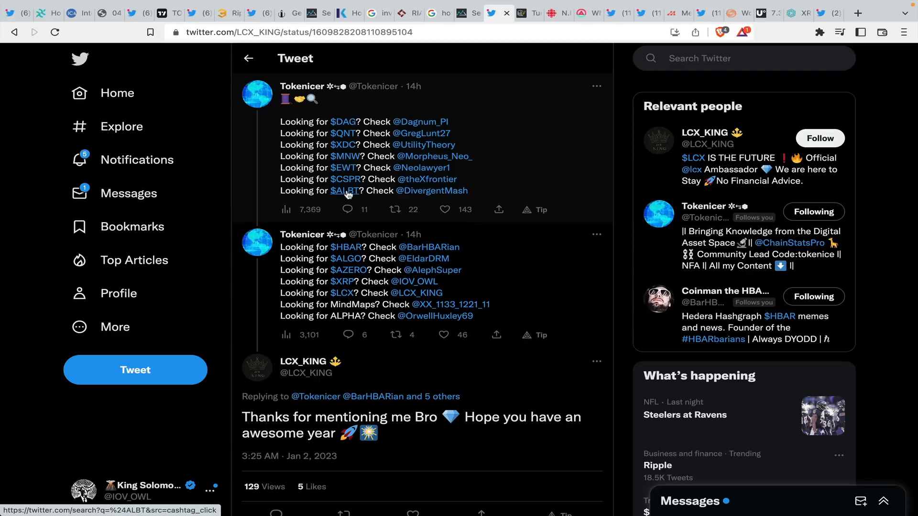
mouse_move(350, 277)
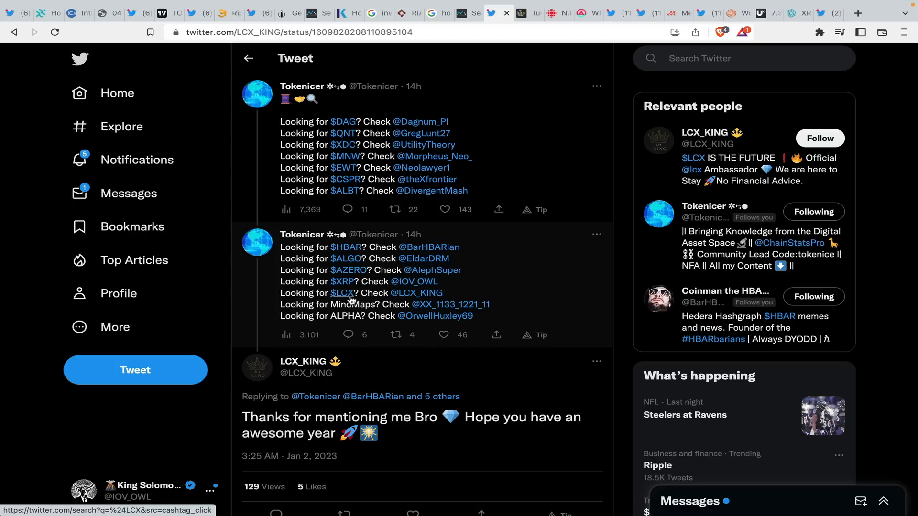
mouse_move(431, 316)
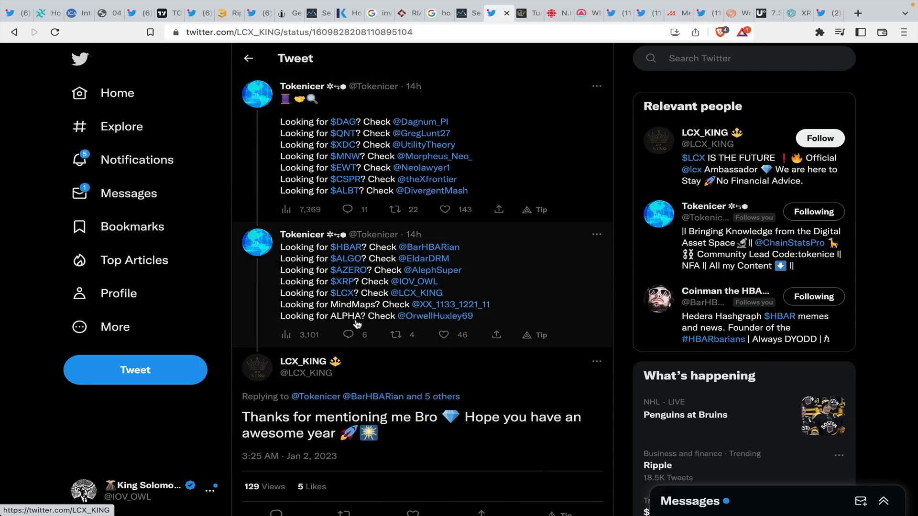
mouse_move(331, 311)
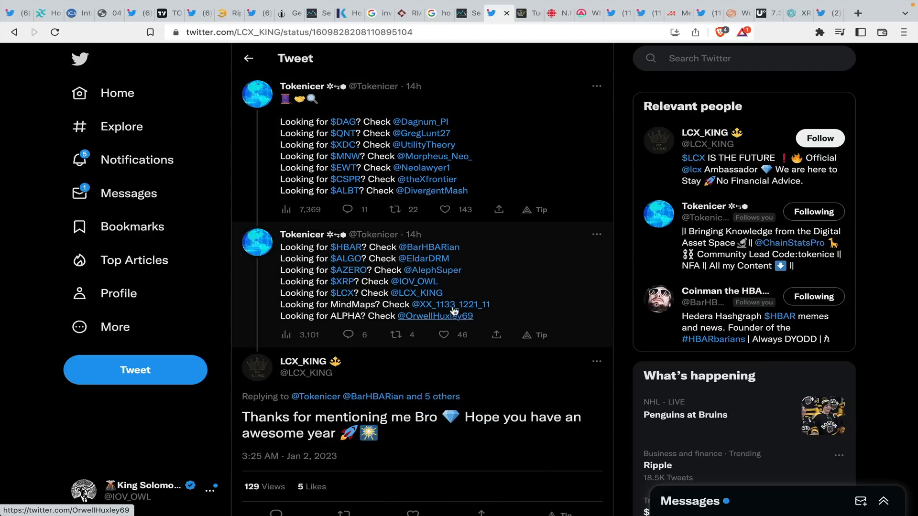
- Scroll the XX_1133_1221_11 profile and open the CHEAT SHEETS consensus-protocol image
click(450, 304)
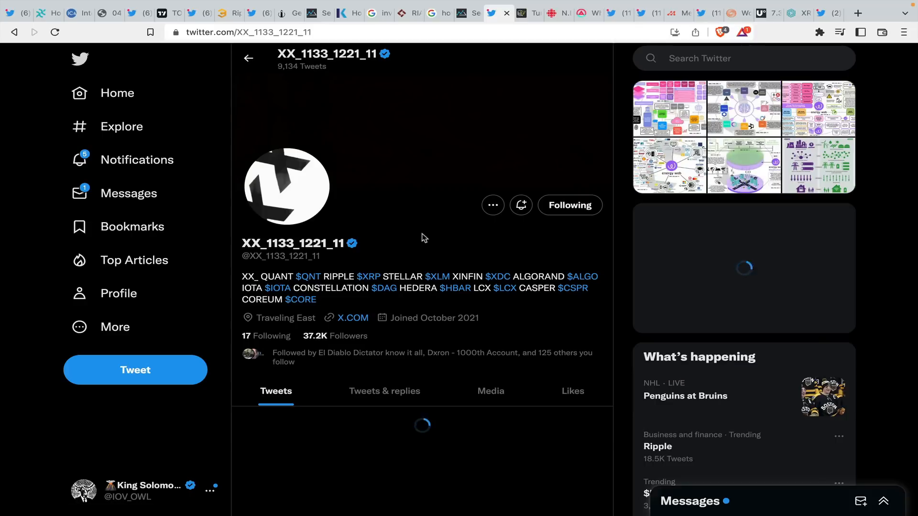
scroll(down, 3)
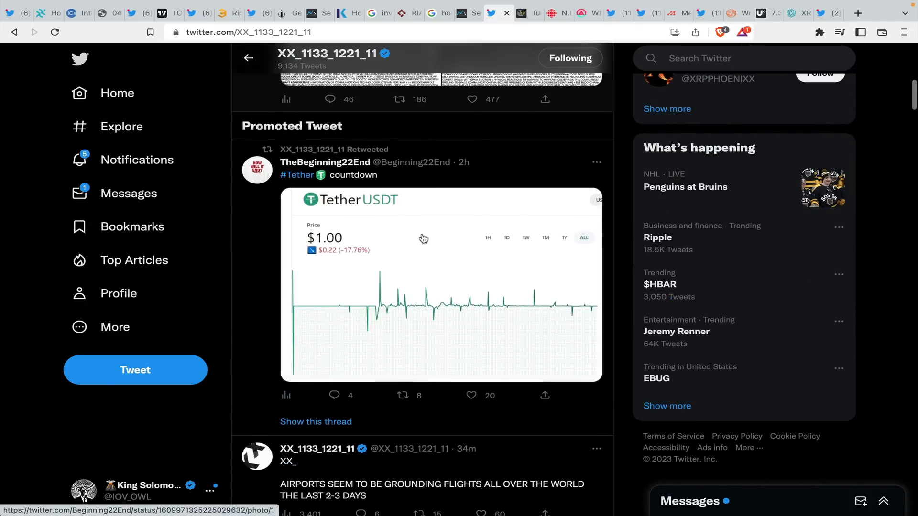
scroll(down, 3)
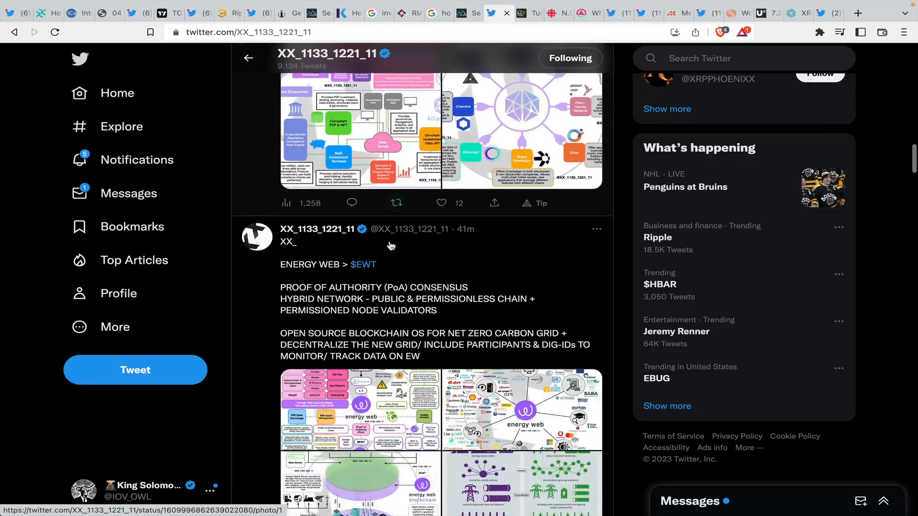
scroll(down, 3)
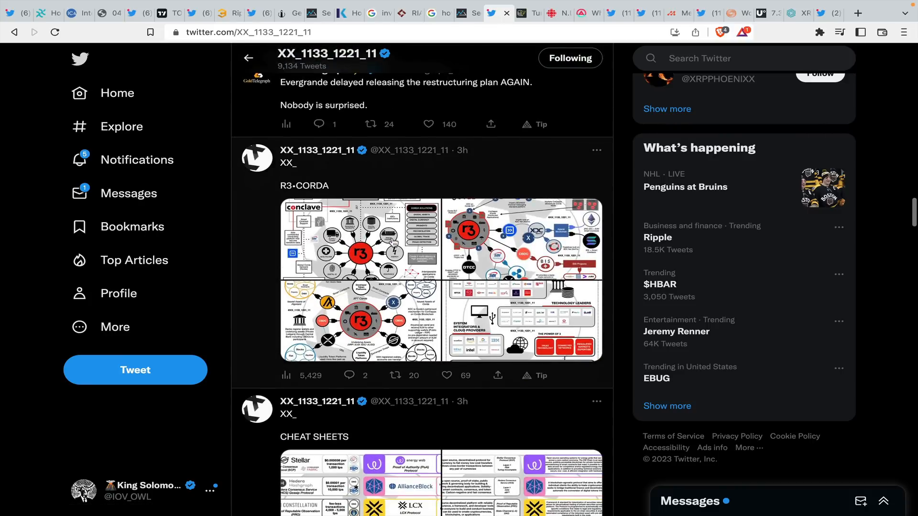
scroll(down, 3)
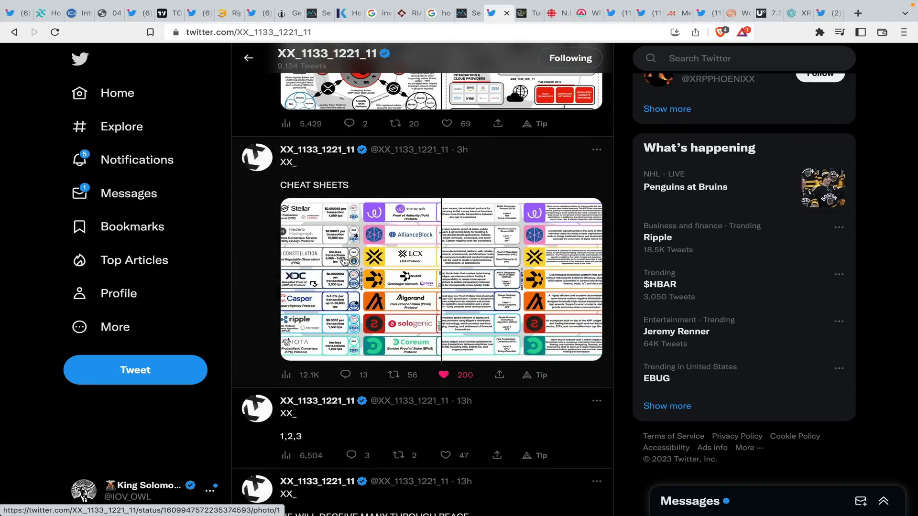
click(359, 287)
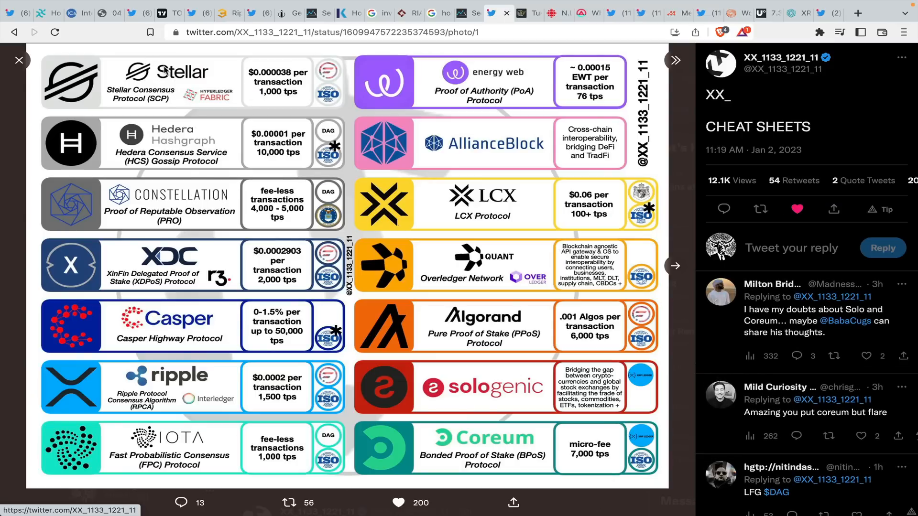
mouse_move(196, 222)
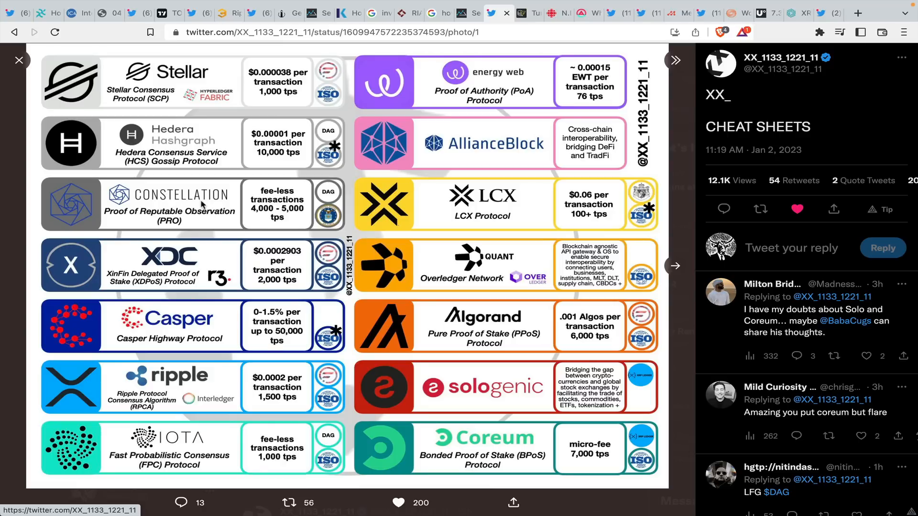
mouse_move(502, 62)
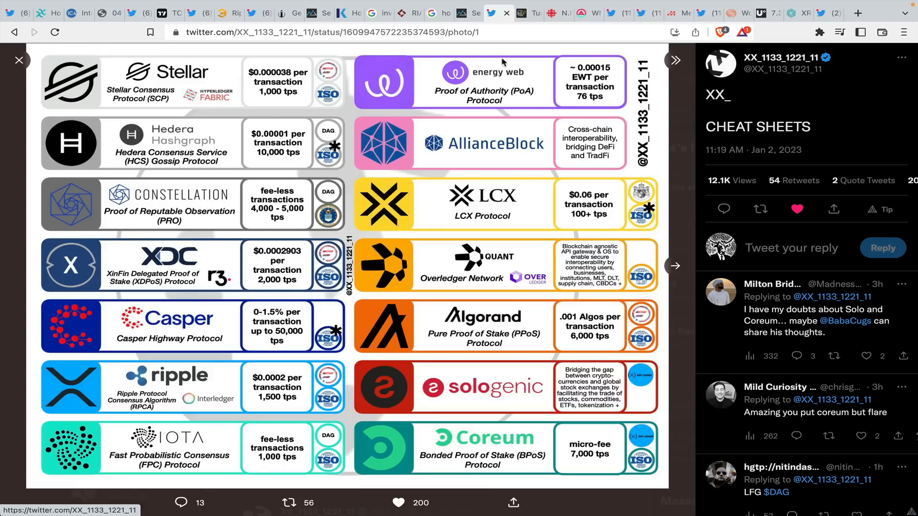
- Show Cointelegraph's 'Turkey to use blockchain-based digital identity for online public services' article
click(520, 13)
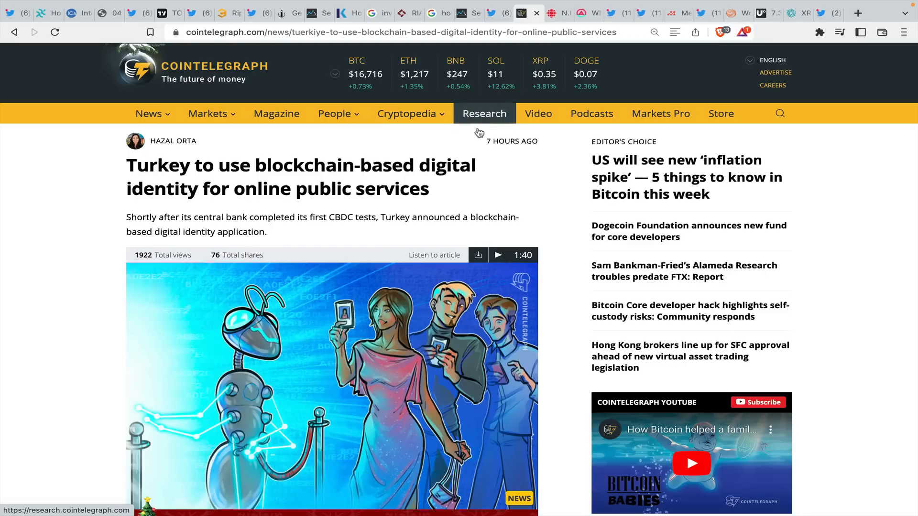
mouse_move(394, 209)
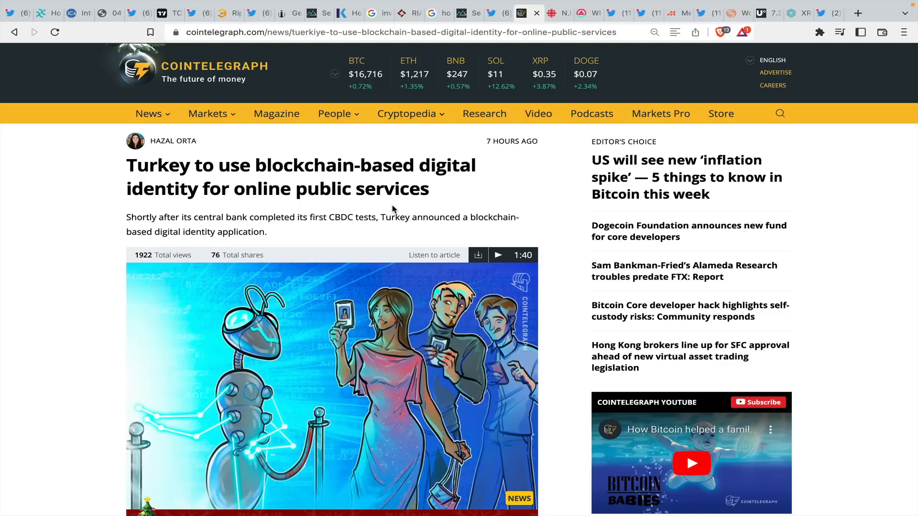
mouse_move(180, 187)
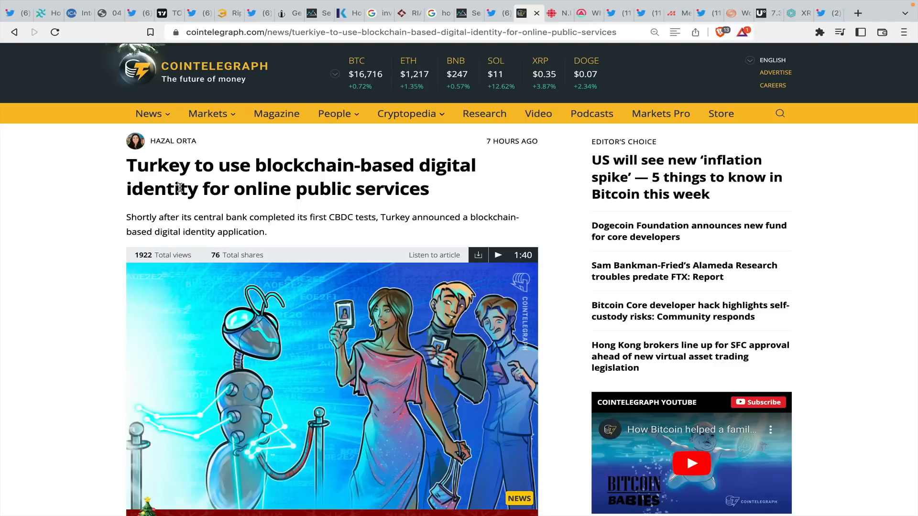
mouse_move(348, 212)
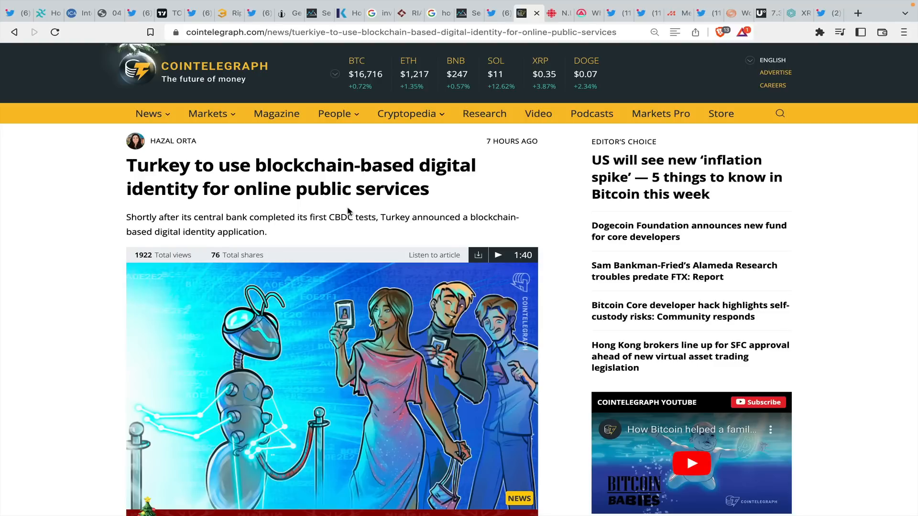
- Skim CBC's N.L. digital ID pilot article, then move to AMBCrypto's Hedera article
click(551, 13)
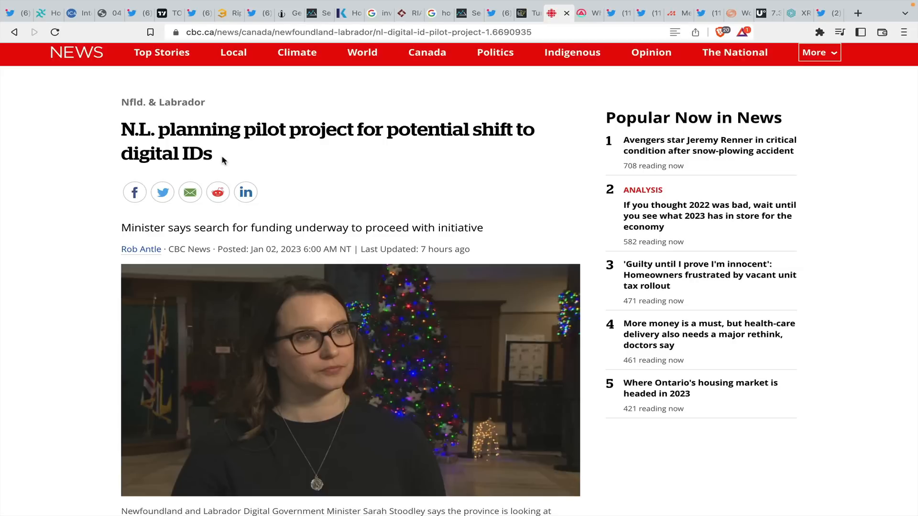
scroll(down, 3)
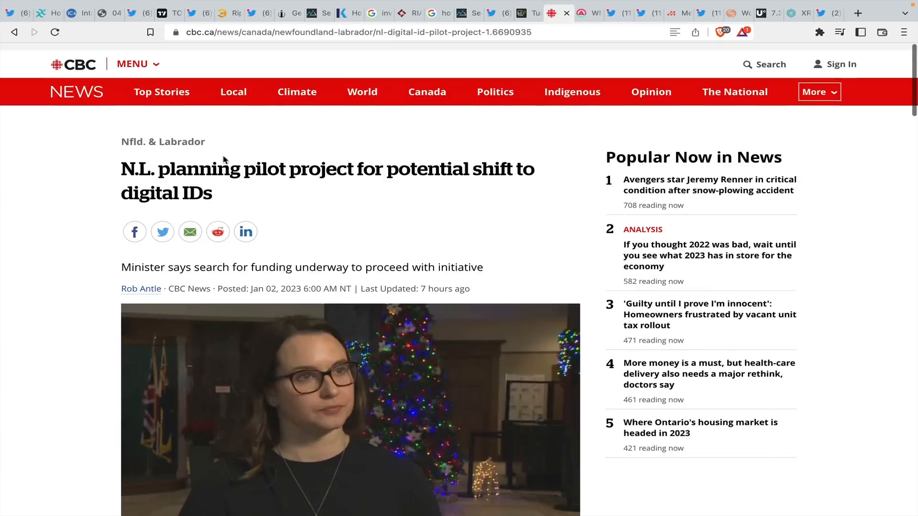
click(581, 13)
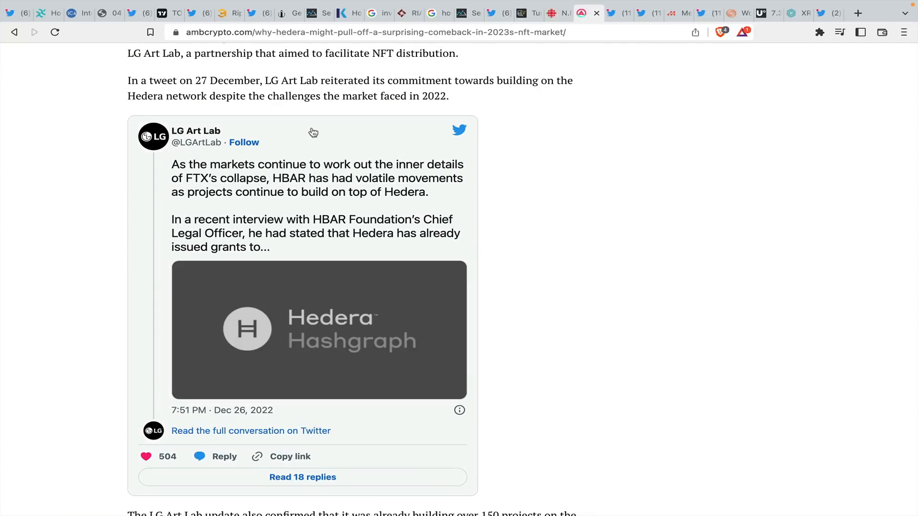
mouse_move(308, 161)
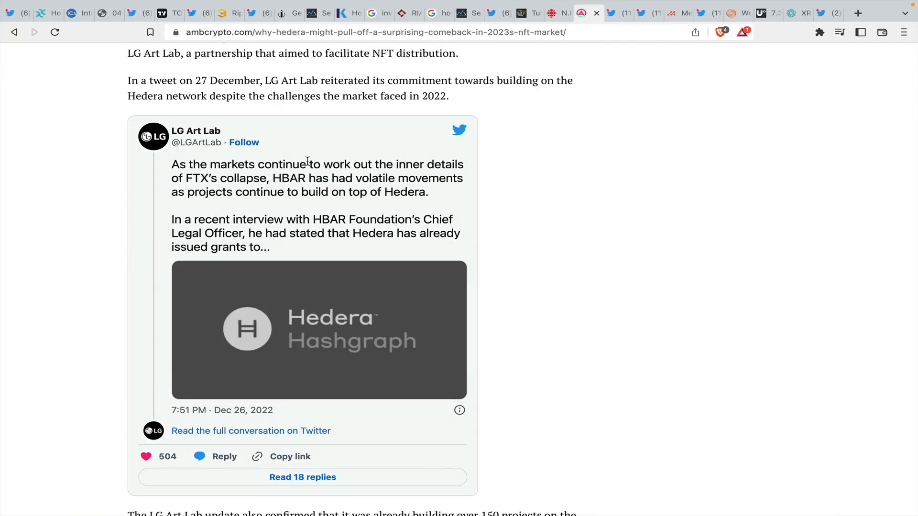
mouse_move(339, 195)
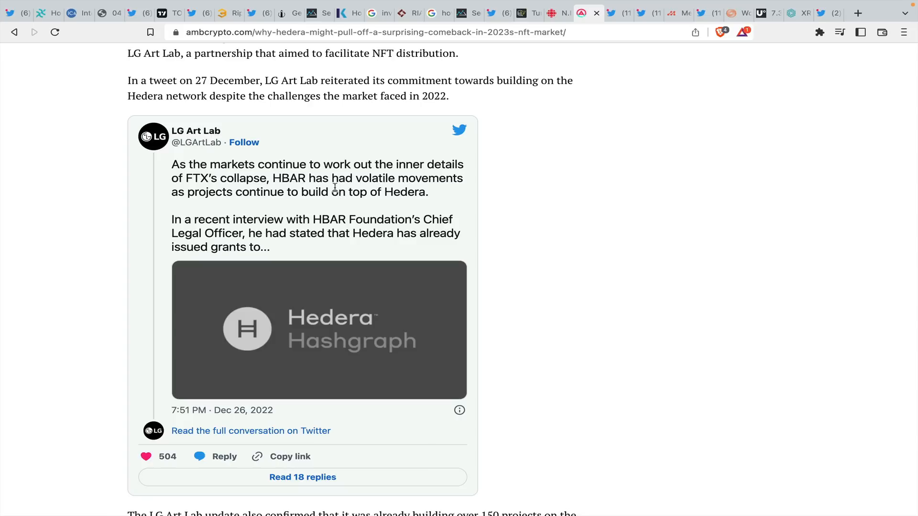
mouse_move(291, 193)
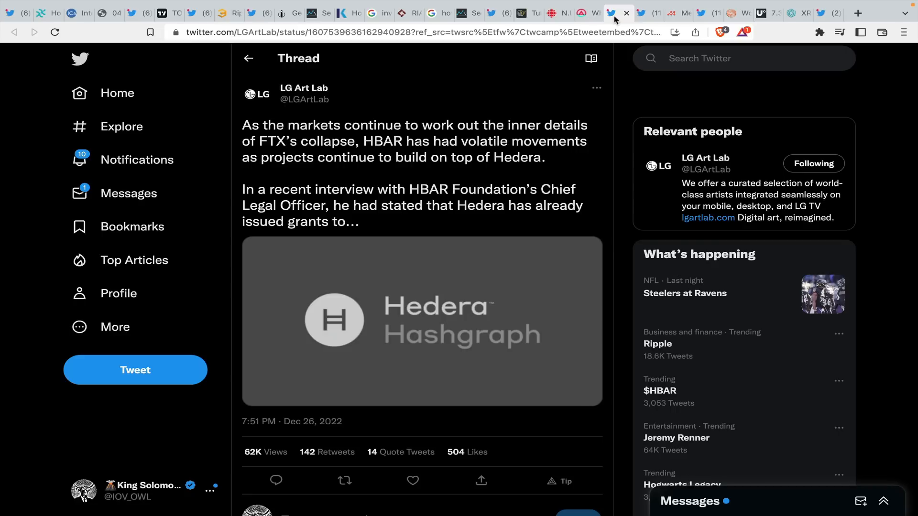
mouse_move(304, 88)
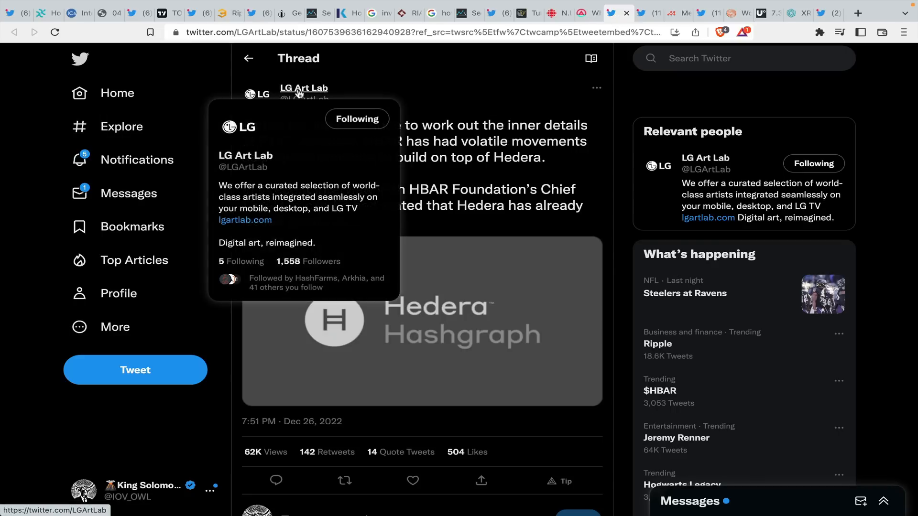
mouse_move(299, 92)
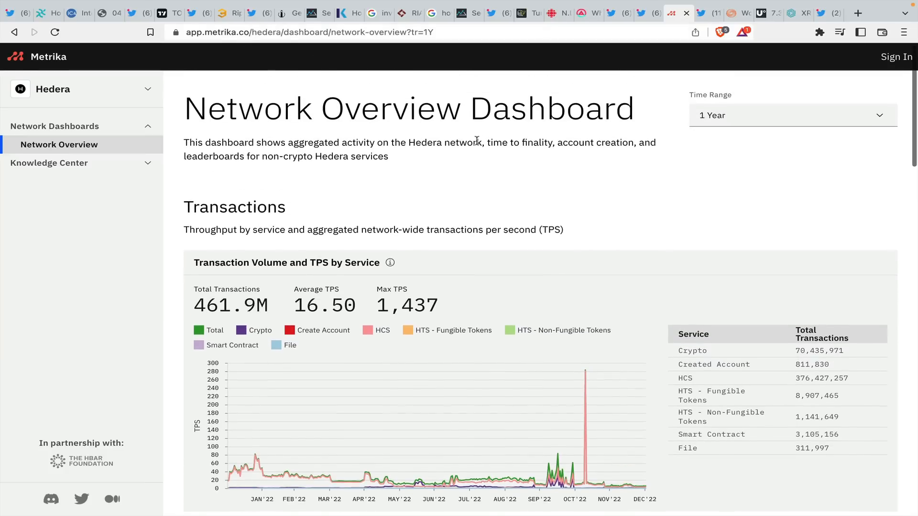
- Switch the Hedera dashboard's time range to Year to Date, then to 1 Week
scroll(down, 3)
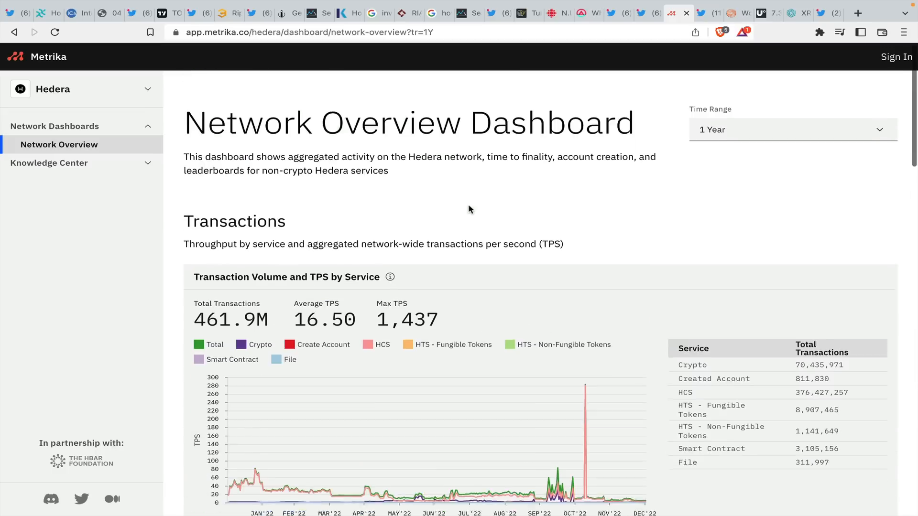
click(791, 129)
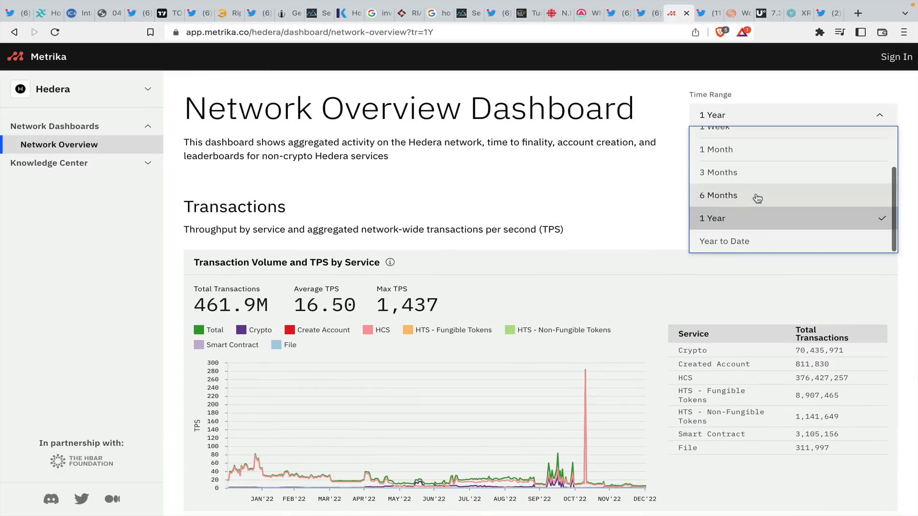
click(725, 241)
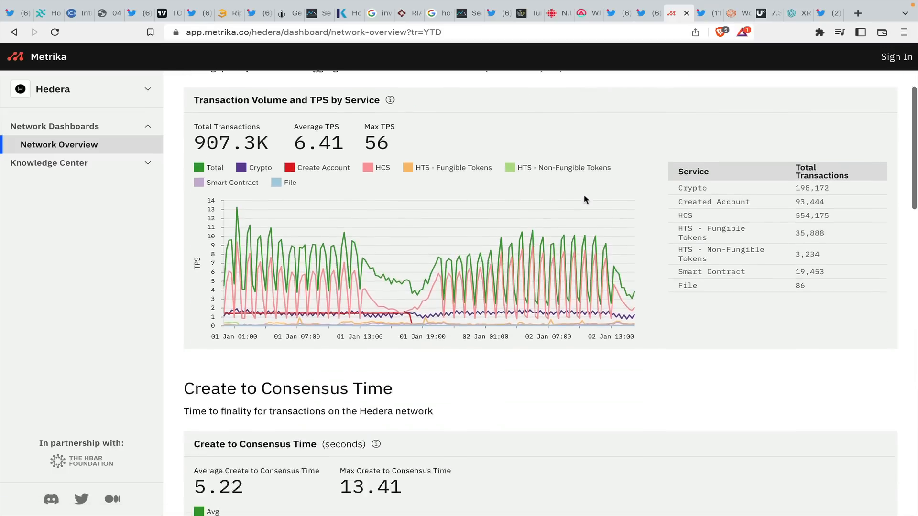
scroll(down, 3)
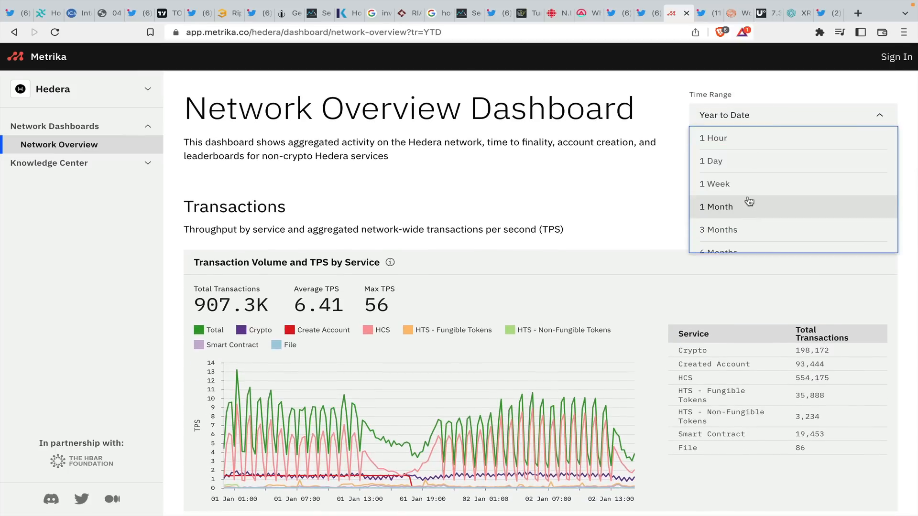
click(715, 184)
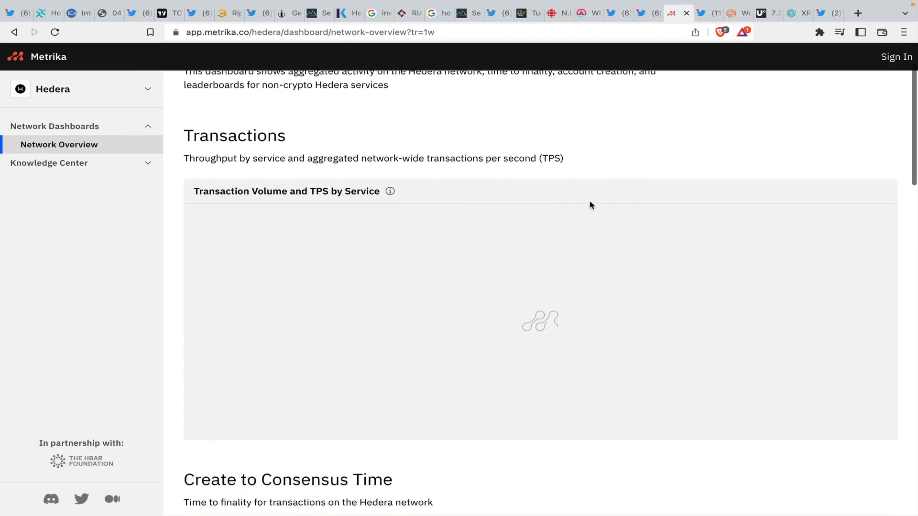
scroll(down, 3)
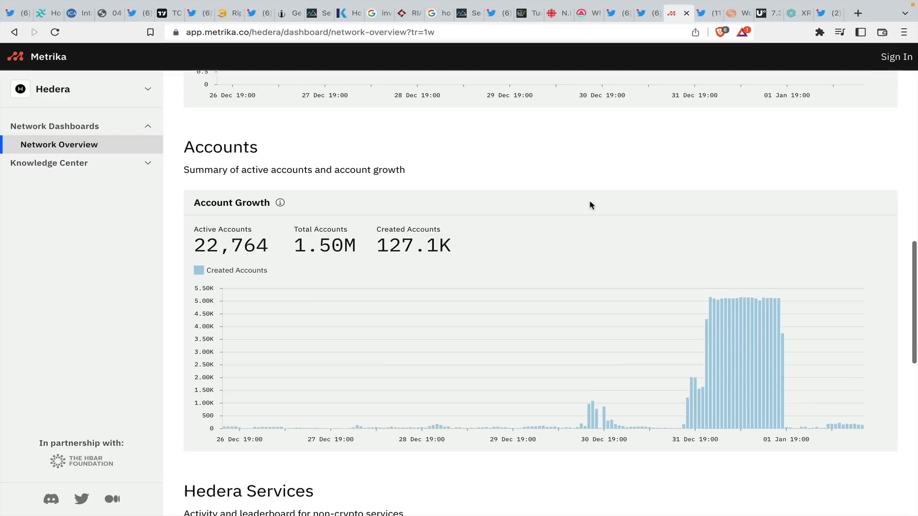
mouse_move(606, 416)
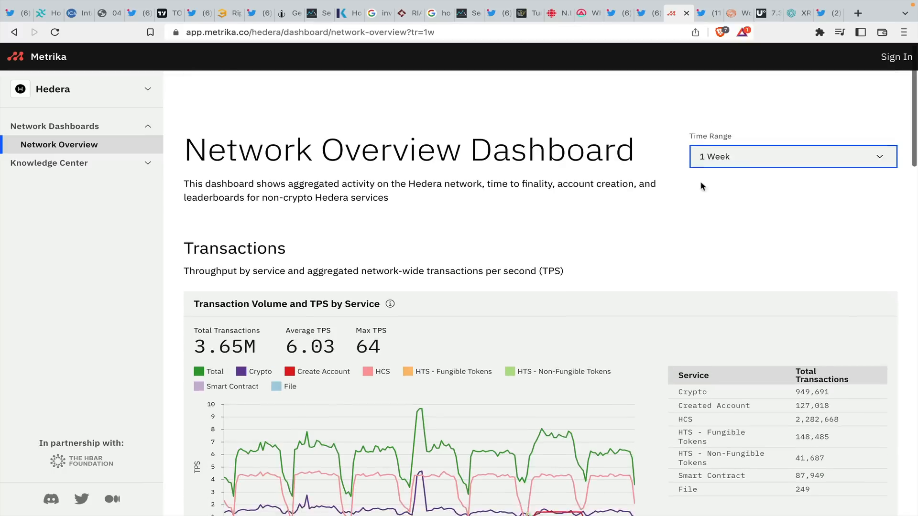
- Set the Hedera dashboard back to one year and scroll to Account Growth
click(791, 157)
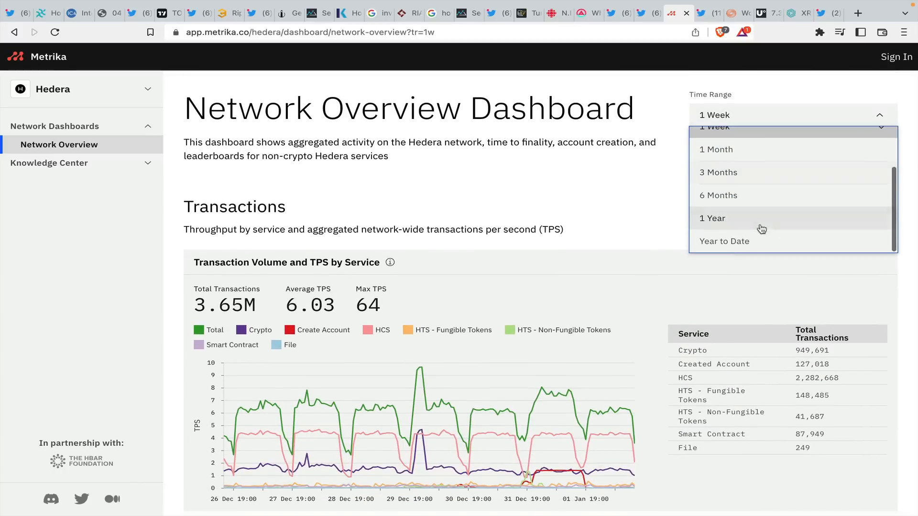
click(712, 219)
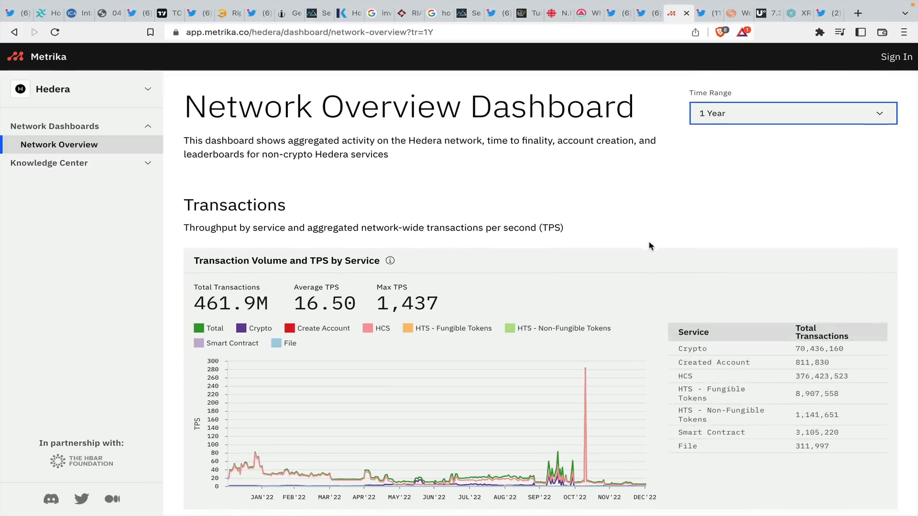
scroll(down, 3)
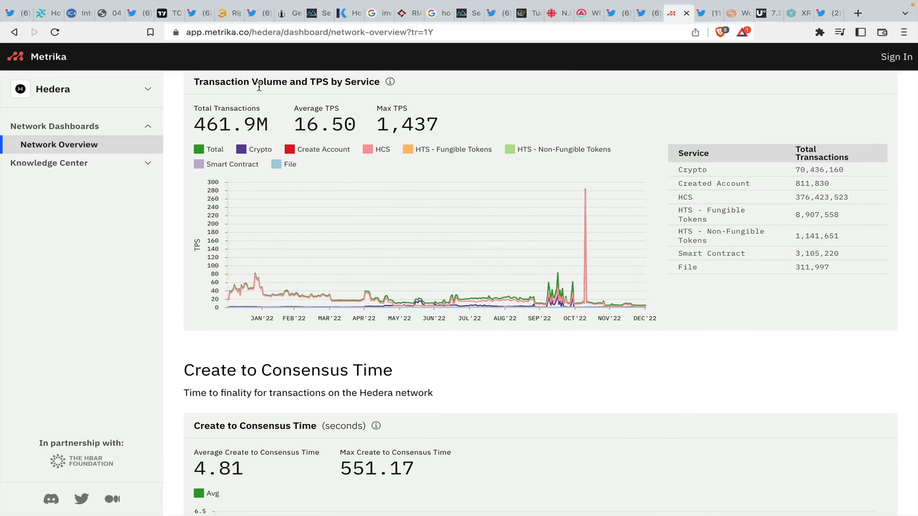
mouse_move(574, 225)
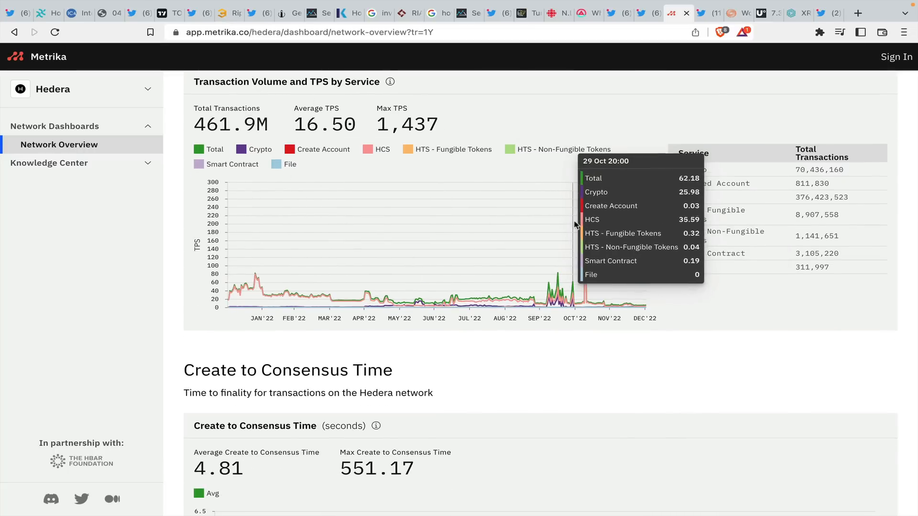
mouse_move(585, 190)
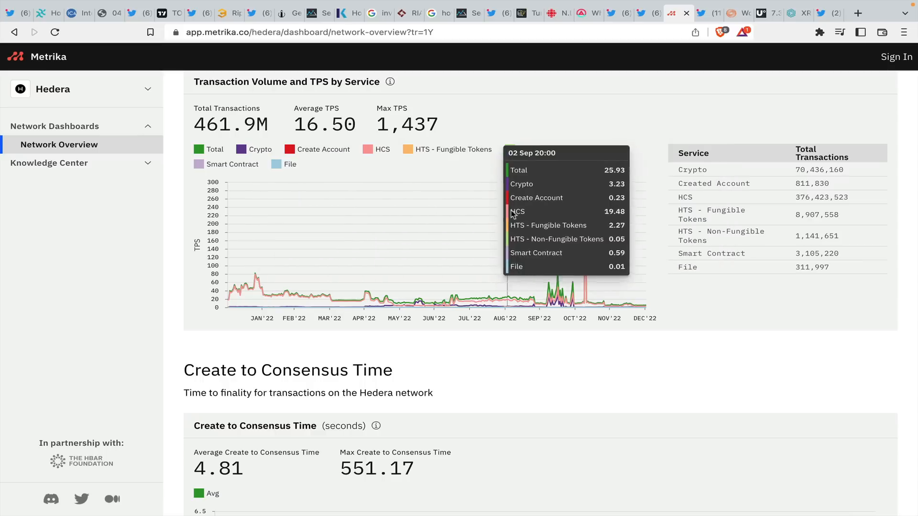
mouse_move(588, 199)
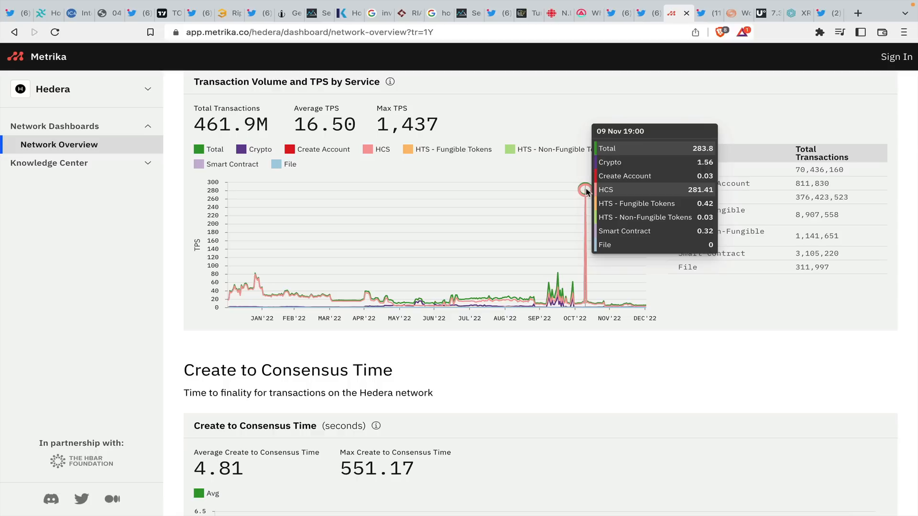
mouse_move(314, 269)
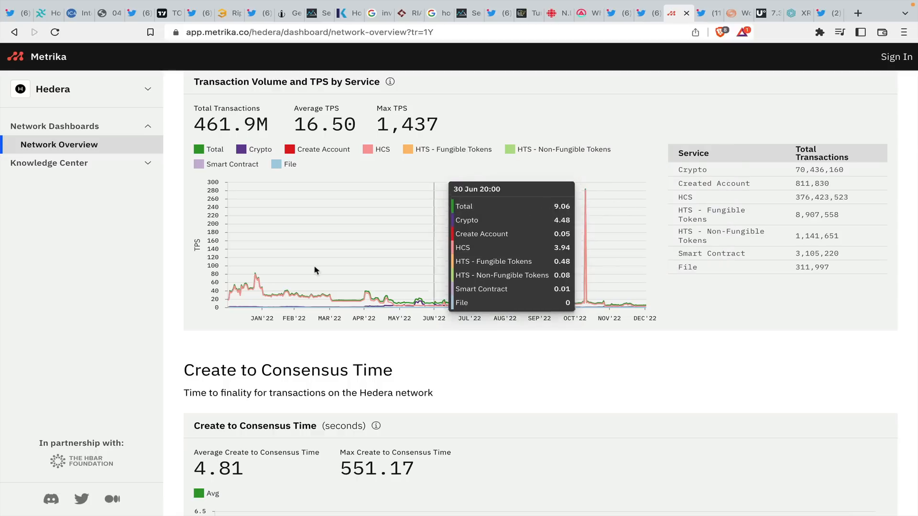
scroll(down, 3)
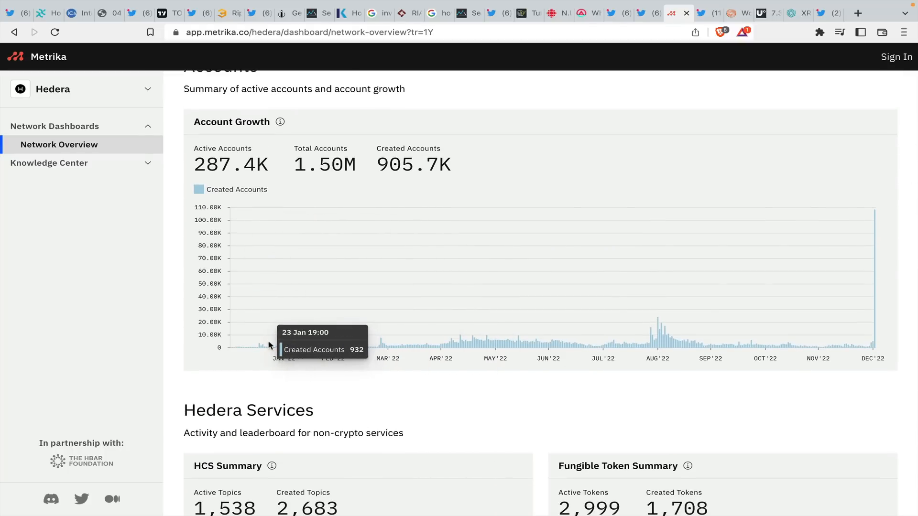
mouse_move(880, 220)
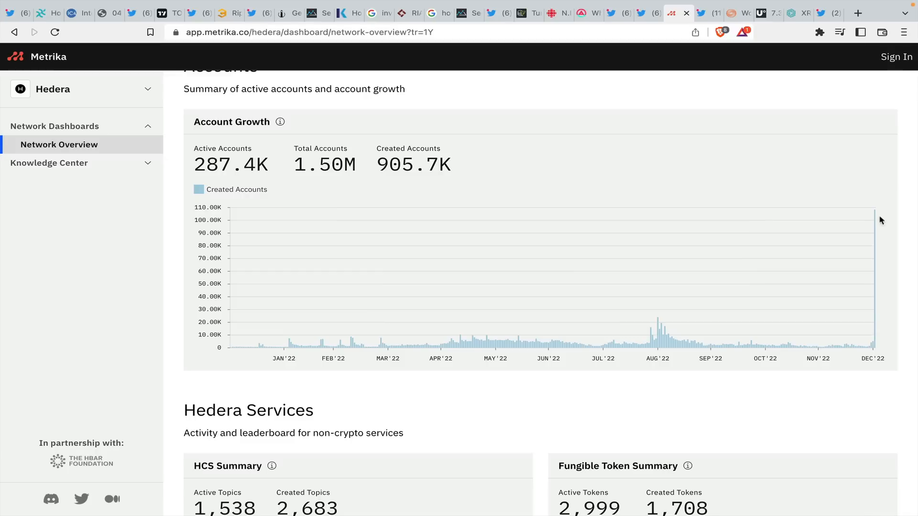
mouse_move(874, 223)
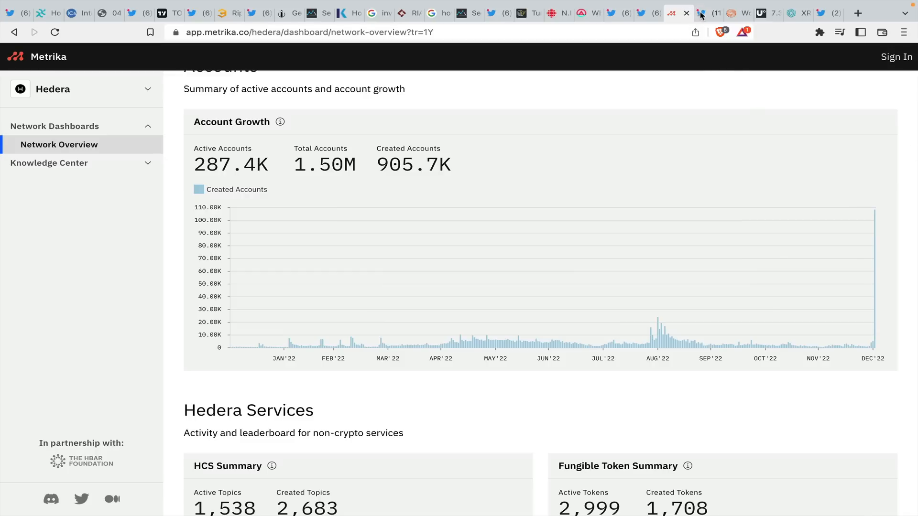
- Scroll the Liithos timeline to the Dec 30, 2022 tweet and play its video
click(701, 13)
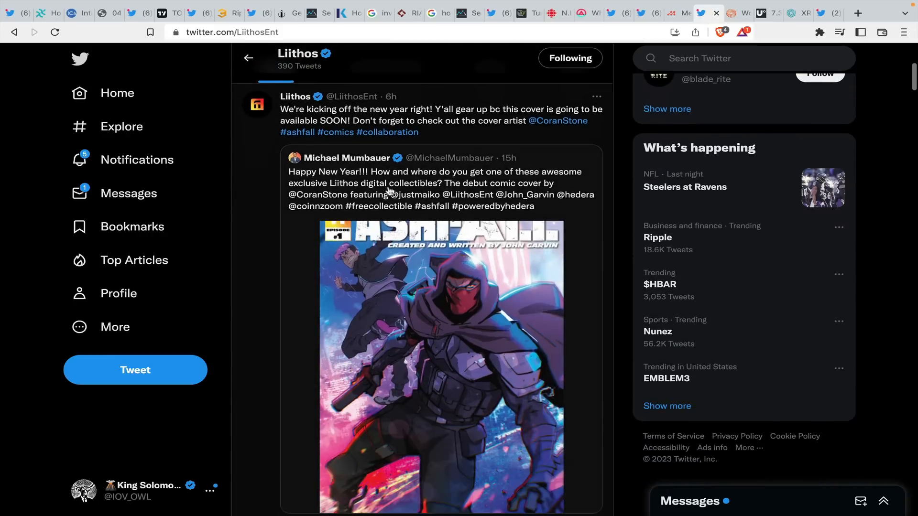
scroll(down, 3)
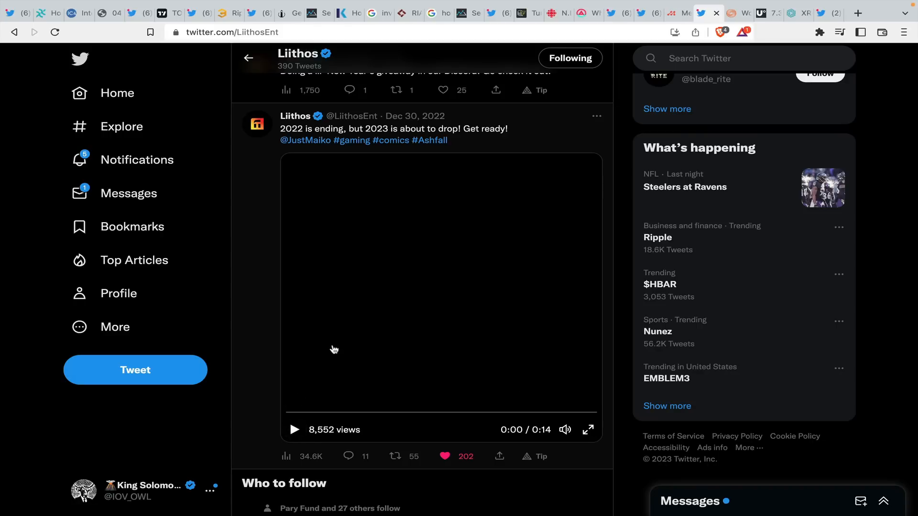
mouse_move(295, 430)
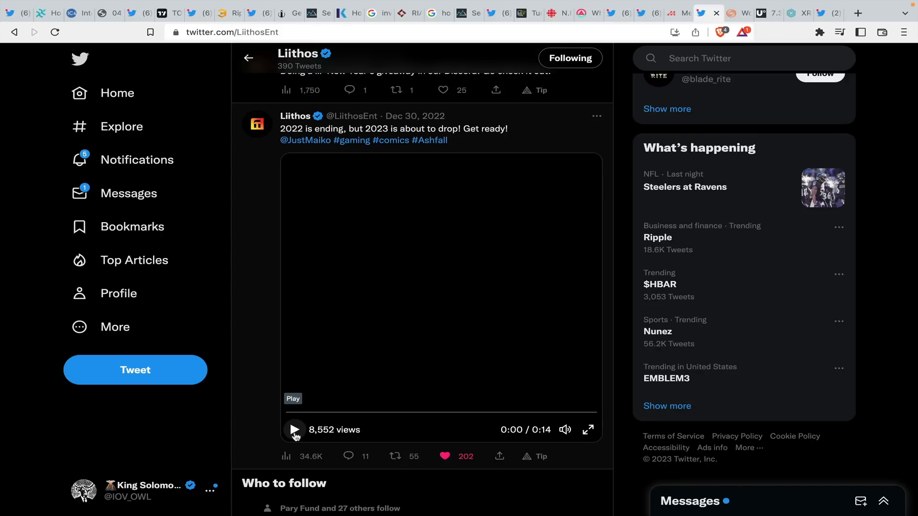
mouse_move(654, 213)
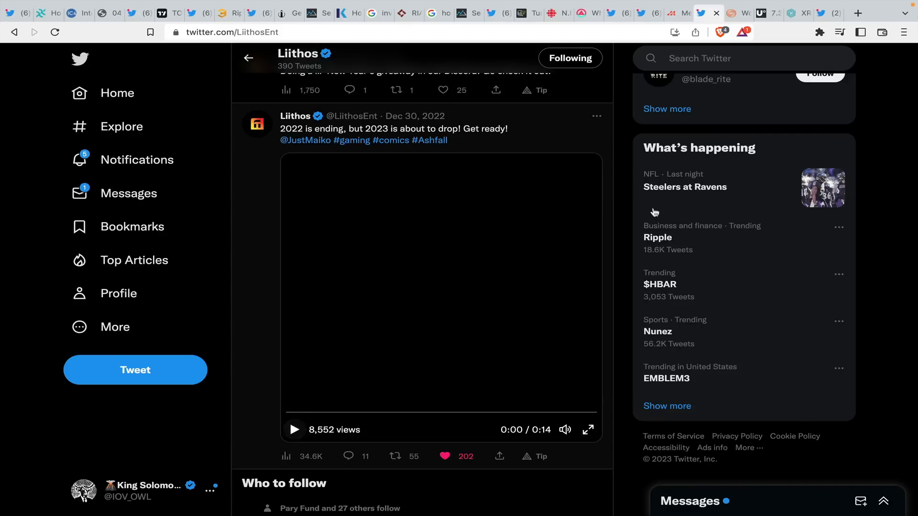
mouse_move(295, 115)
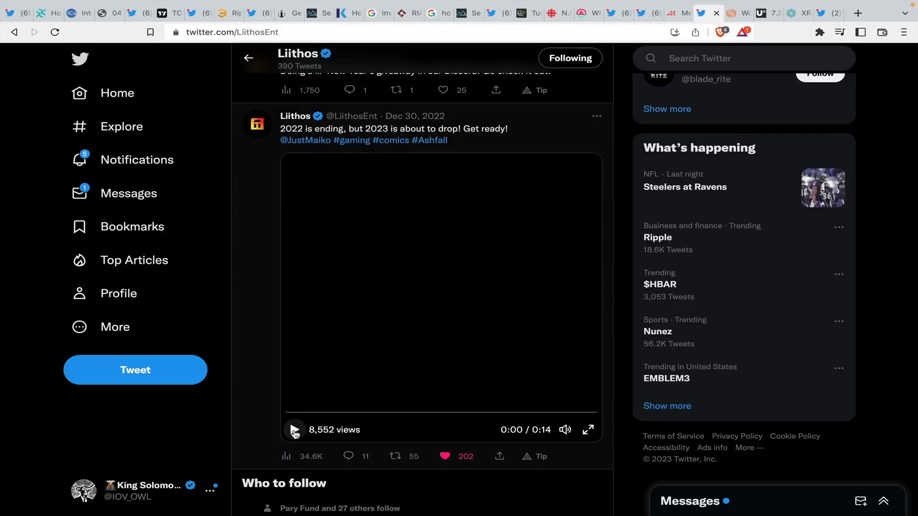
click(294, 429)
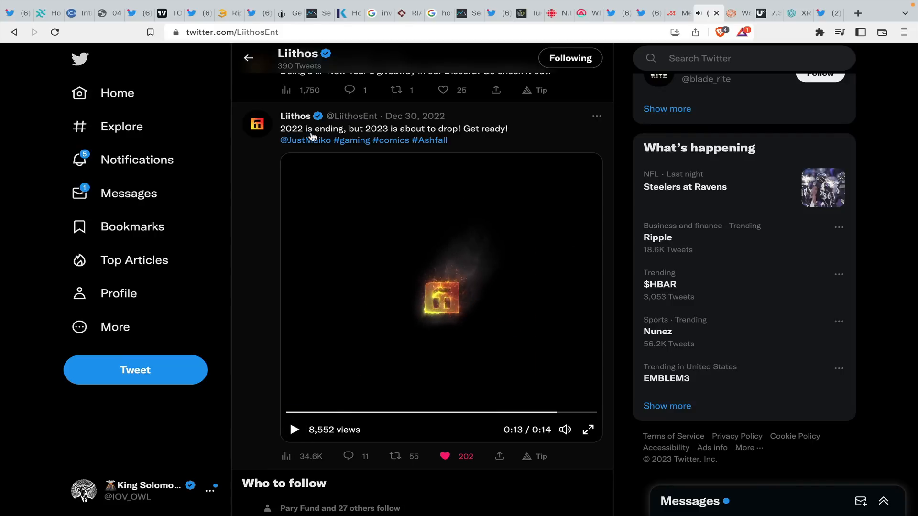
mouse_move(428, 149)
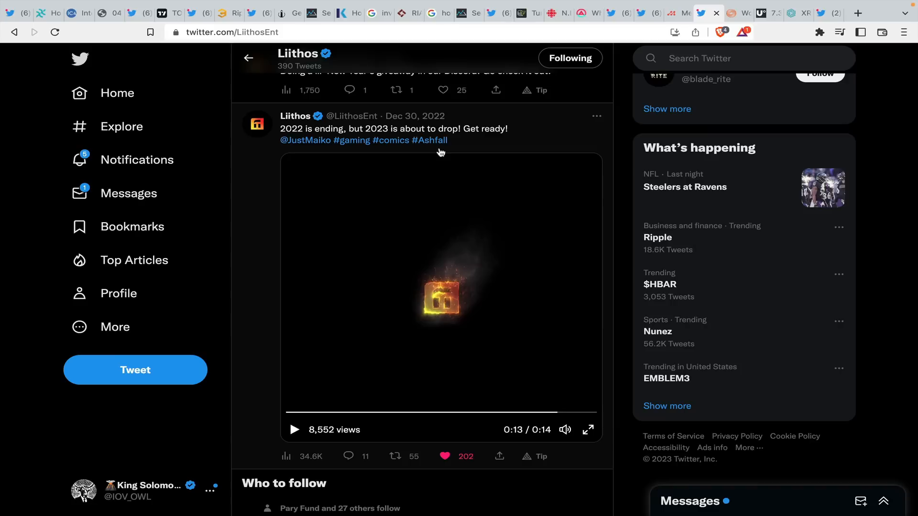
mouse_move(487, 169)
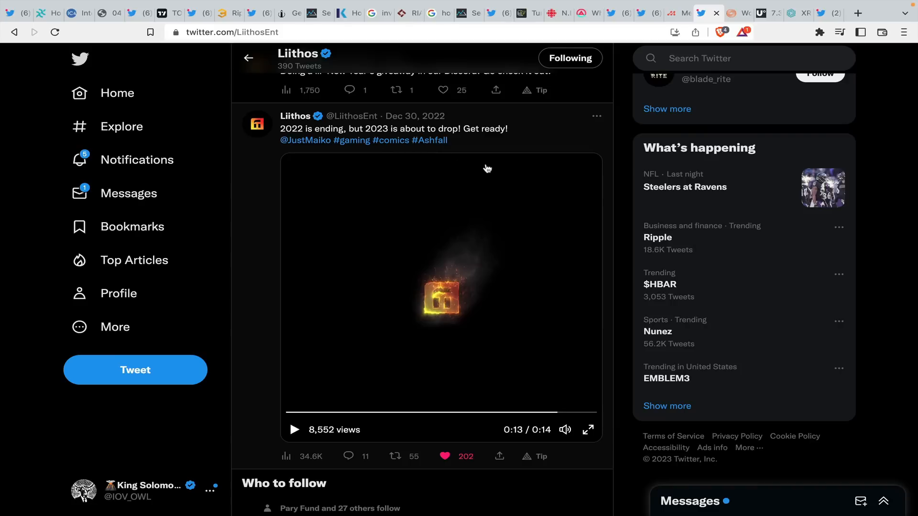
scroll(down, 3)
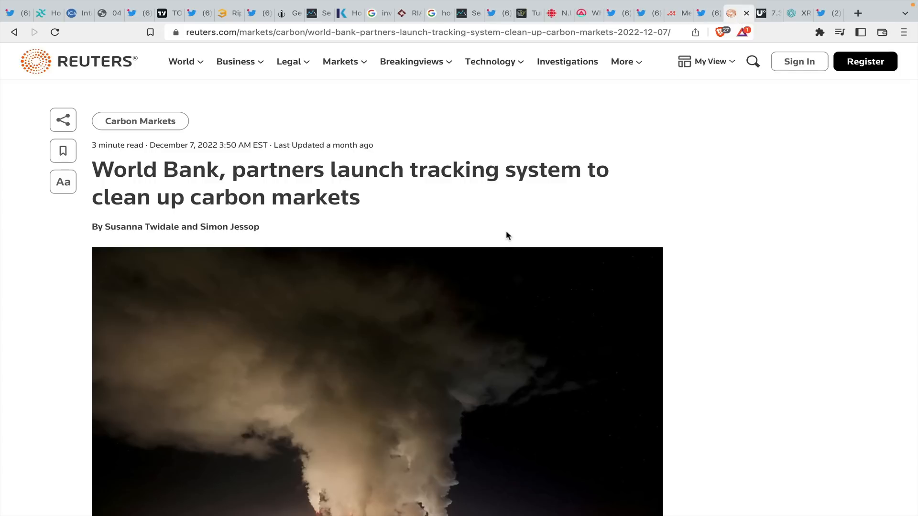
mouse_move(547, 162)
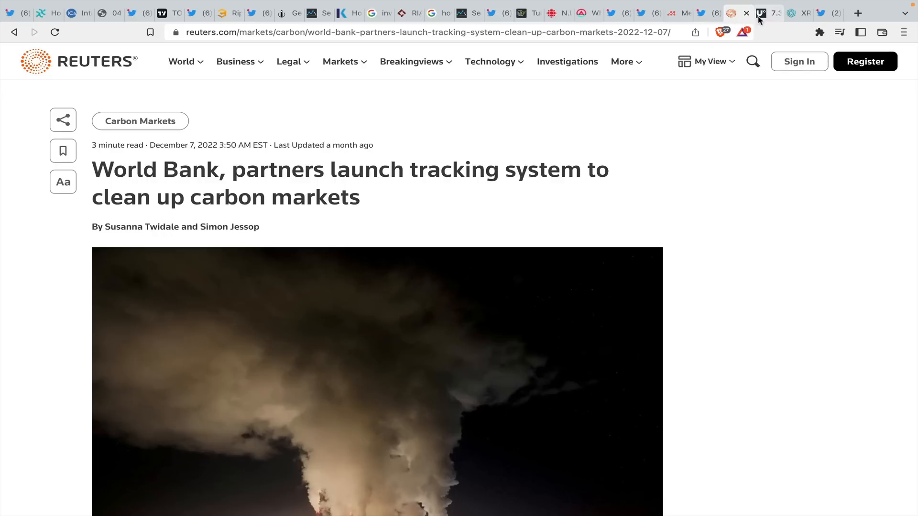
mouse_move(760, 13)
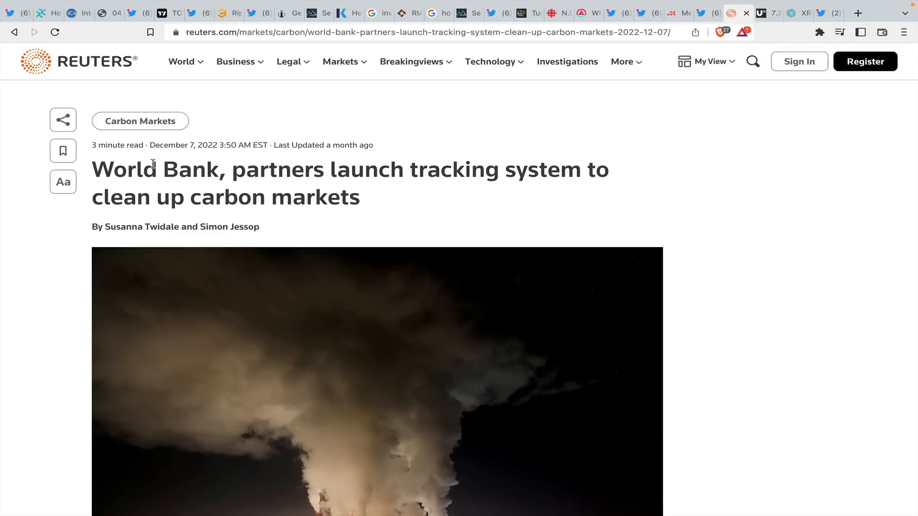
- Switch to the U.Today article on record XRP NFT sales volume with Kaj X's Bithomp table
click(759, 13)
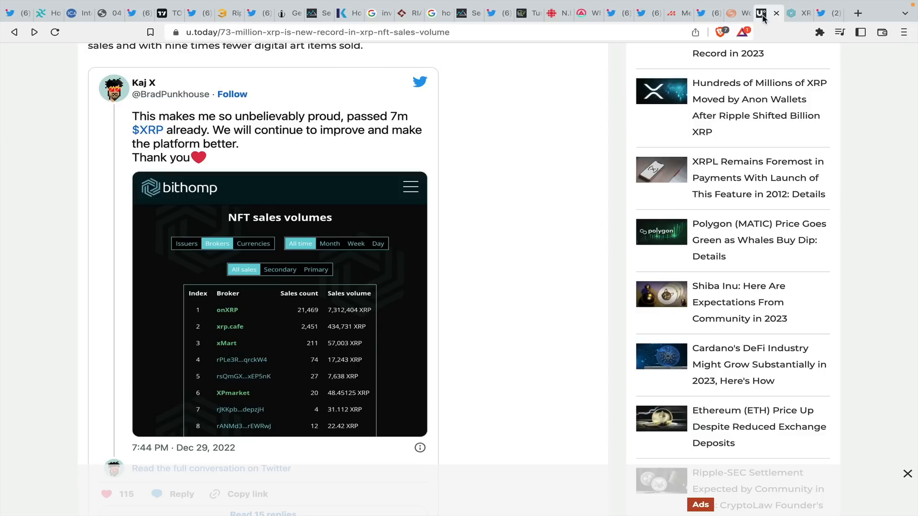
mouse_move(542, 156)
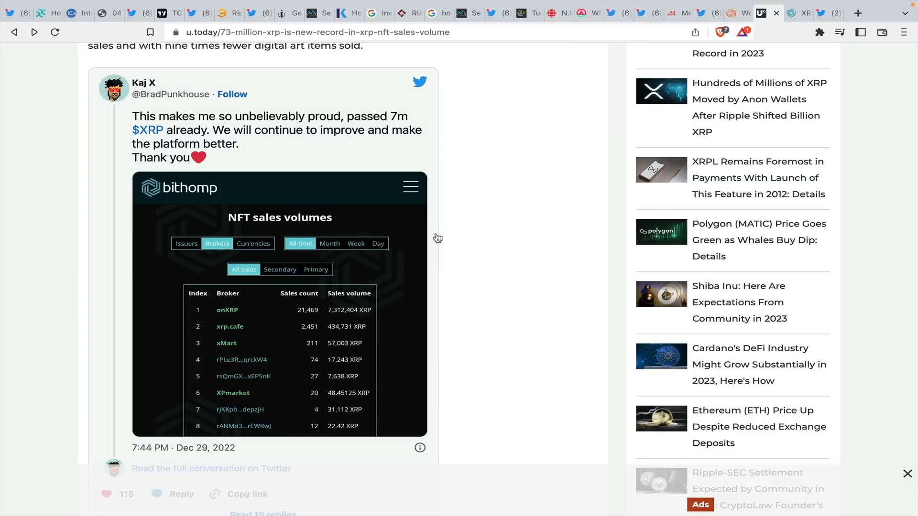
mouse_move(180, 112)
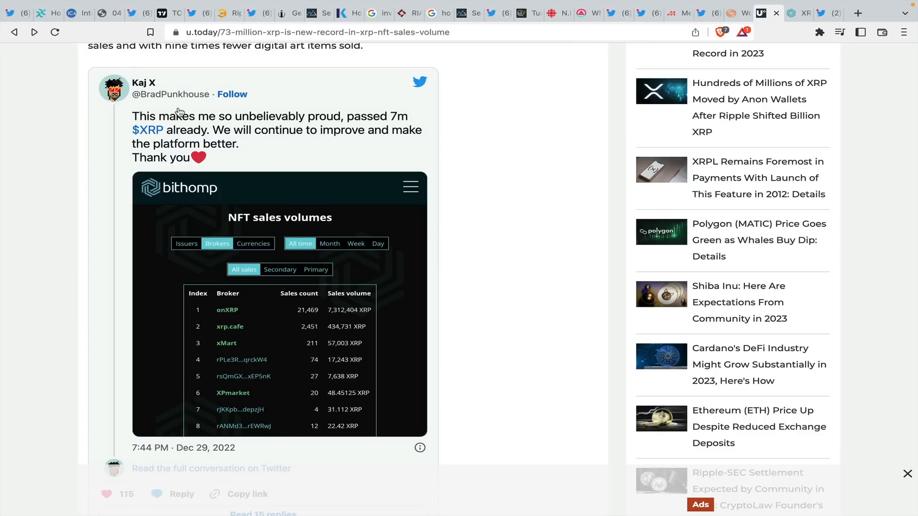
mouse_move(144, 83)
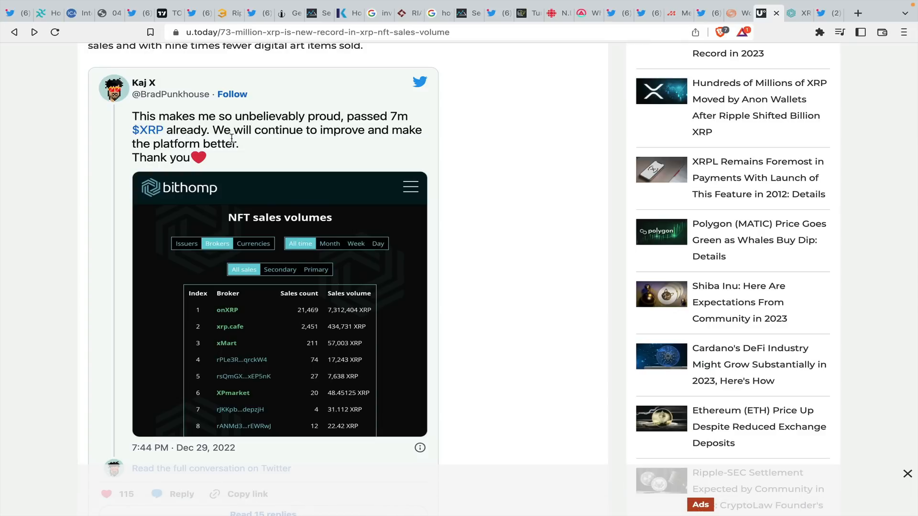
mouse_move(206, 159)
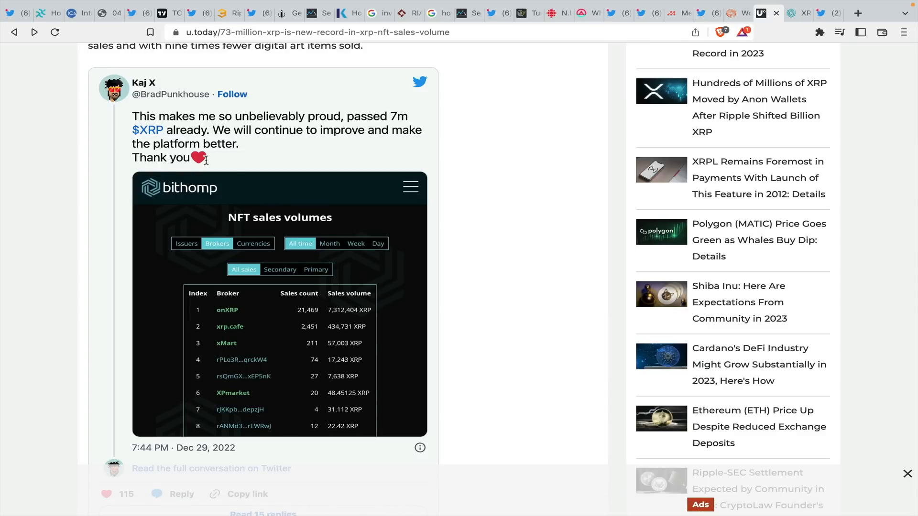
mouse_move(252, 222)
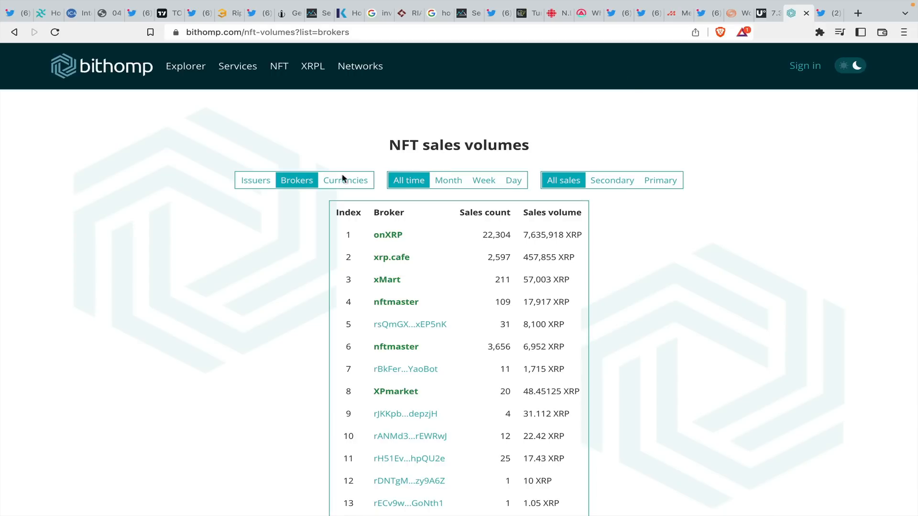
mouse_move(434, 234)
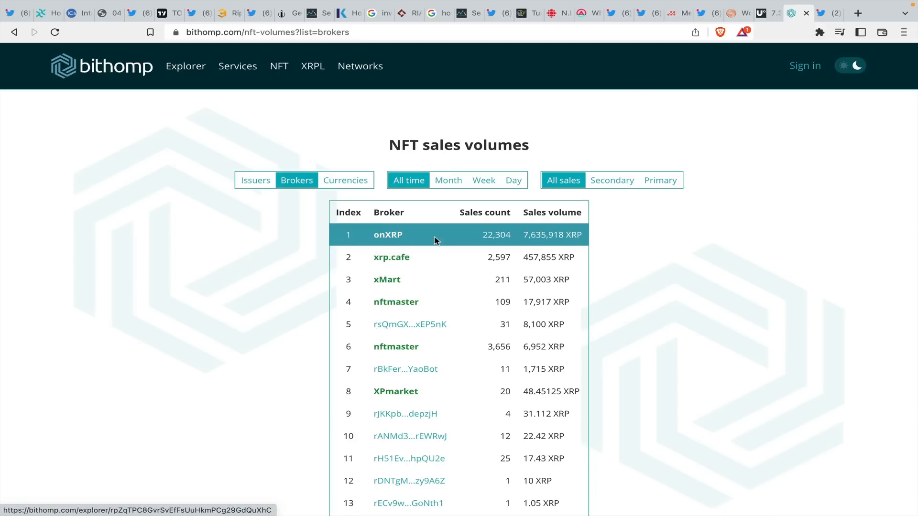
mouse_move(480, 242)
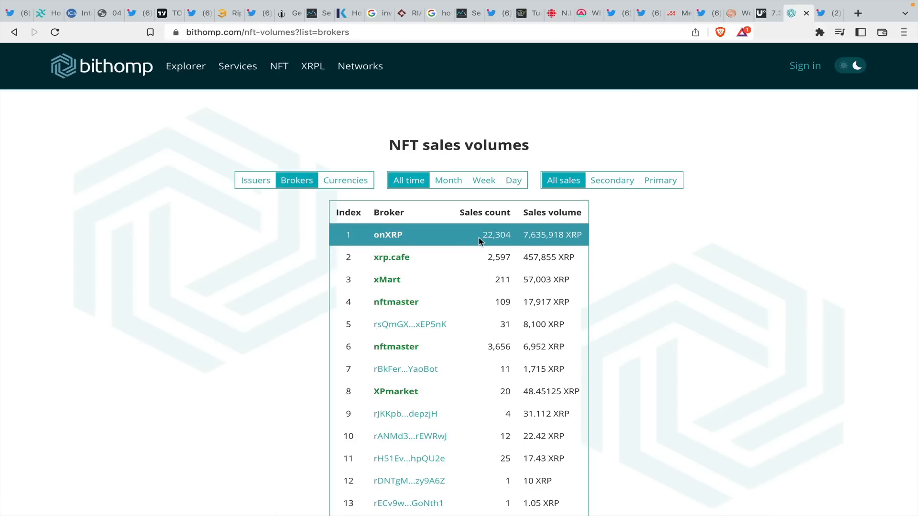
mouse_move(523, 239)
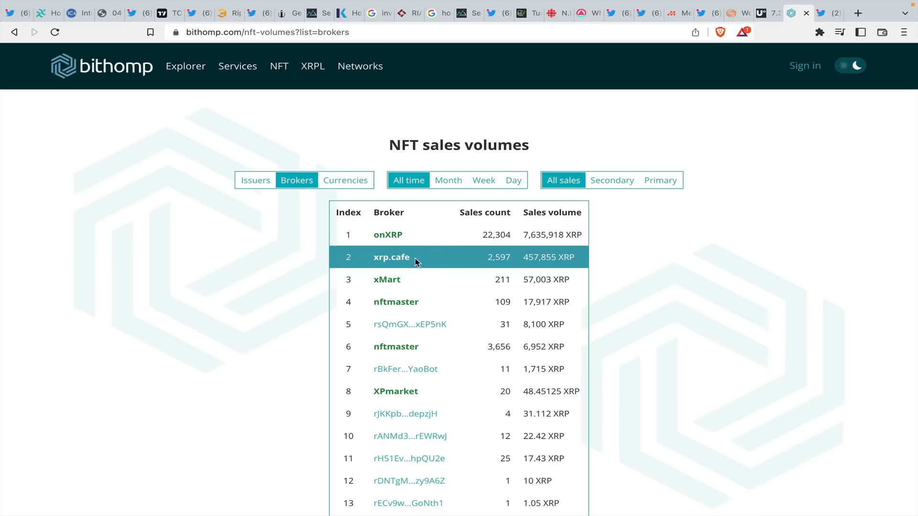
mouse_move(416, 267)
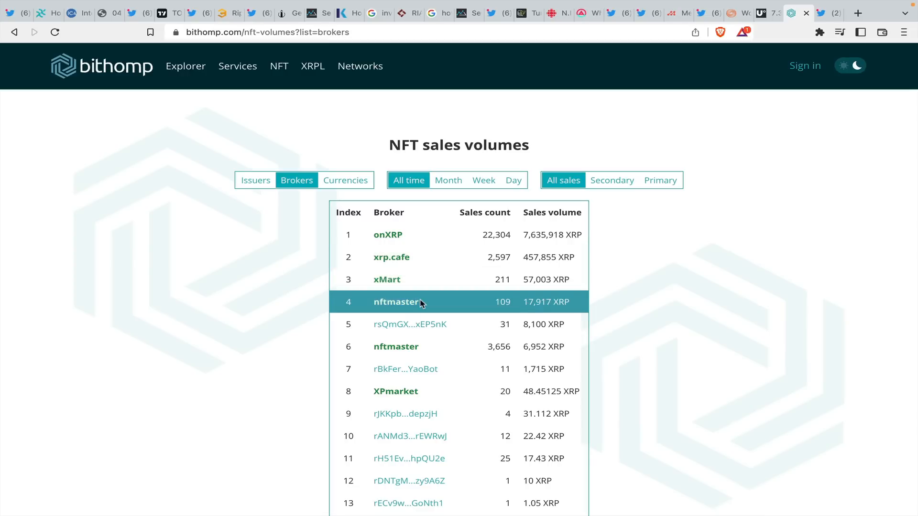
mouse_move(423, 325)
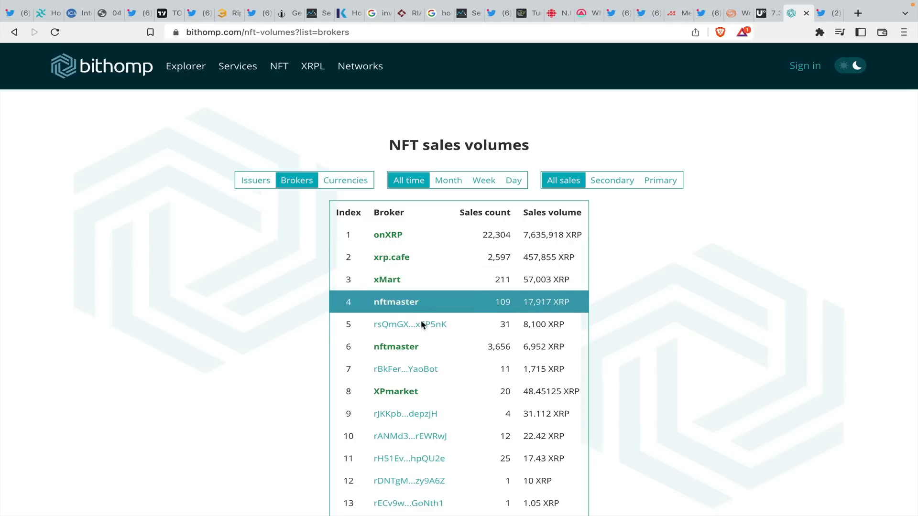
mouse_move(435, 391)
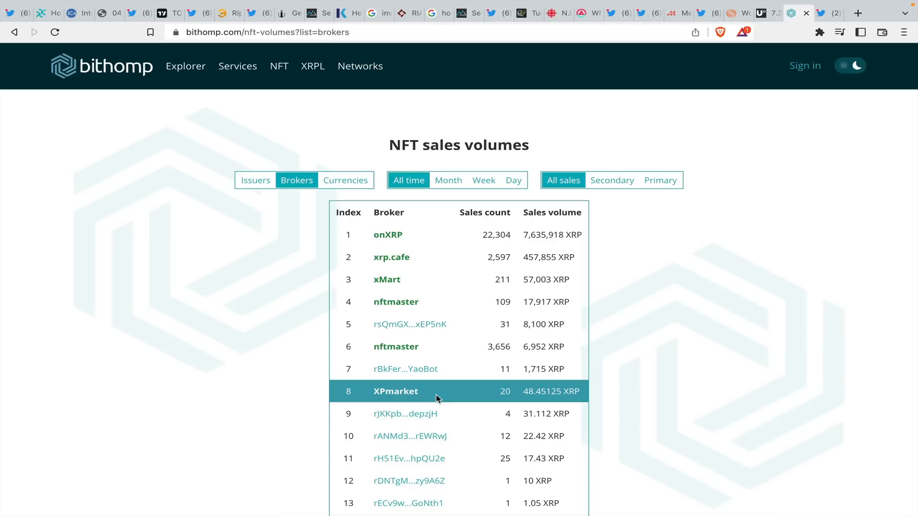
mouse_move(439, 234)
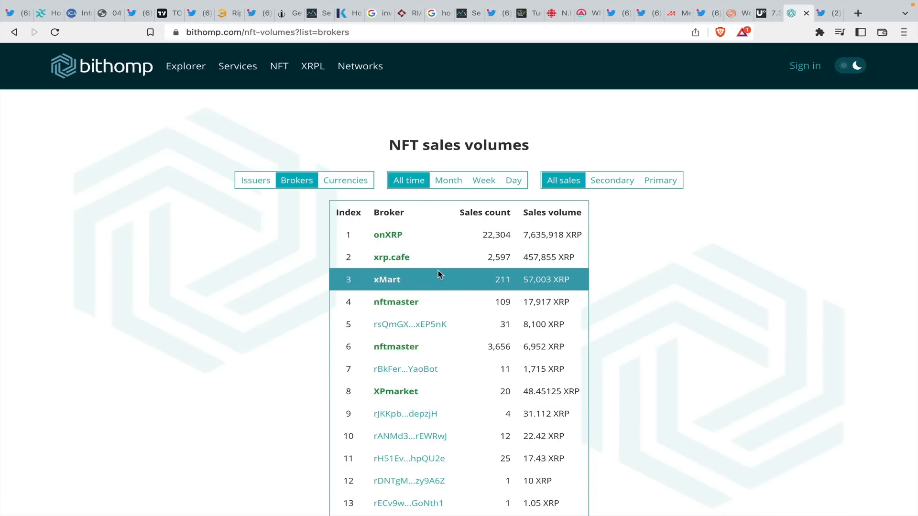
mouse_move(474, 262)
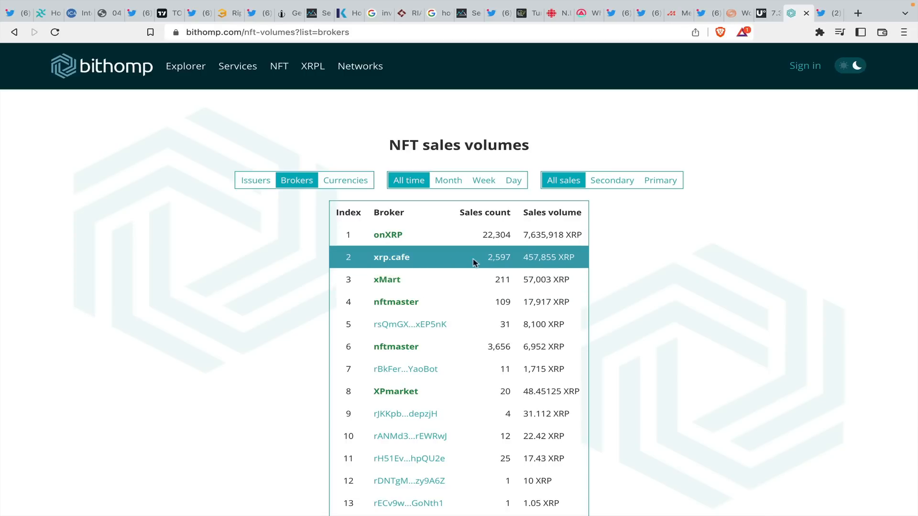
mouse_move(495, 235)
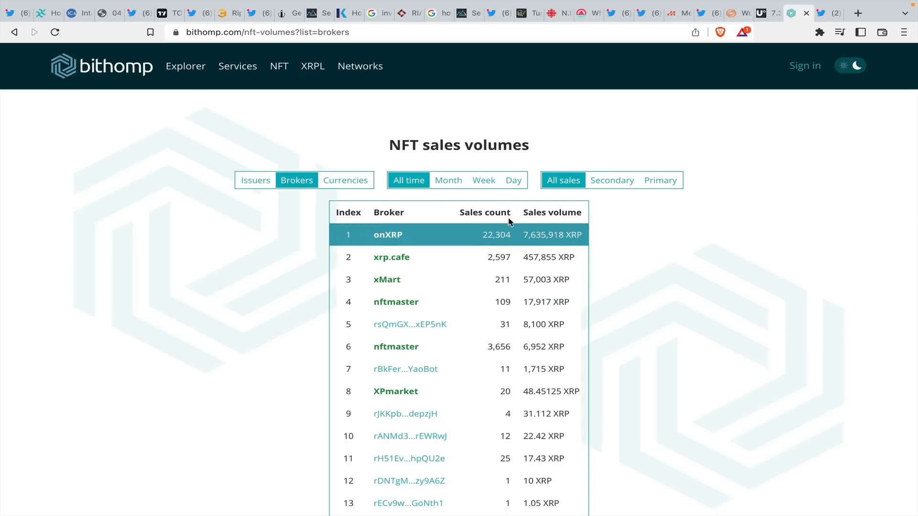
mouse_move(495, 245)
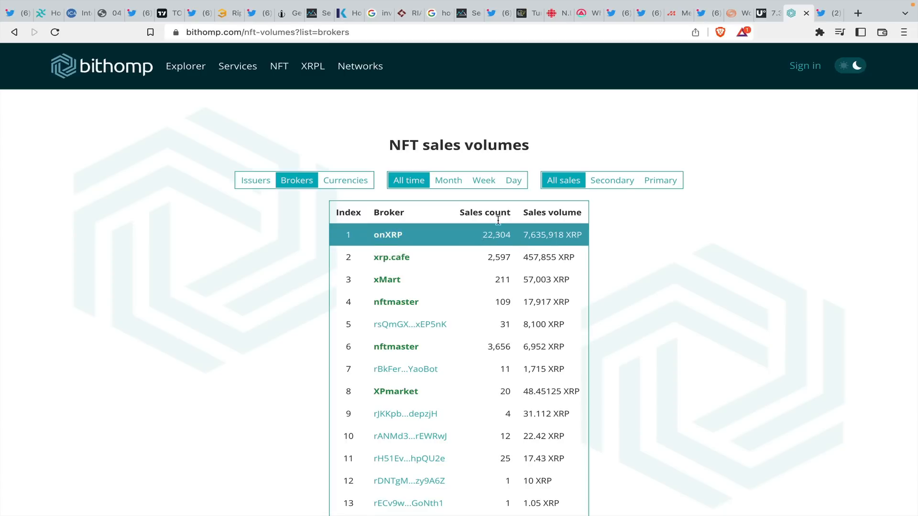
click(449, 179)
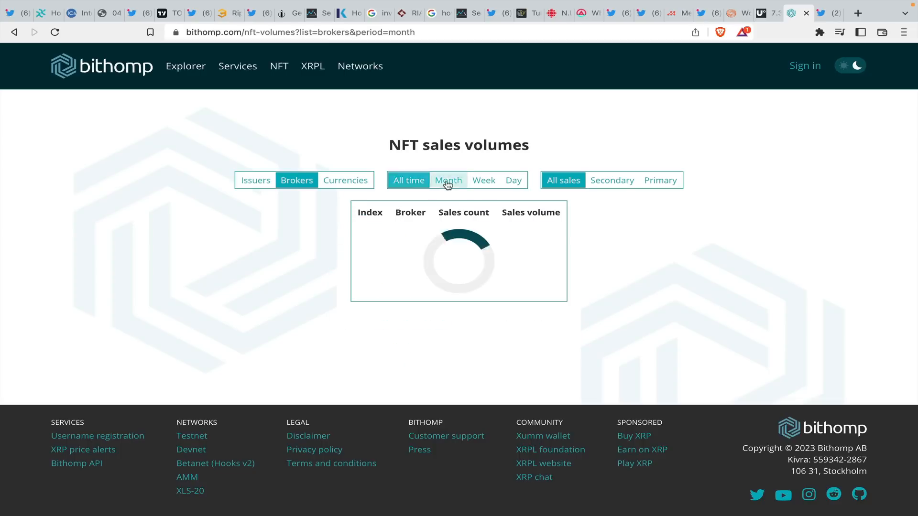
click(483, 179)
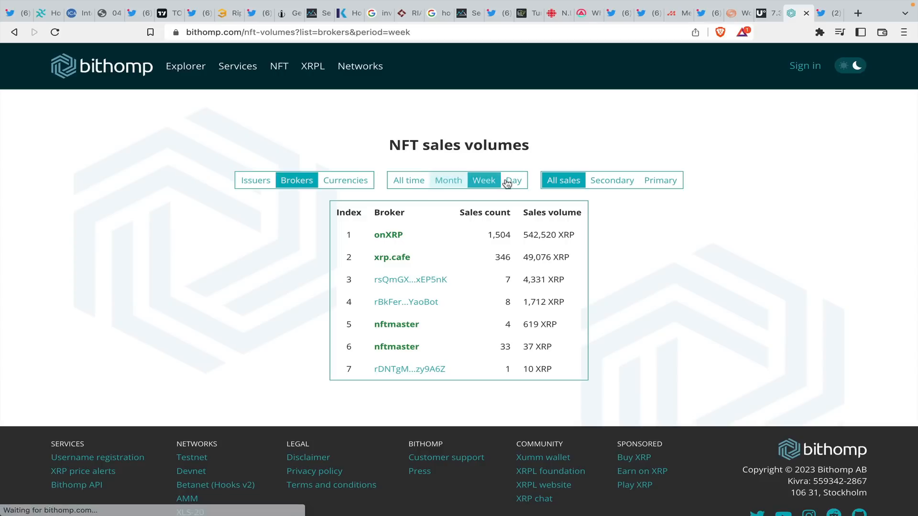
click(513, 180)
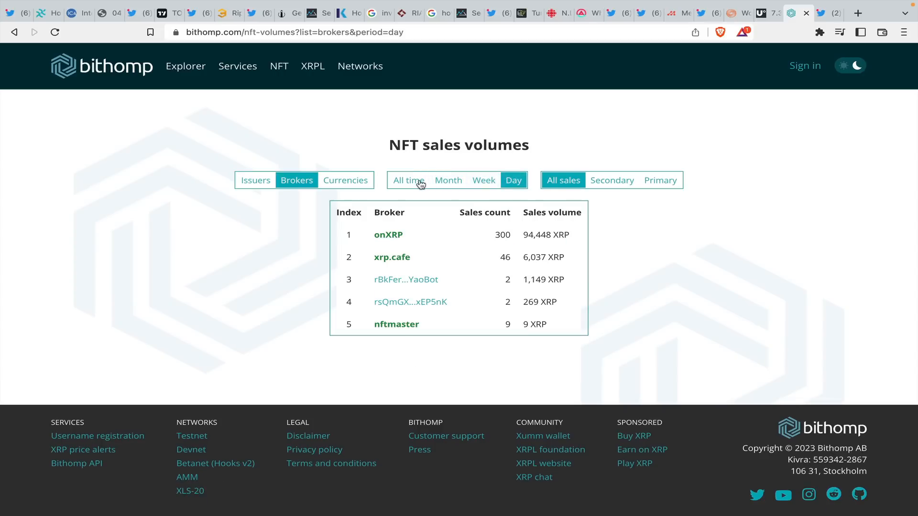
click(407, 179)
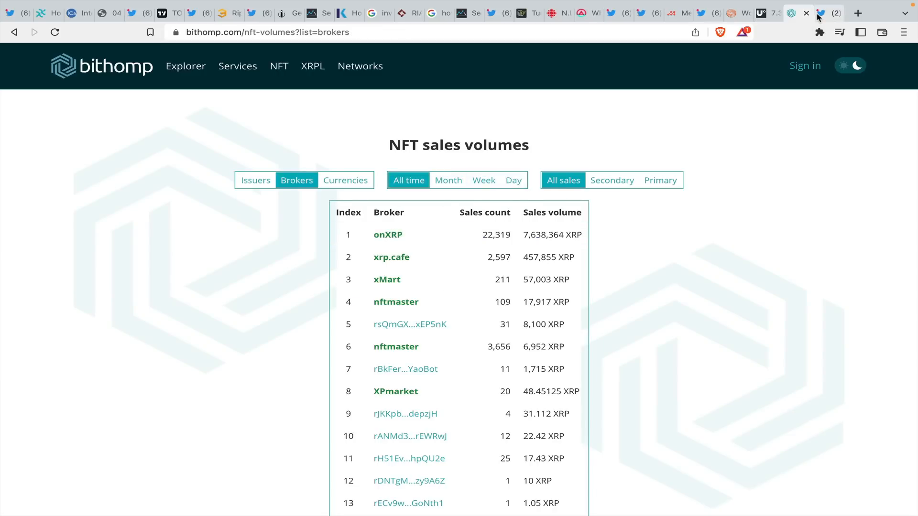
- Read Bob Way's XRP buyback reply thread, then open his original 'buy back' tweet
click(814, 13)
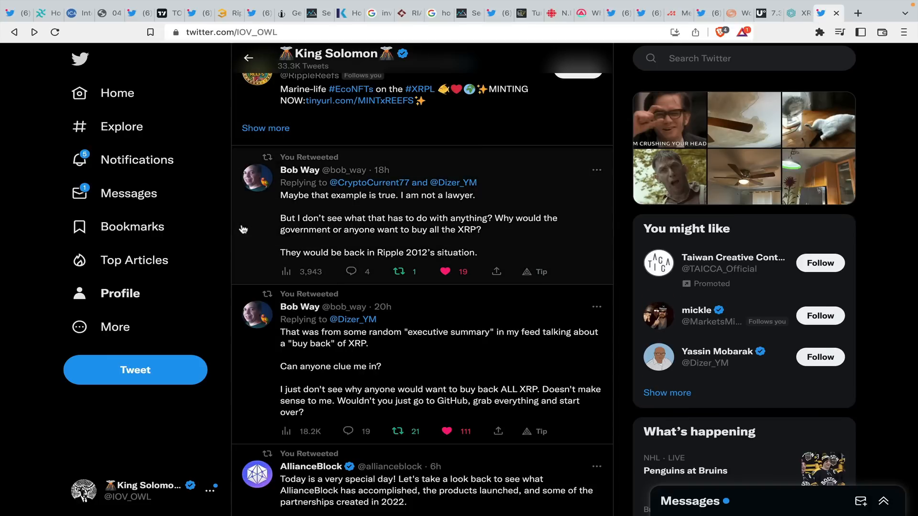
mouse_move(266, 245)
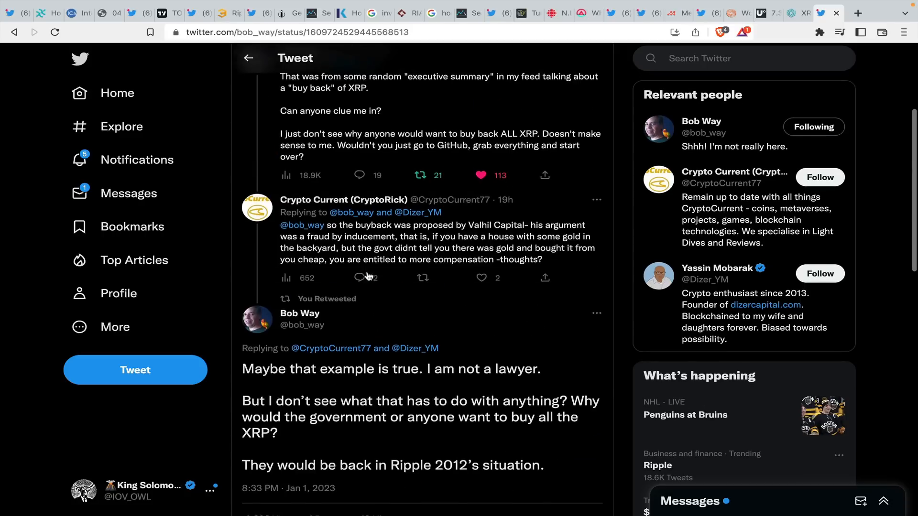
scroll(down, 3)
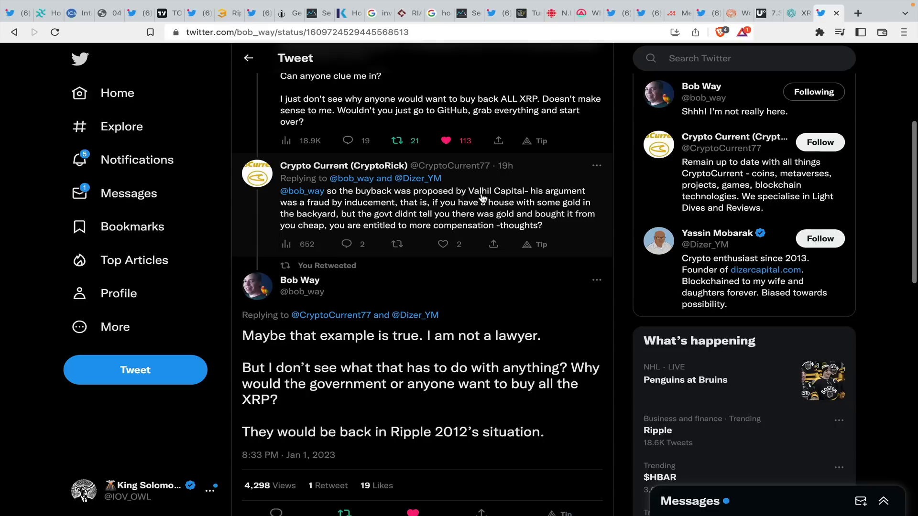
mouse_move(377, 210)
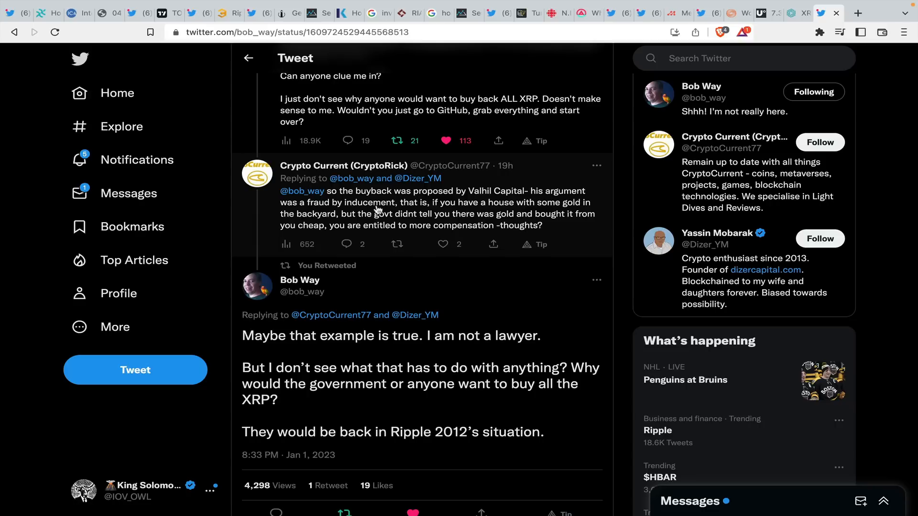
mouse_move(329, 209)
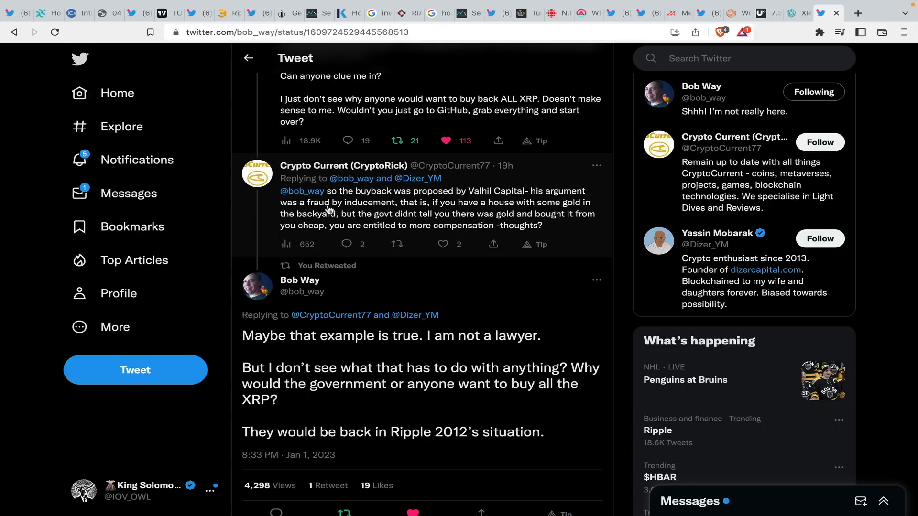
mouse_move(467, 241)
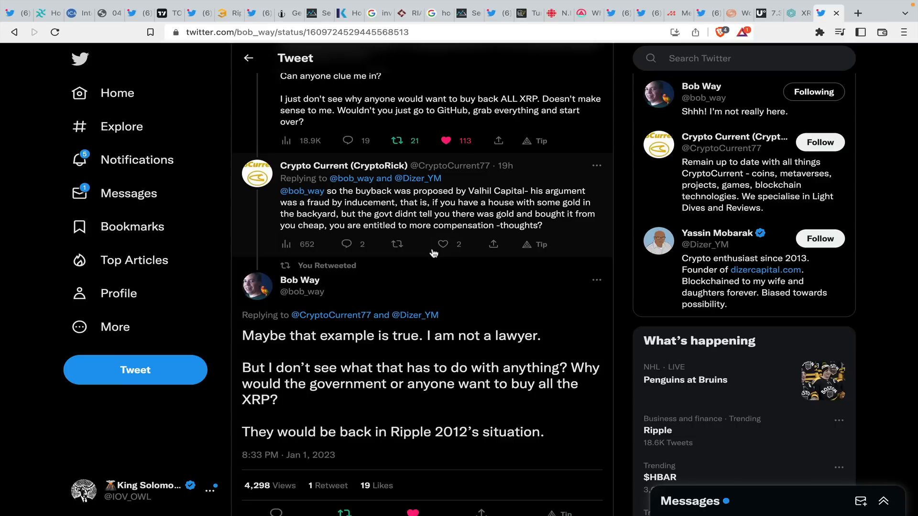
scroll(down, 3)
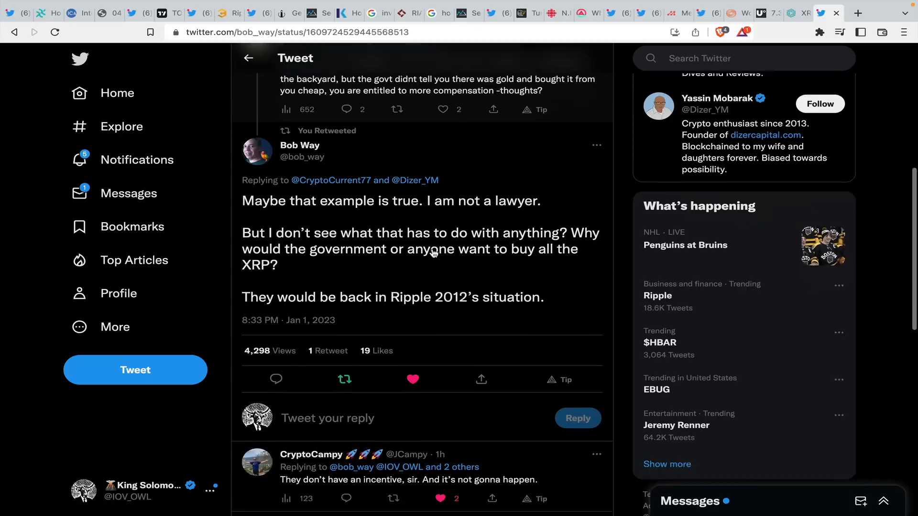
scroll(down, 3)
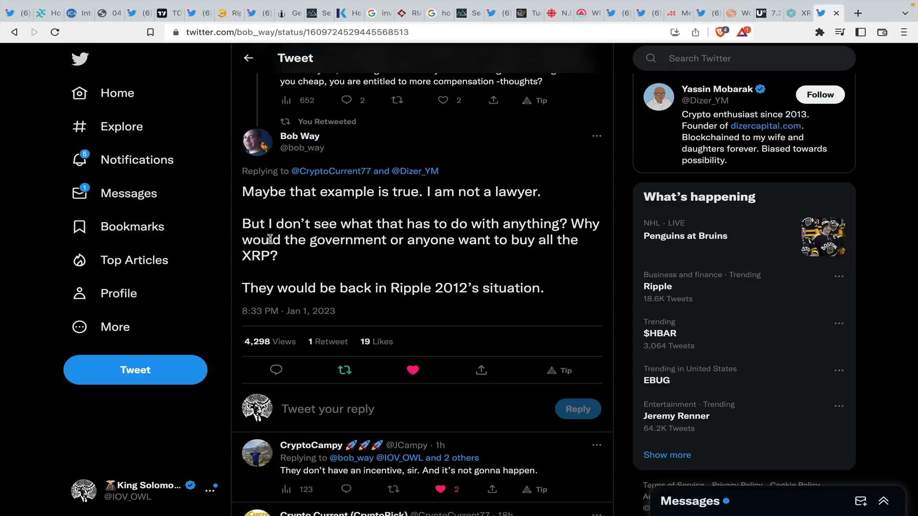
click(248, 57)
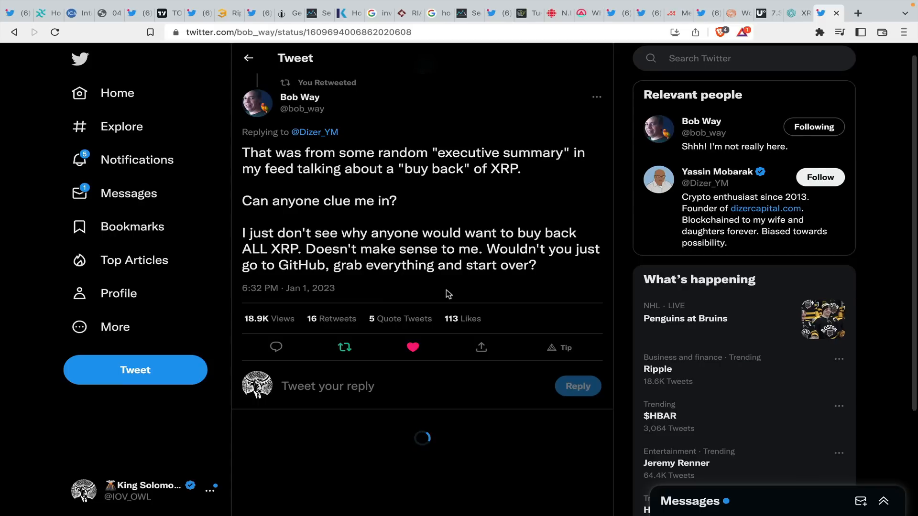
- Scroll the buy-back tweet to see replies, including Ripple's CBDC side-chain note
scroll(down, 3)
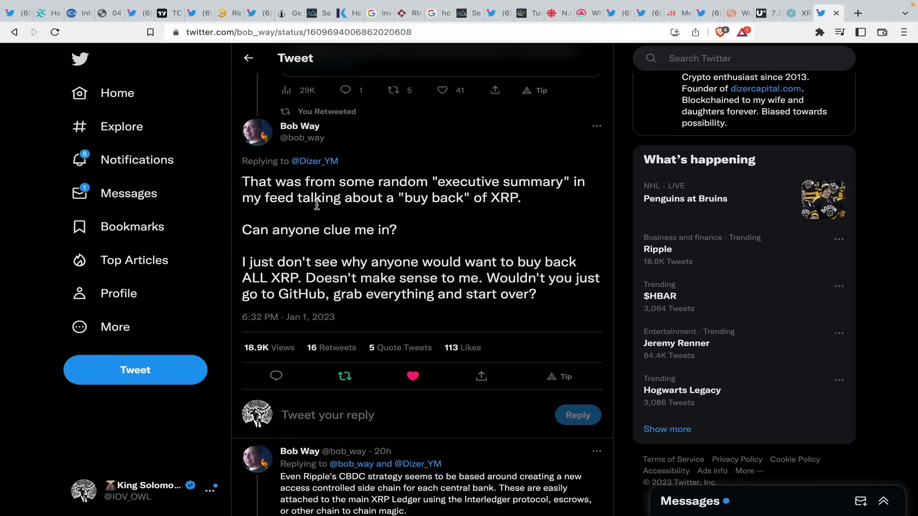
mouse_move(344, 204)
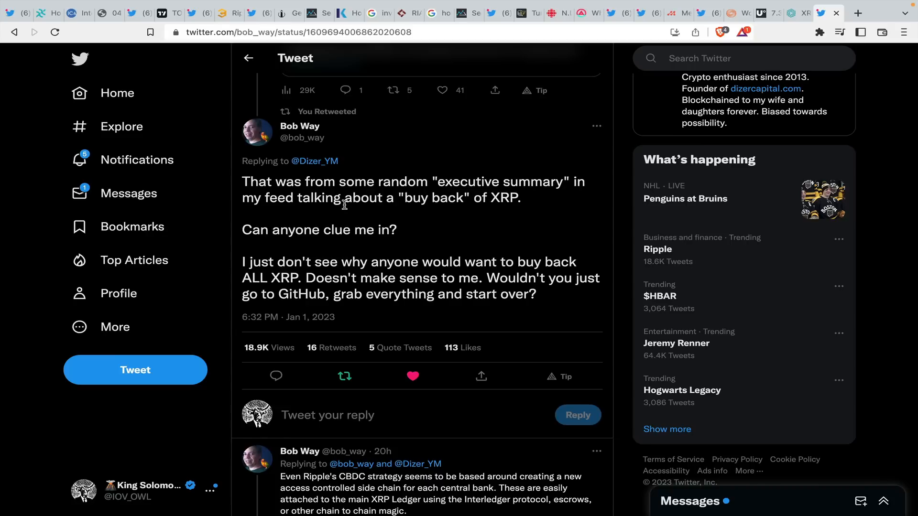
mouse_move(299, 265)
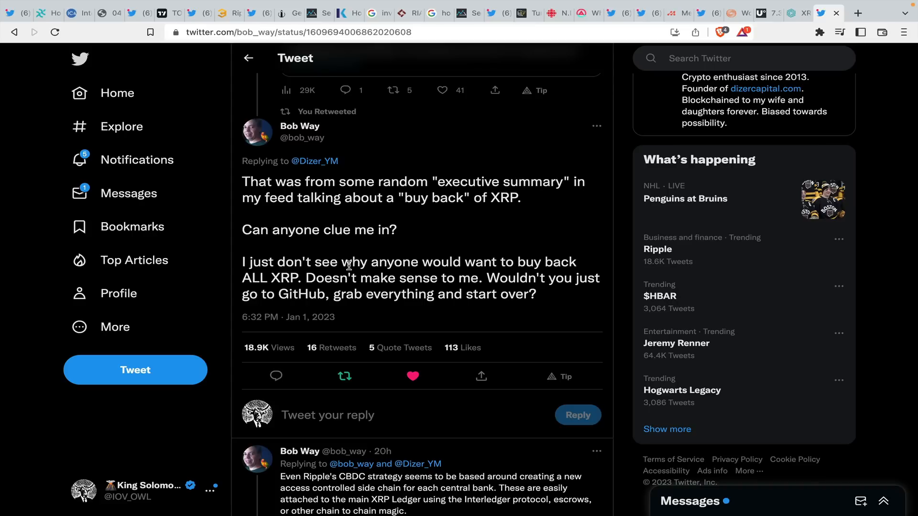
mouse_move(366, 298)
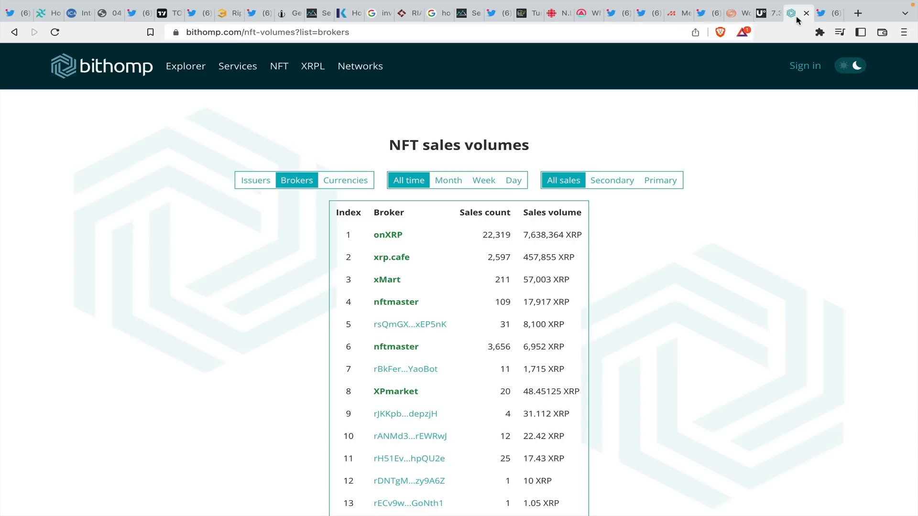
click(825, 13)
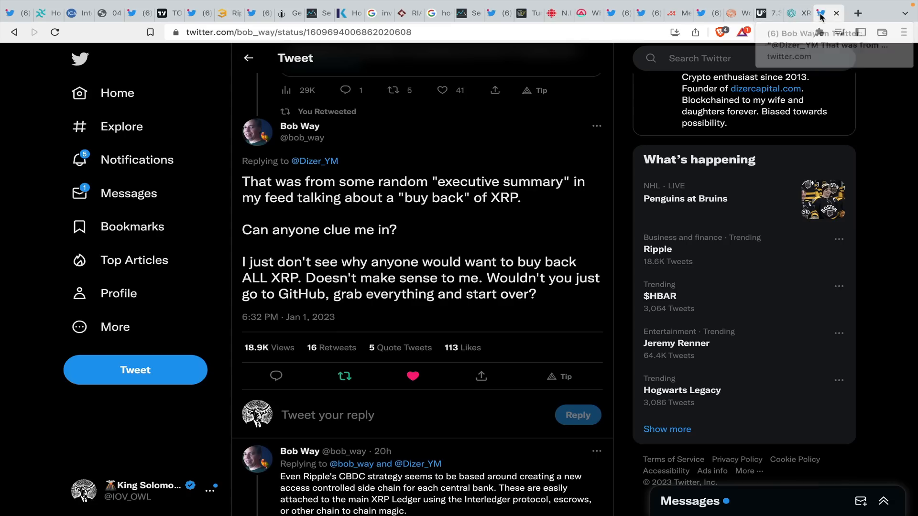
click(791, 13)
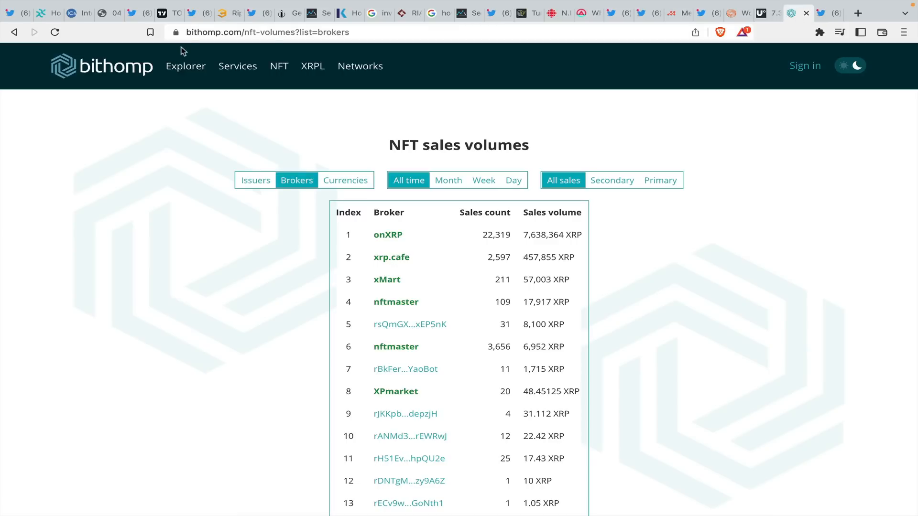
mouse_move(183, 52)
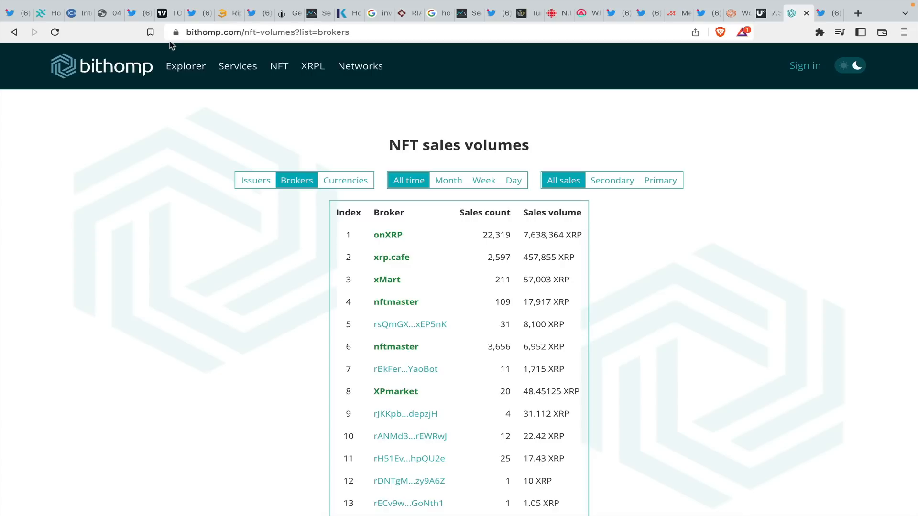
mouse_move(99, 31)
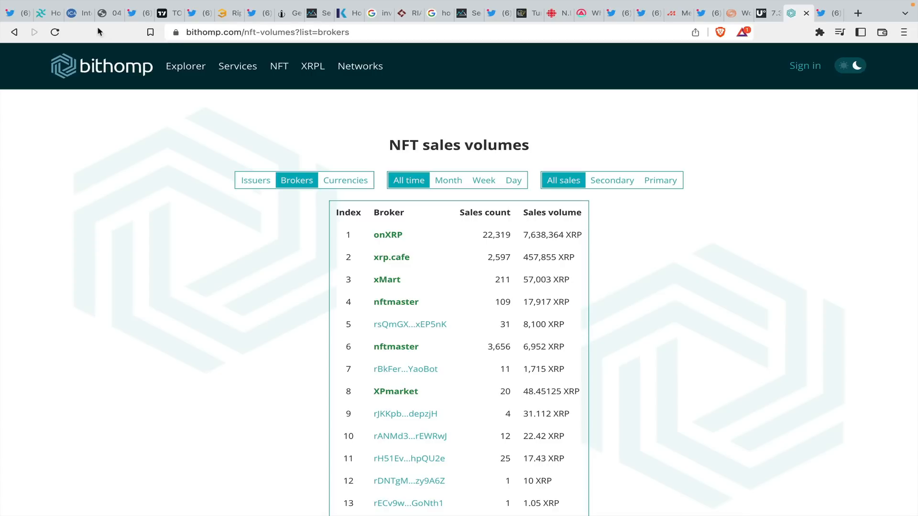